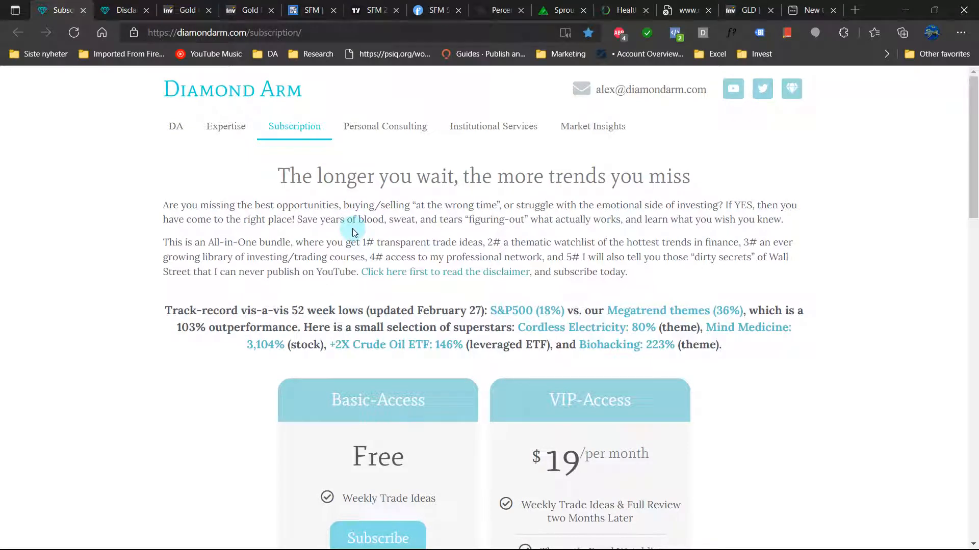
mouse_move(104, 92)
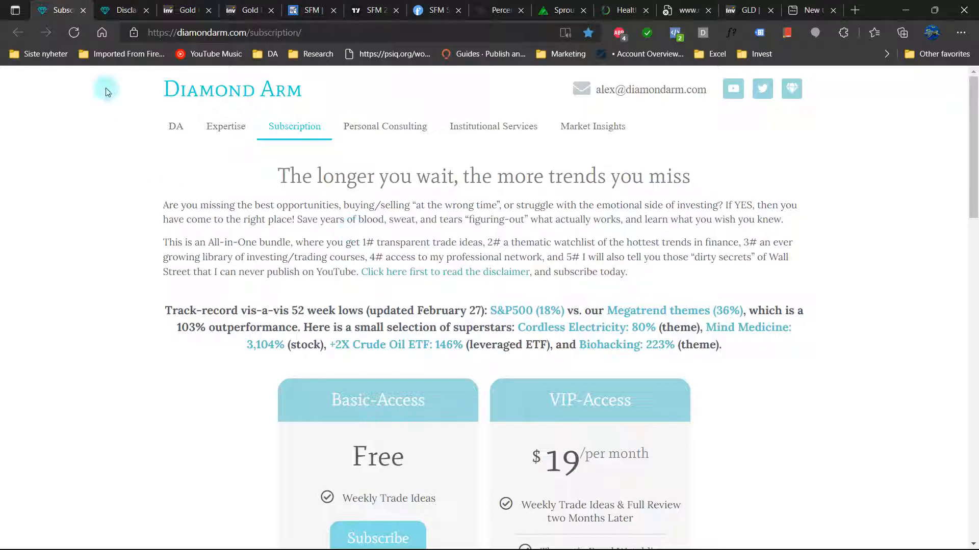
Step: Switch from the Diamond Arm subscription page to the Watchlist.xlsx workbook
left_click(444, 272)
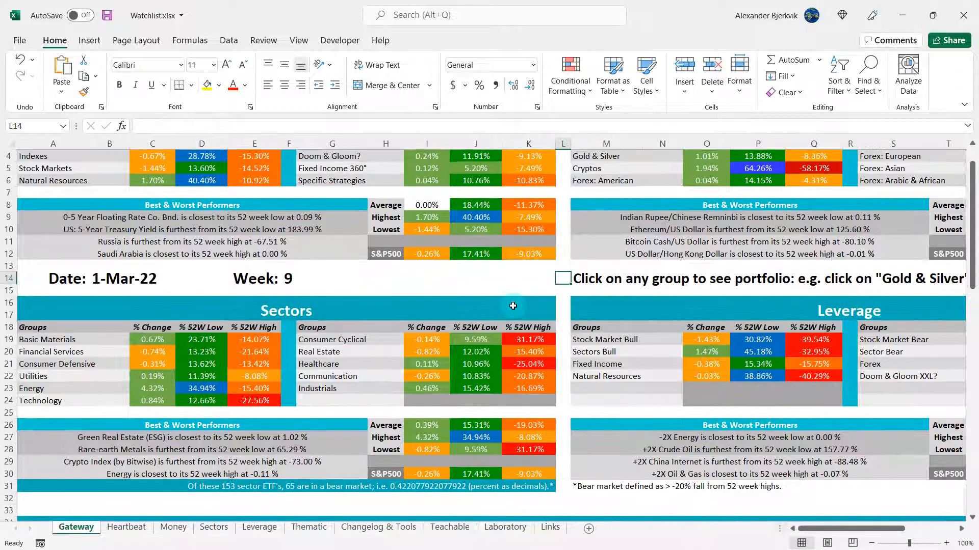
Step: Follow the Megatrends Clean Food & Beverage link and inspect Sprouts' 52-week-low formula in D846
scroll("down", 3)
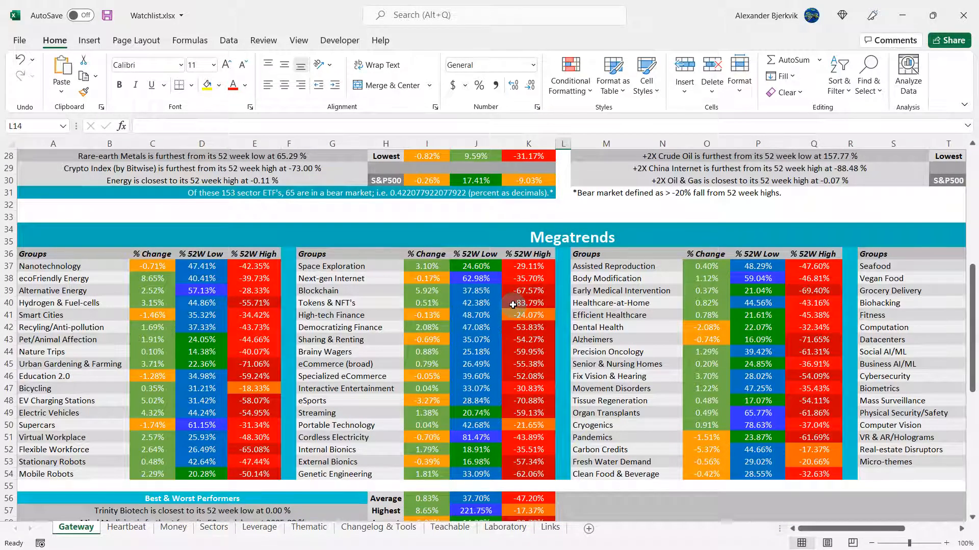
scroll("down", 3)
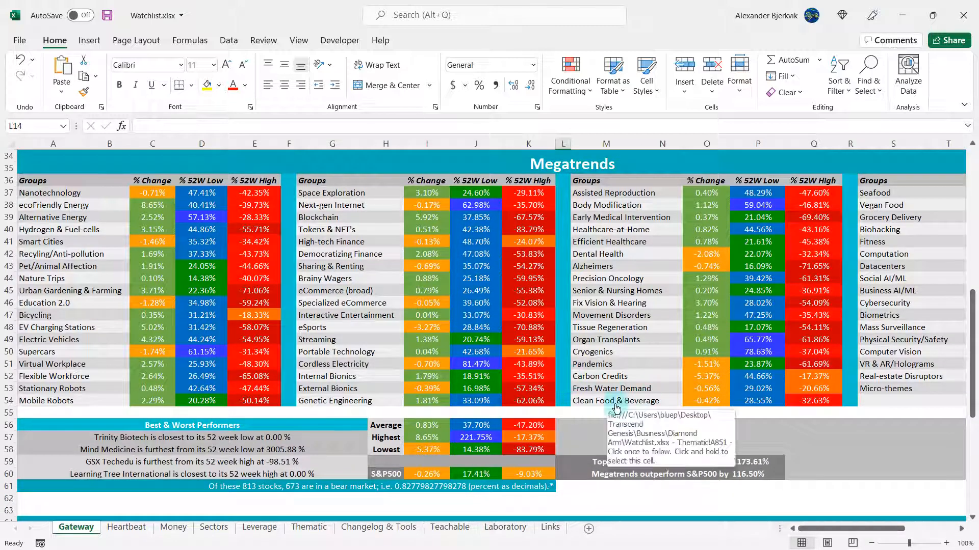
mouse_move(770, 411)
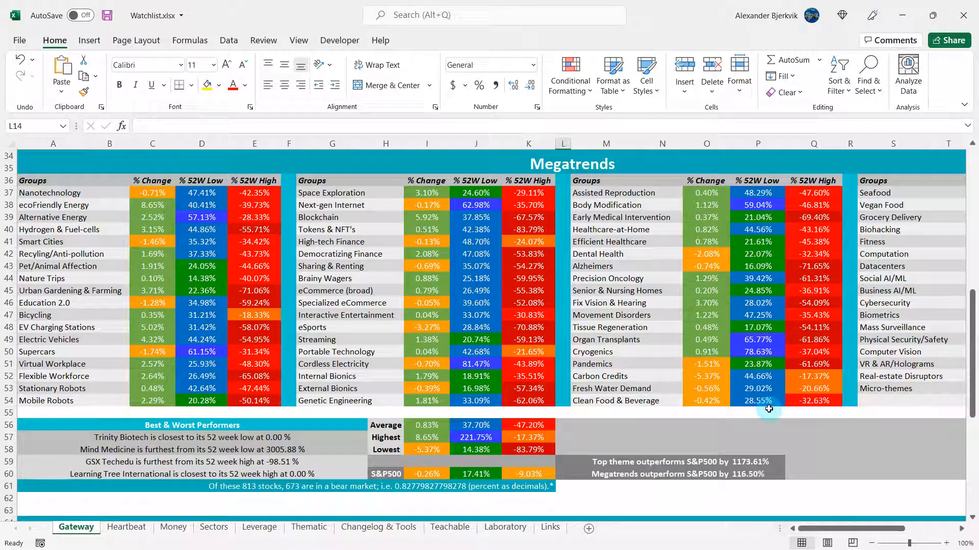
left_click(813, 400)
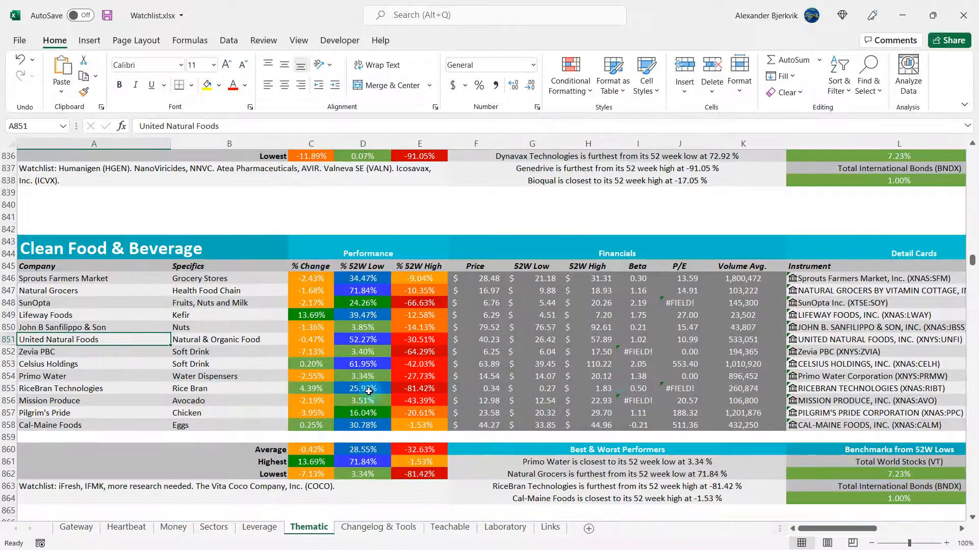
left_click(362, 278)
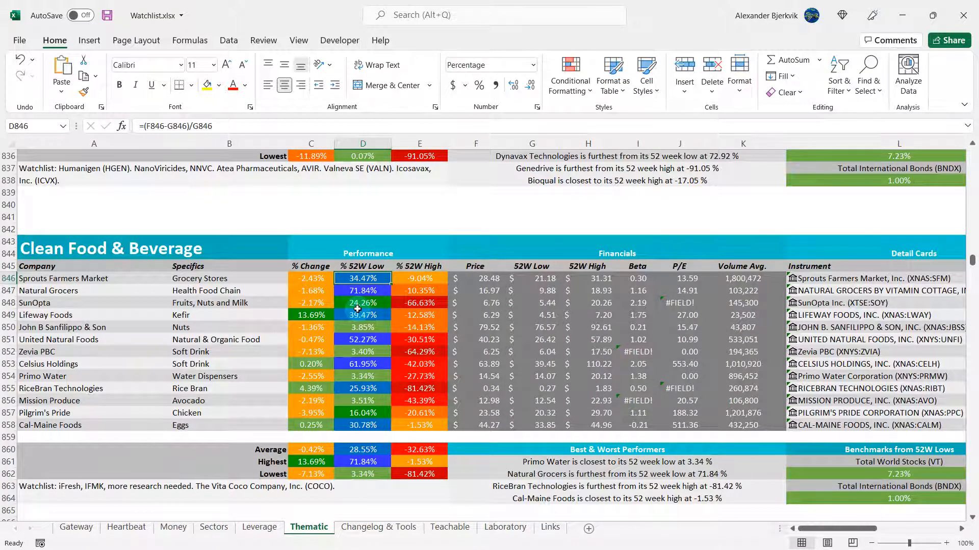
mouse_move(423, 279)
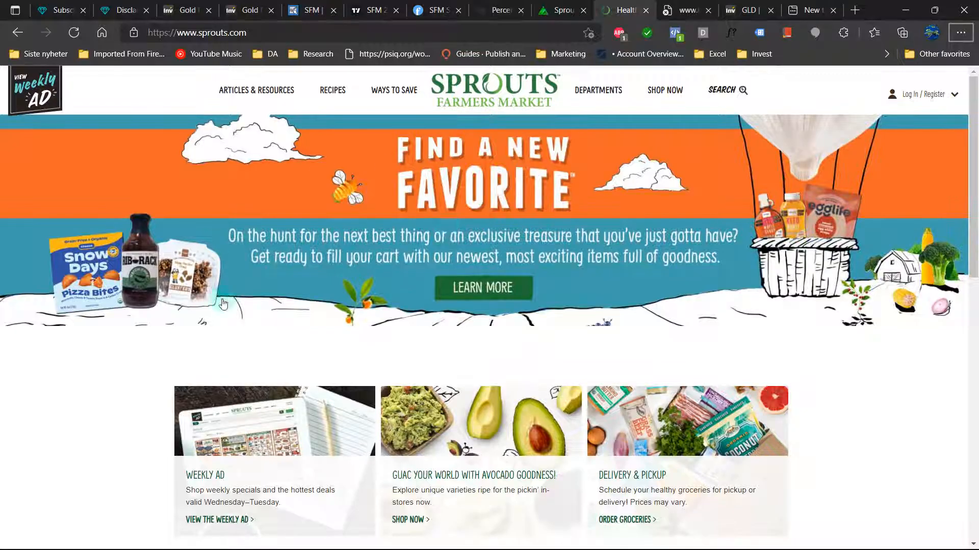
mouse_move(442, 198)
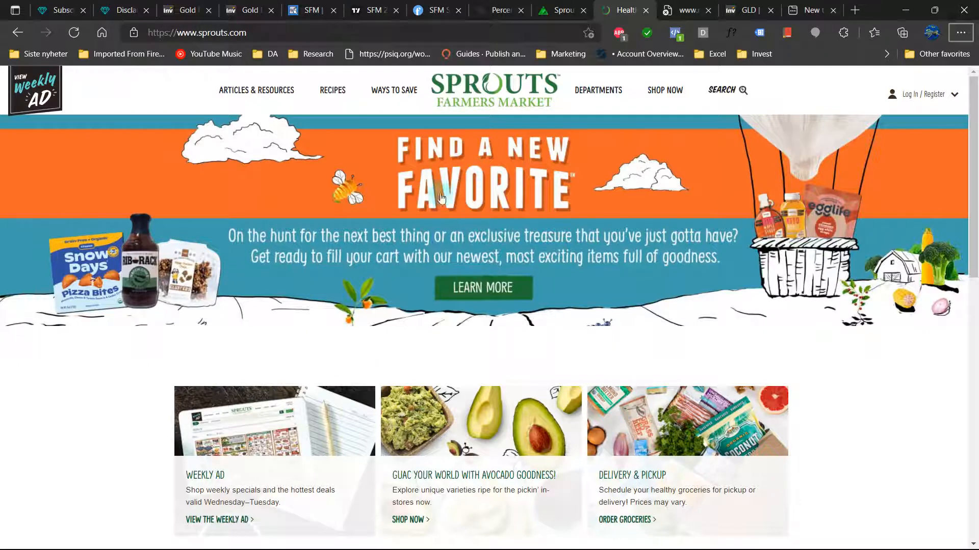
mouse_move(300, 298)
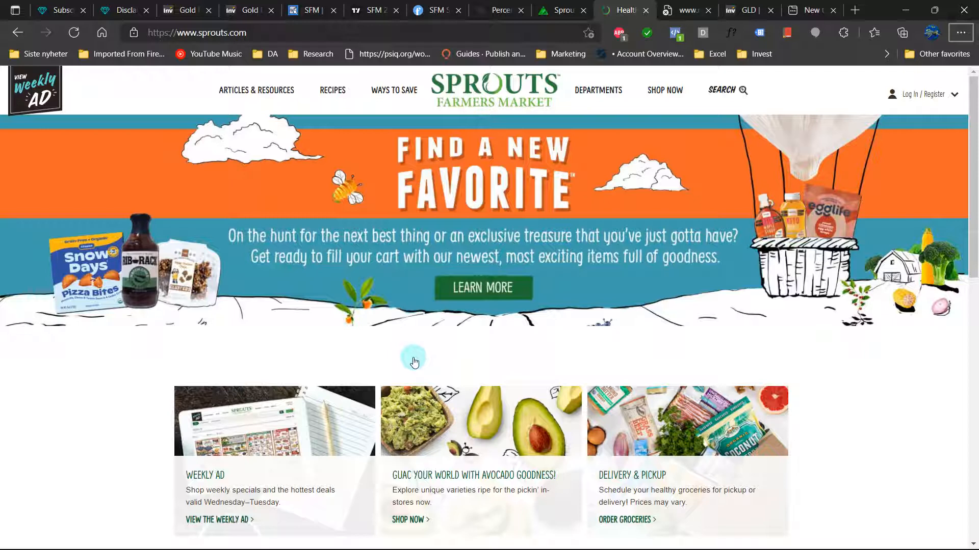
mouse_move(463, 301)
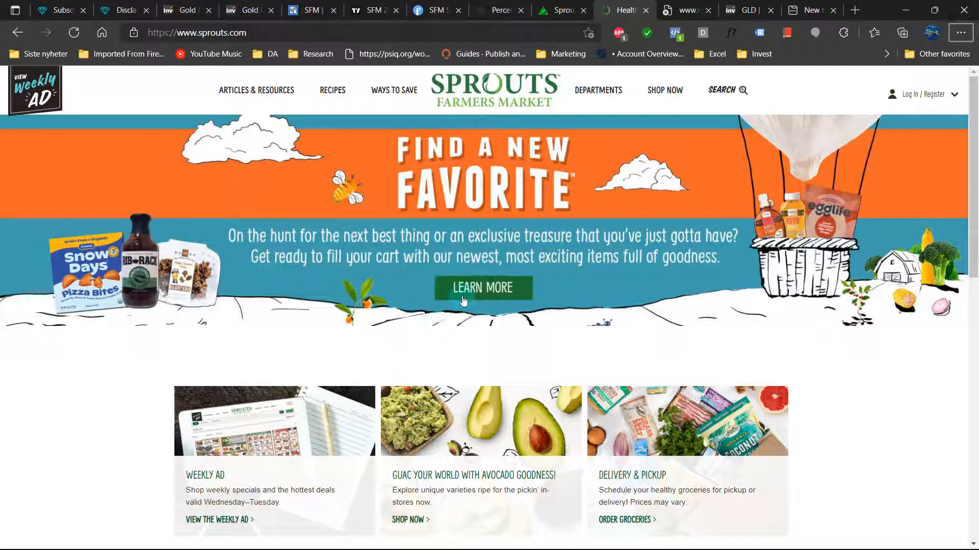
mouse_move(507, 293)
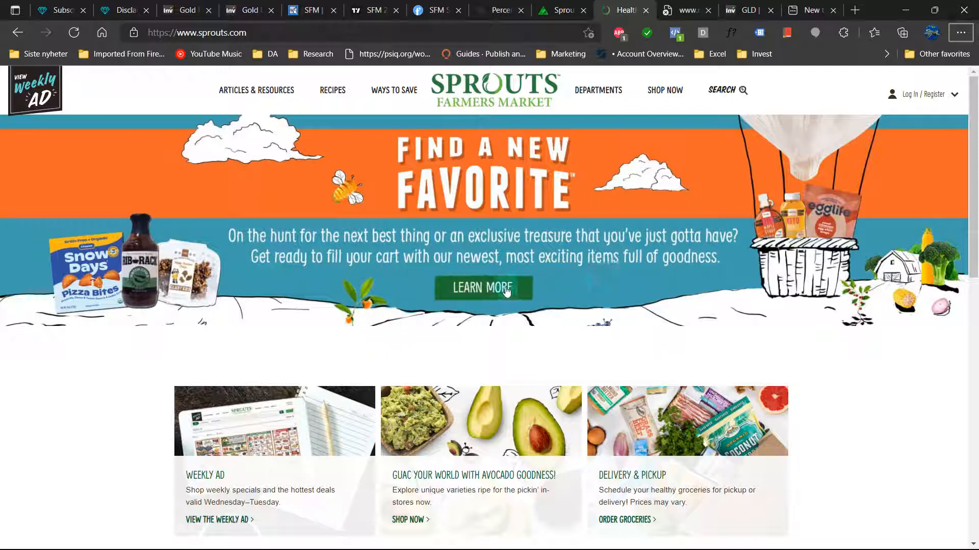
Step: Open sprouts.com's Find a New Favorite page from the LEARN MORE banner and browse its products
left_click(483, 288)
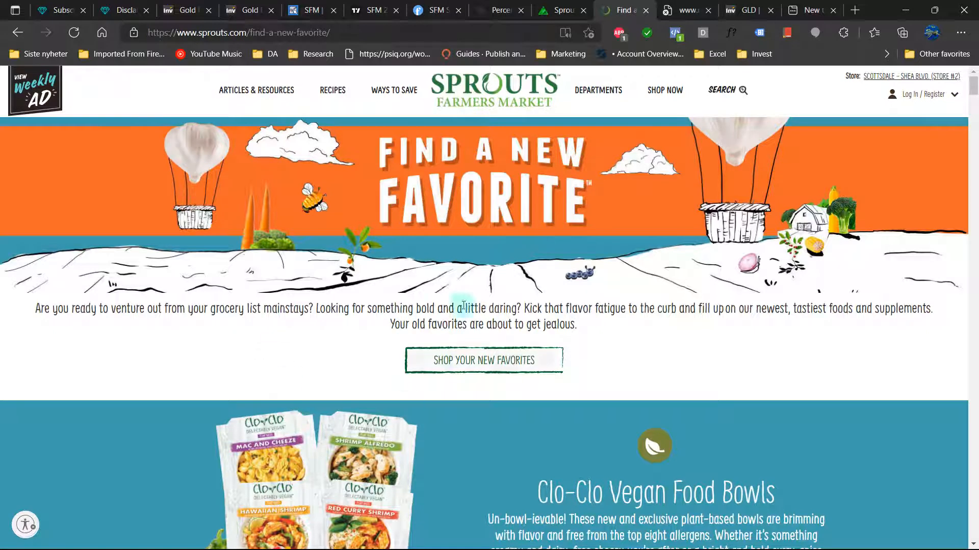
mouse_move(221, 330)
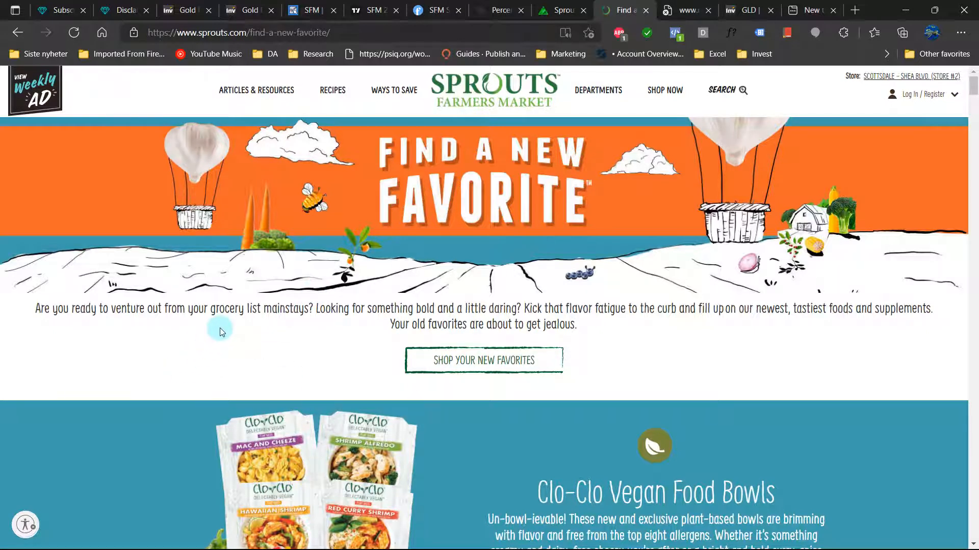
scroll("down", 3)
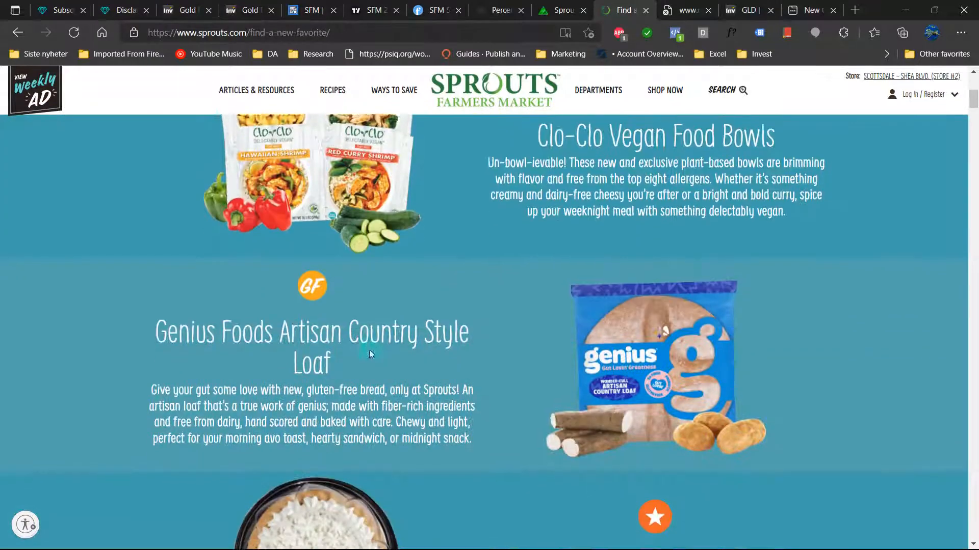
scroll("down", 3)
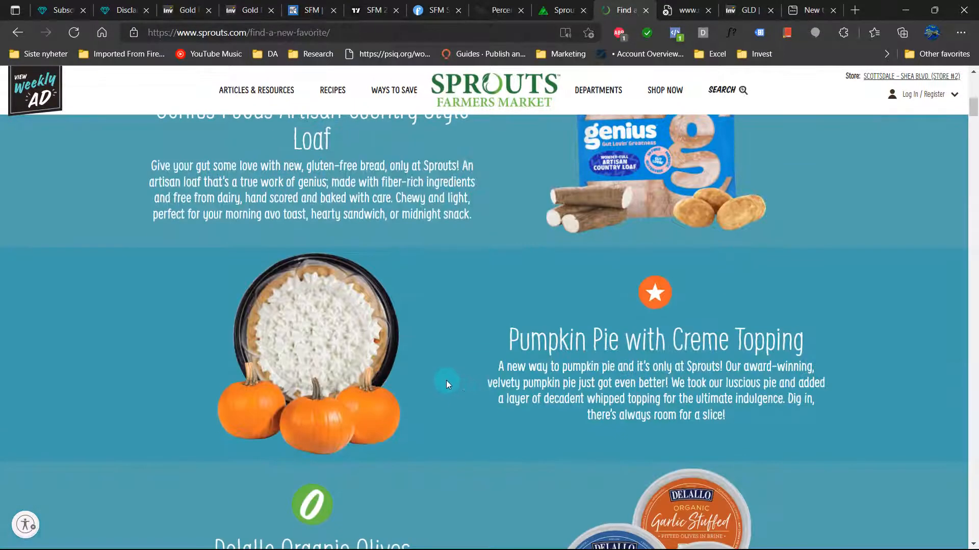
scroll("down", 3)
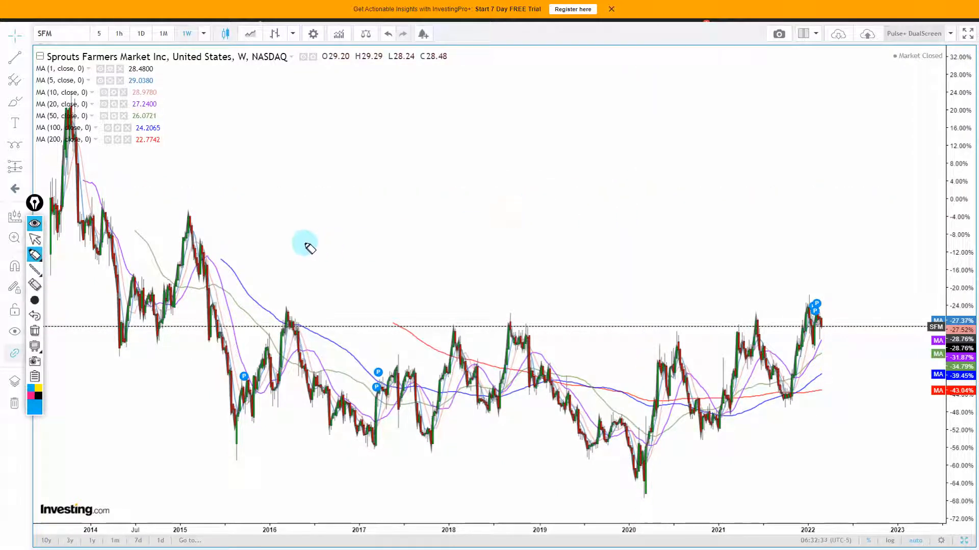
mouse_move(107, 150)
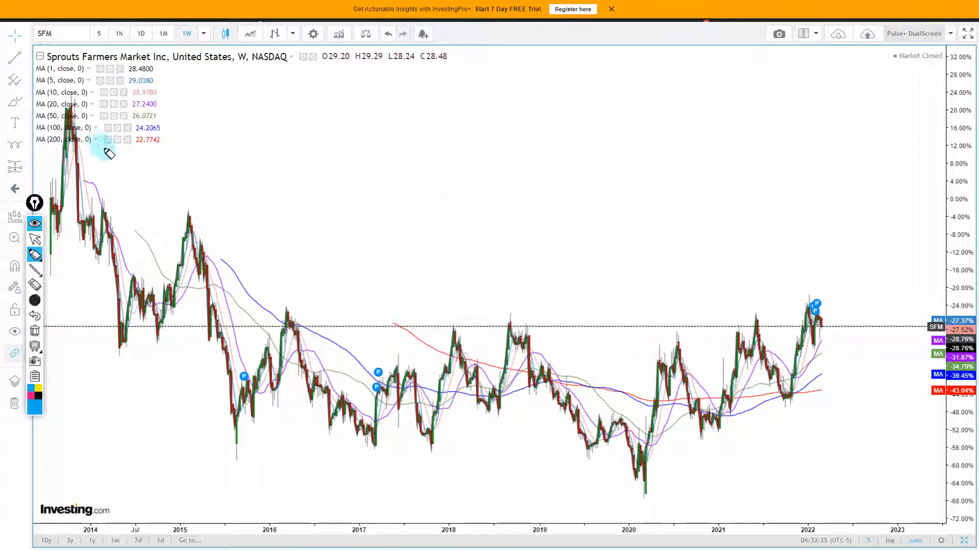
Step: Highlight the weekly SFM downtrend from 2014 toward 2020, then pan toward recent dates
left_click_drag(112, 153, 648, 368)
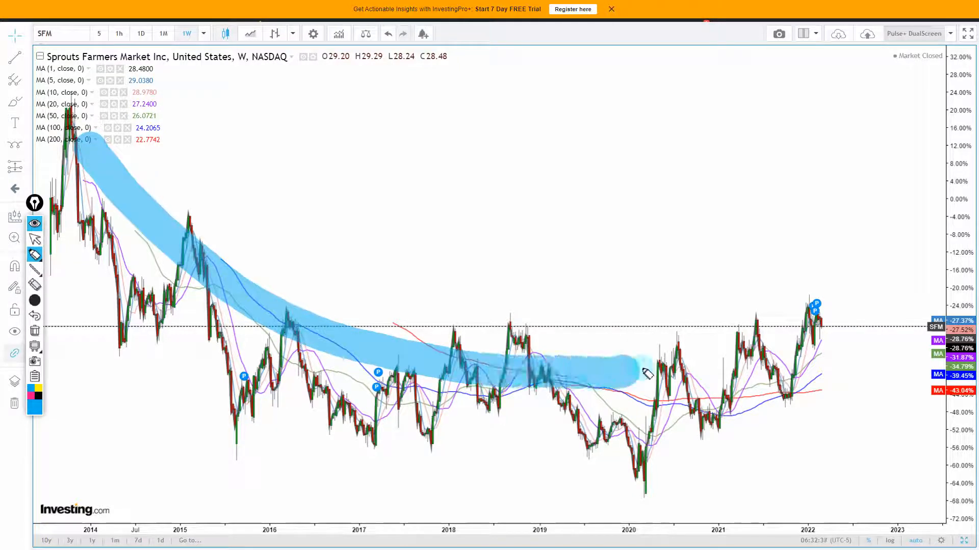
left_click_drag(649, 373, 861, 256)
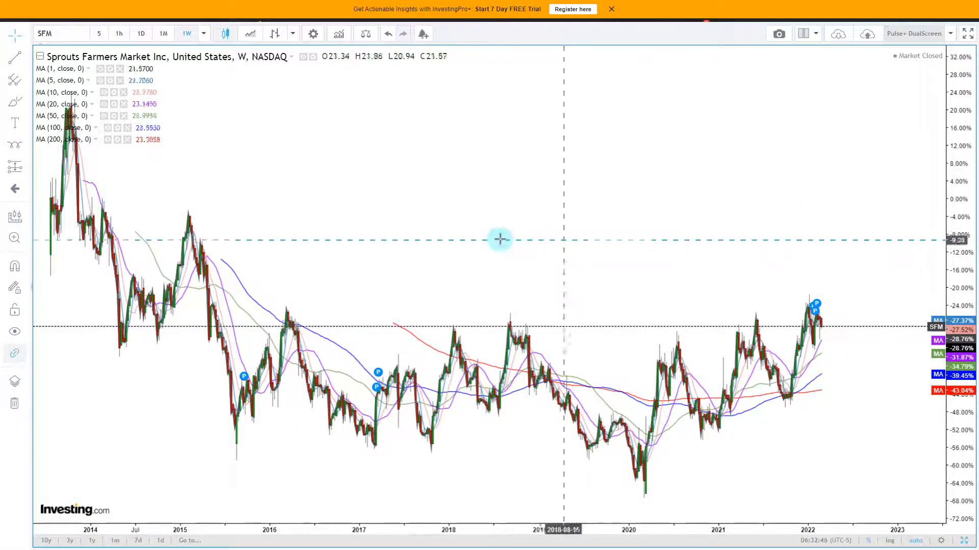
left_click_drag(500, 239, 429, 242)
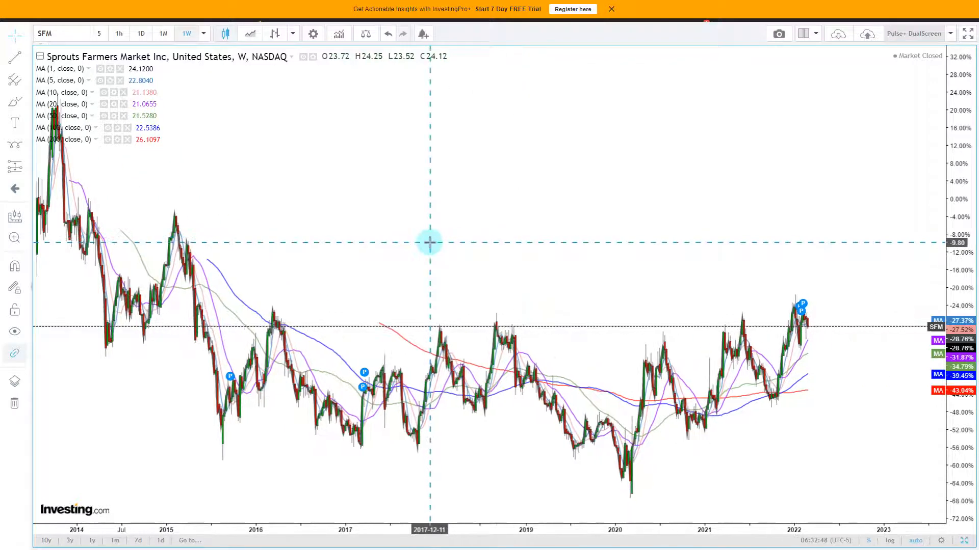
mouse_move(417, 252)
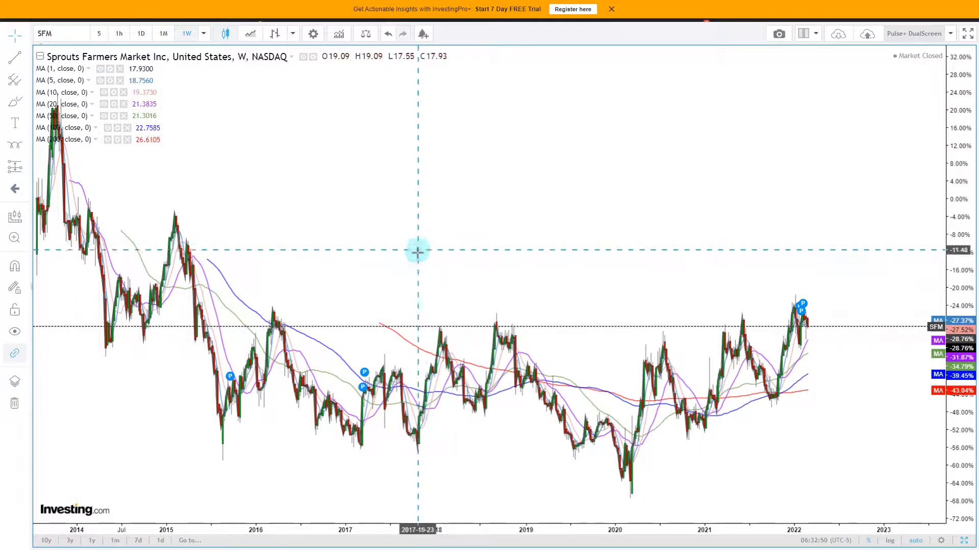
mouse_move(255, 270)
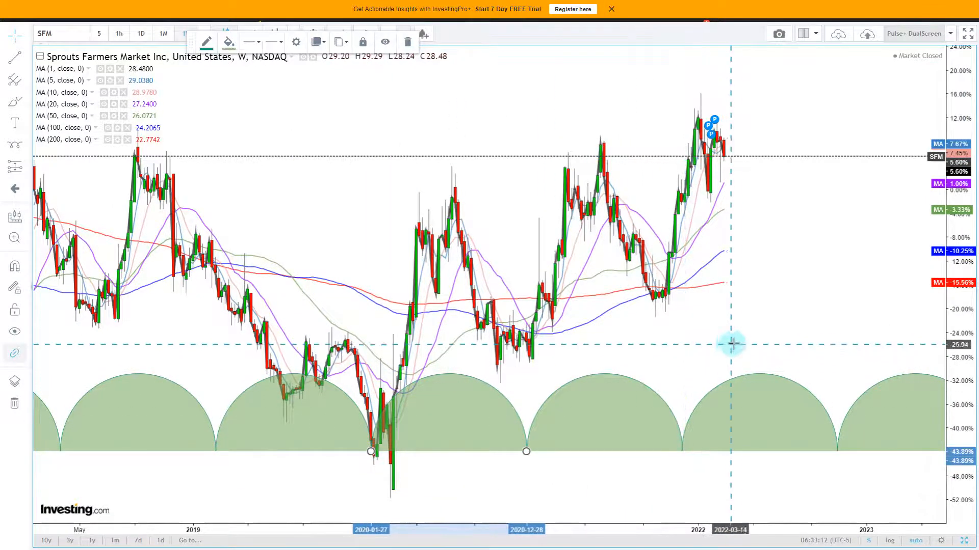
Step: Sketch time-cycle arcs spaced from the January 2020 low to the December 2020 low
left_click_drag(733, 342, 648, 394)
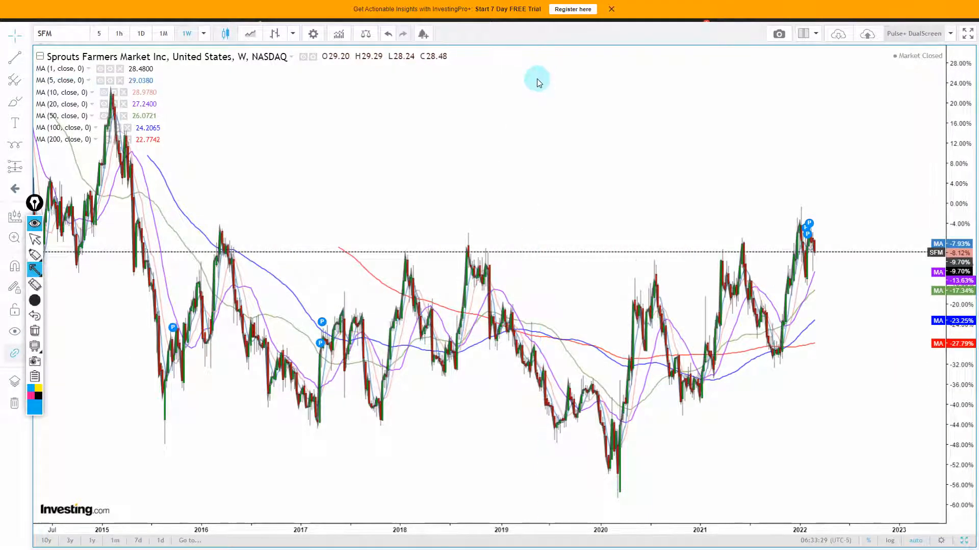
mouse_move(157, 319)
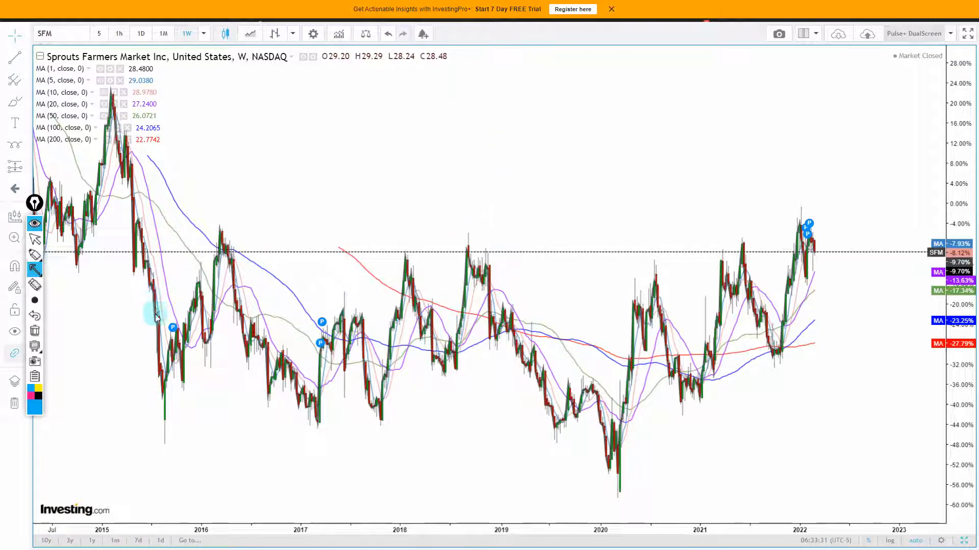
Step: Draw arrows over the weekly SFM chart's peaks, starting around late 2015
left_click_drag(173, 329, 203, 225)
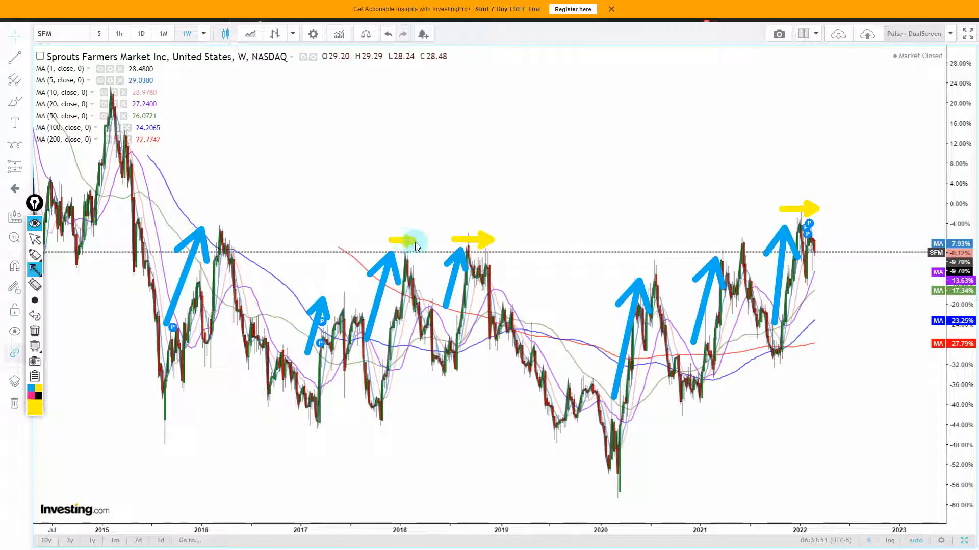
mouse_move(408, 254)
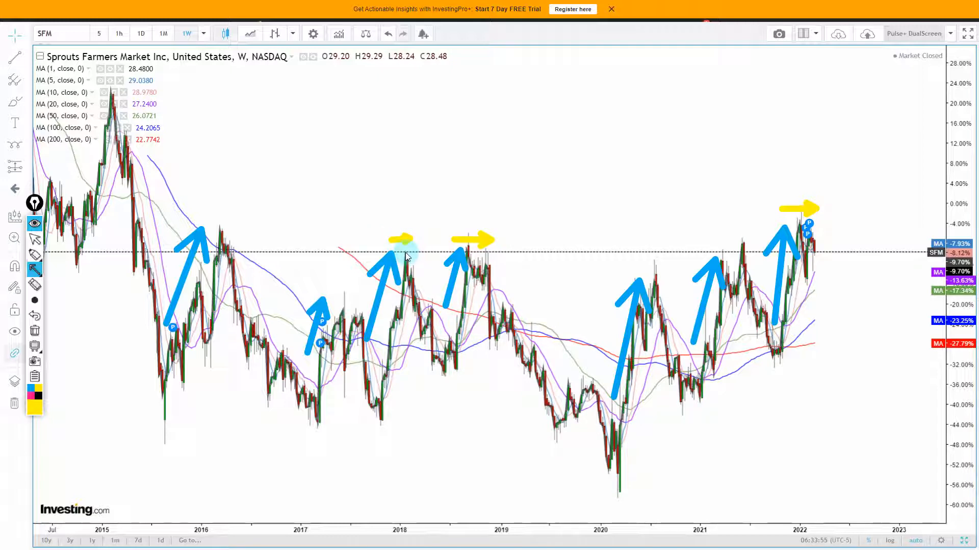
left_click_drag(500, 262, 562, 375)
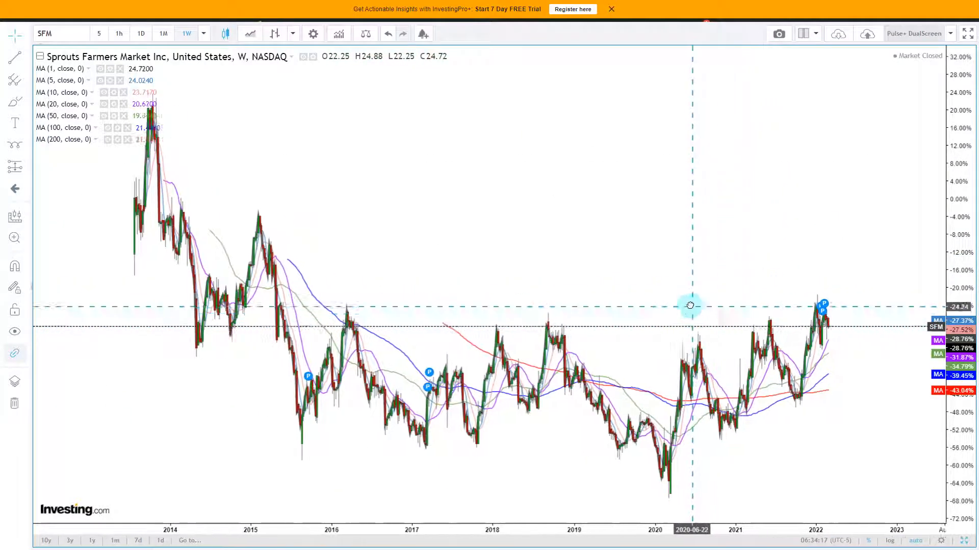
left_click_drag(690, 306, 664, 305)
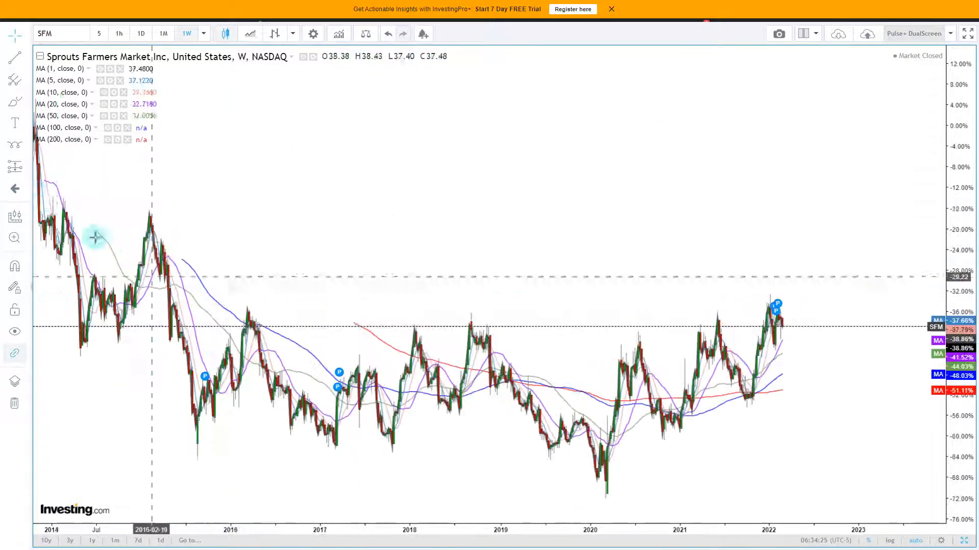
left_click(15, 165)
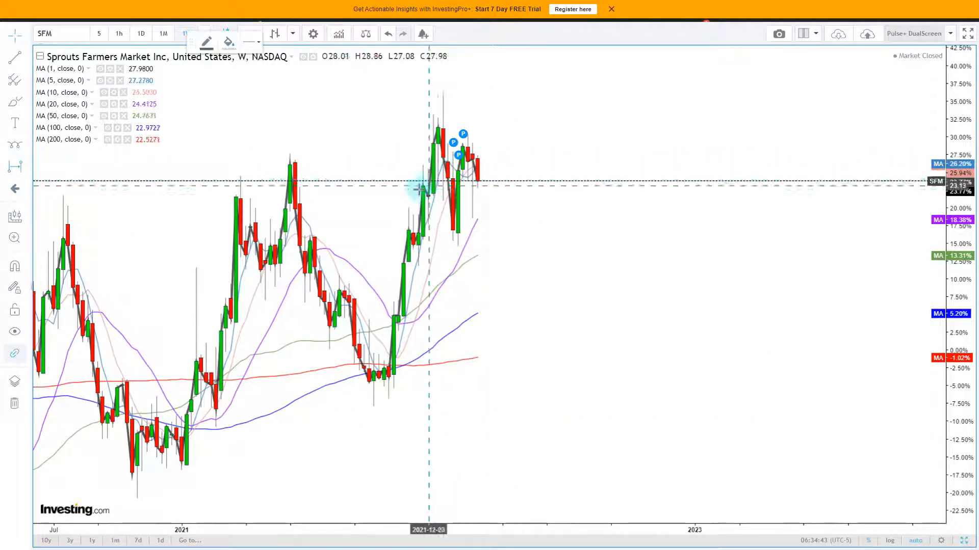
left_click_drag(428, 187, 478, 168)
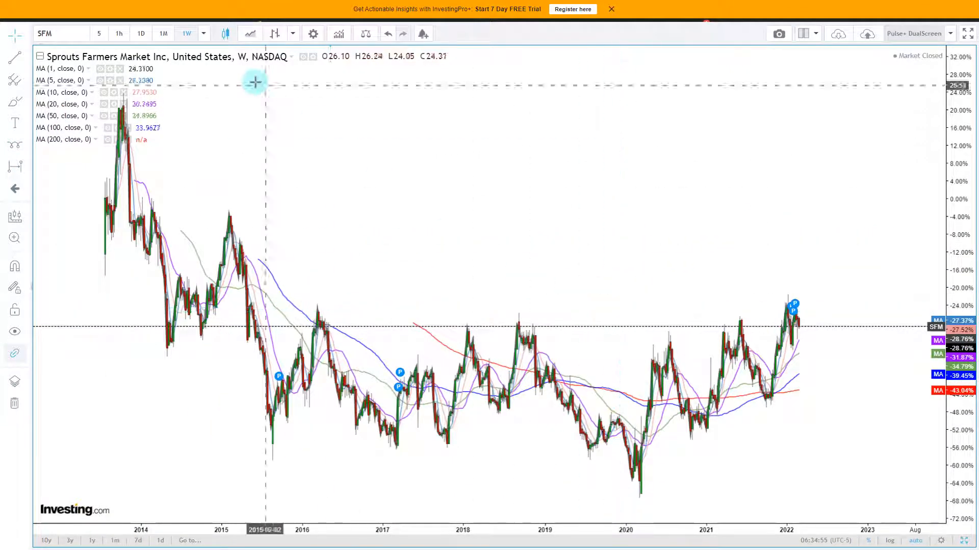
Step: Adjust the chart toolbar to a DualScreen layout pairing SFM with the indicator panel
left_click(140, 33)
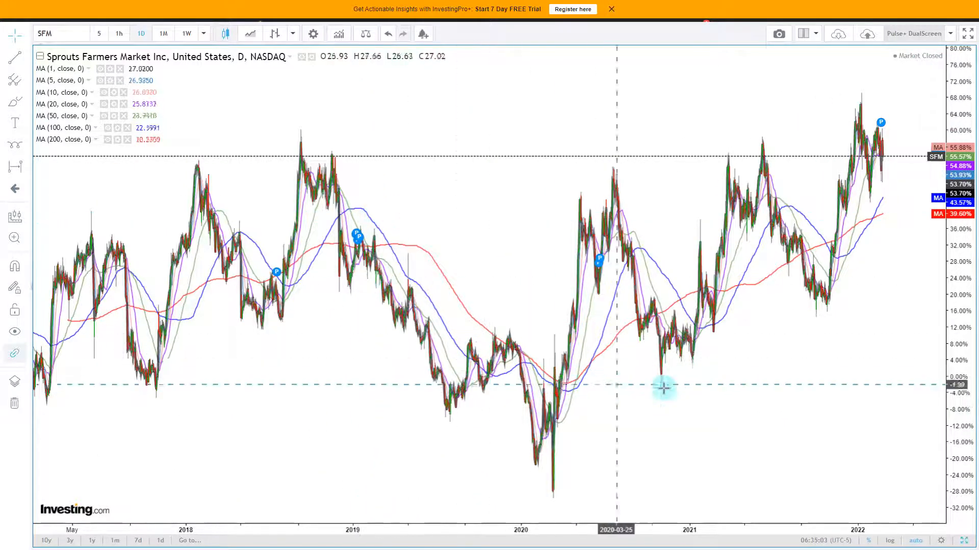
left_click(185, 33)
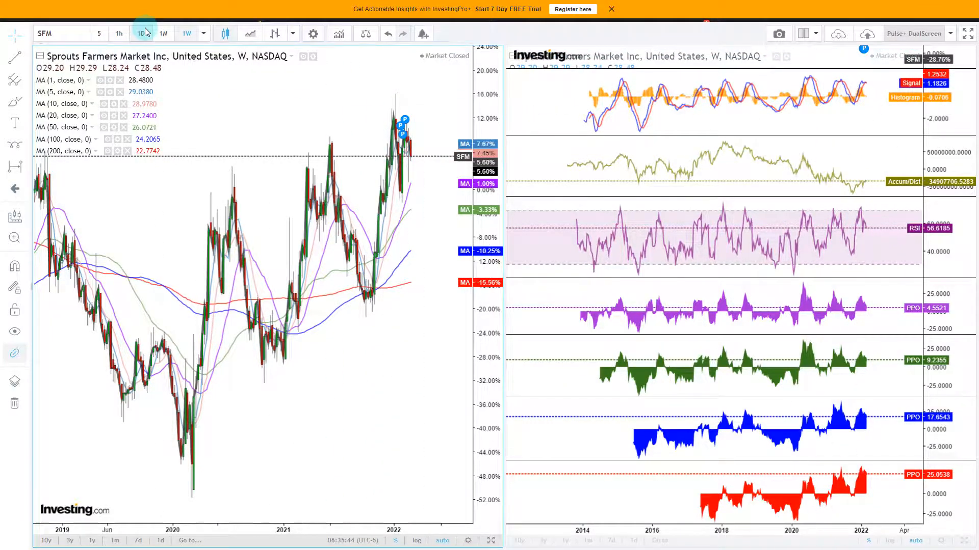
Step: Switch the SFM charts to daily 1D candles
left_click(140, 33)
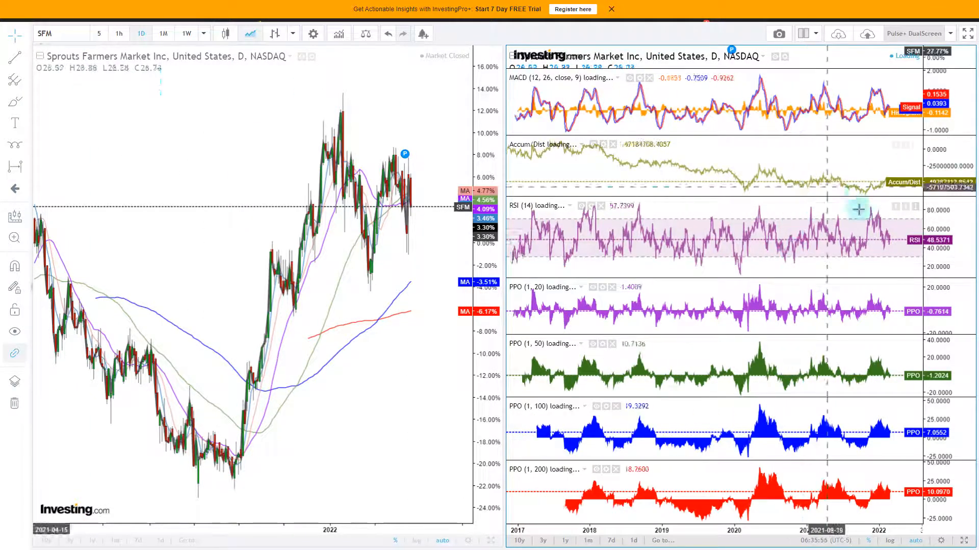
mouse_move(590, 223)
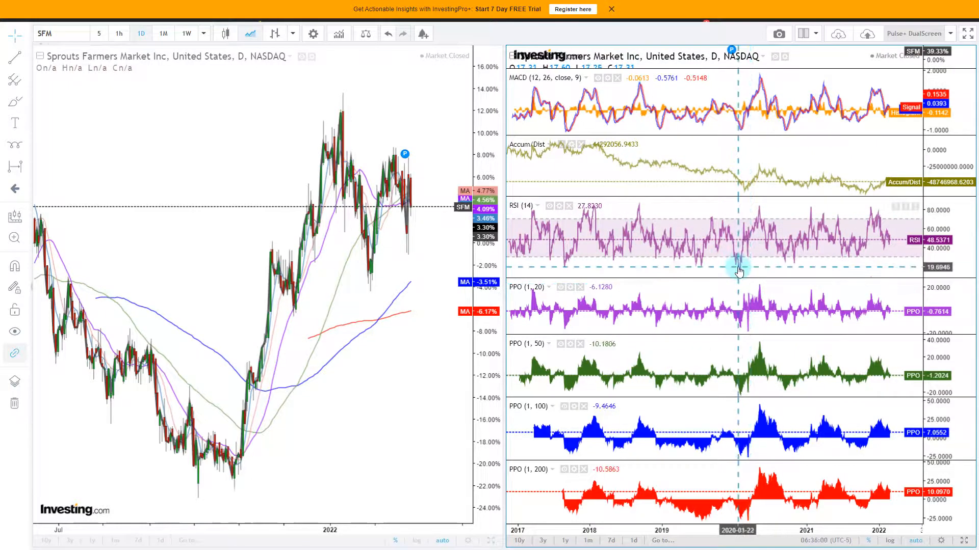
mouse_move(660, 212)
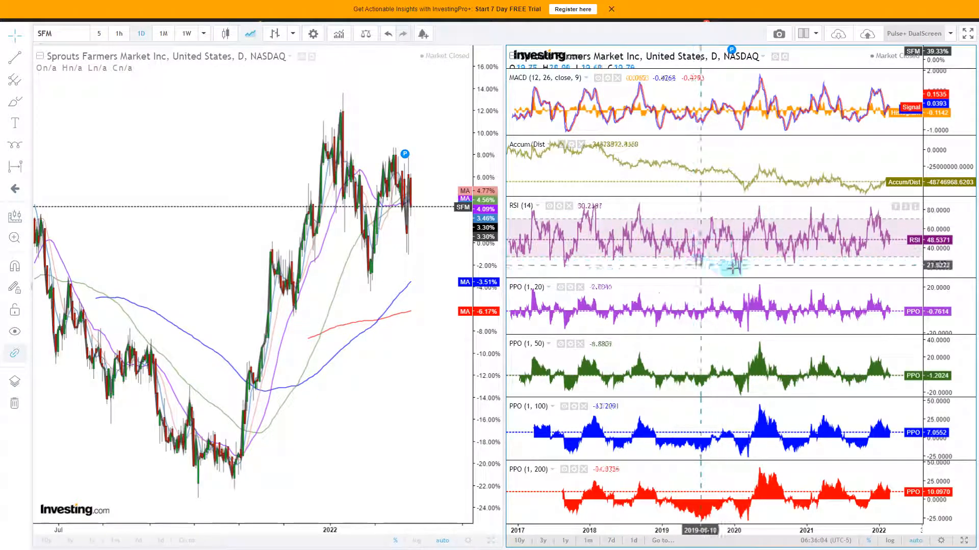
mouse_move(892, 253)
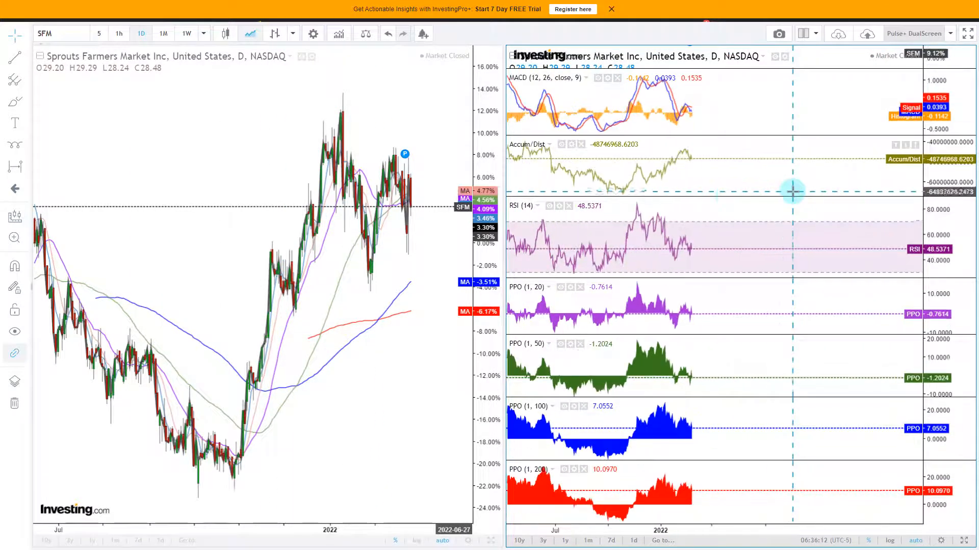
mouse_move(670, 169)
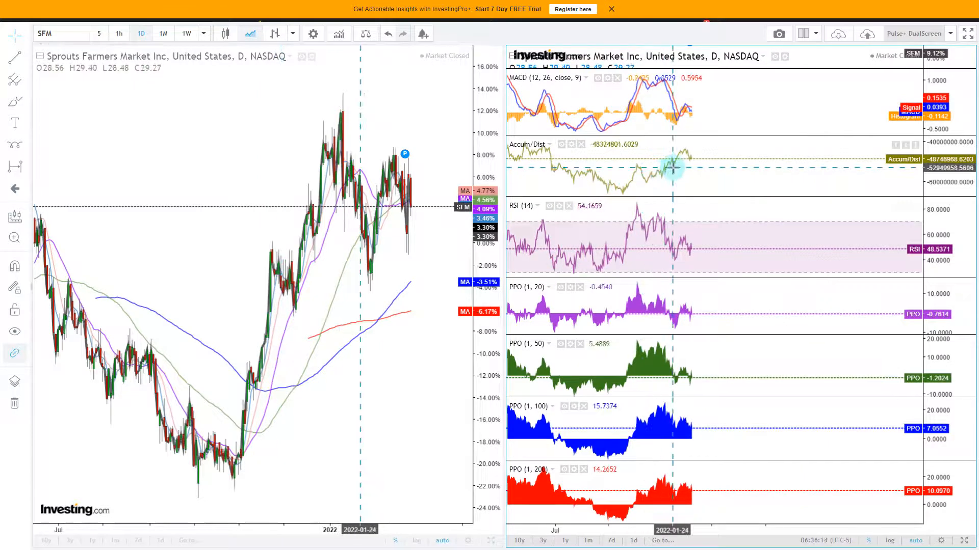
mouse_move(678, 166)
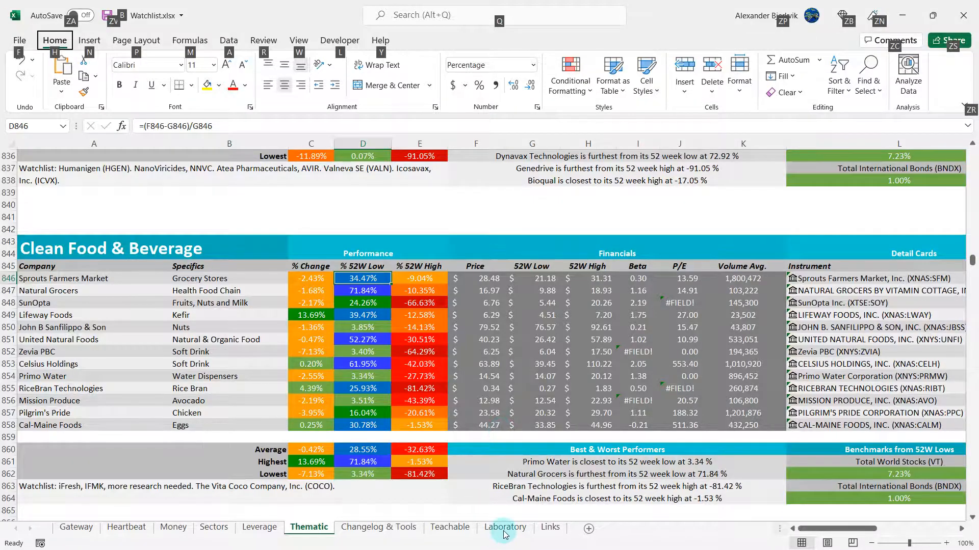
Step: On the Laboratory sheet, enter 'Time-cycles (bear), Overbought' as Sprouts' line in the sand
left_click(505, 527)
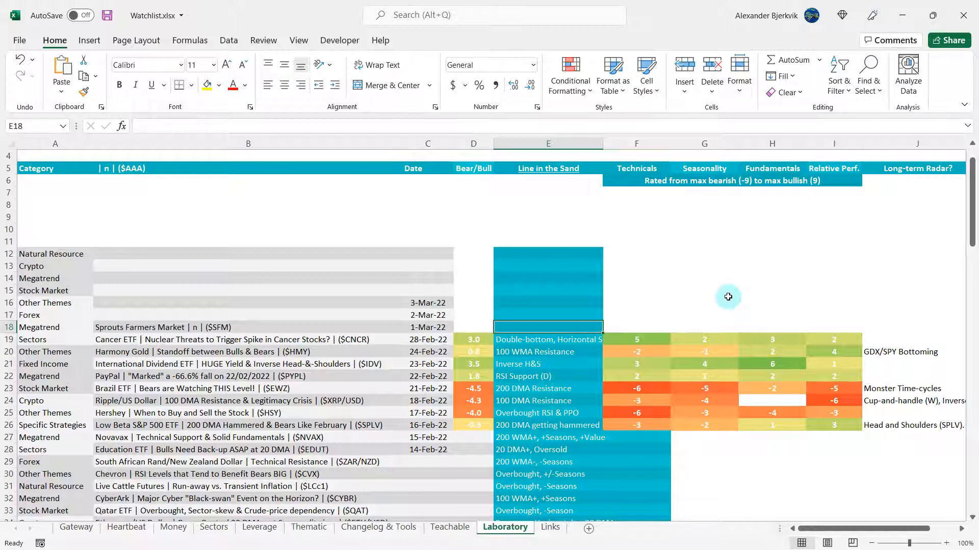
type("Time-cycles (bear")
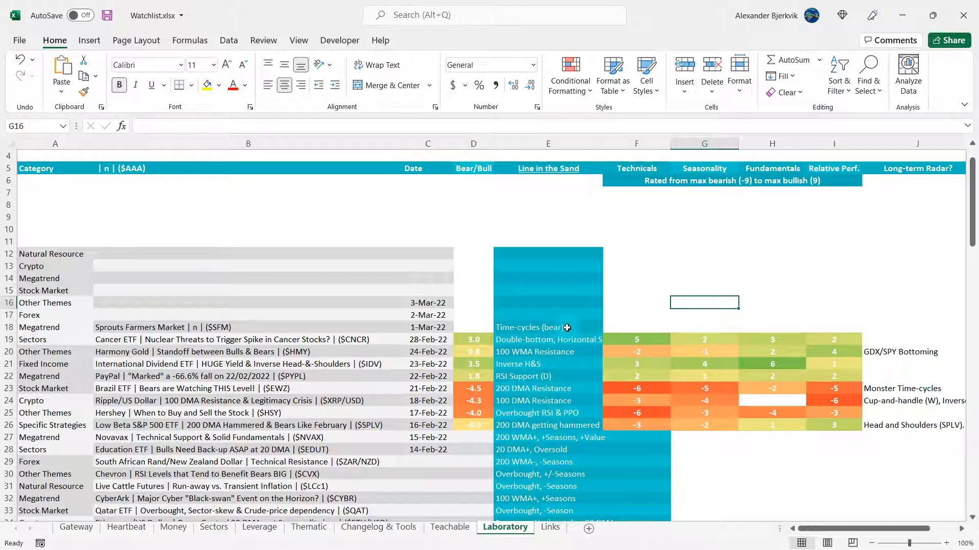
double_click(541, 327)
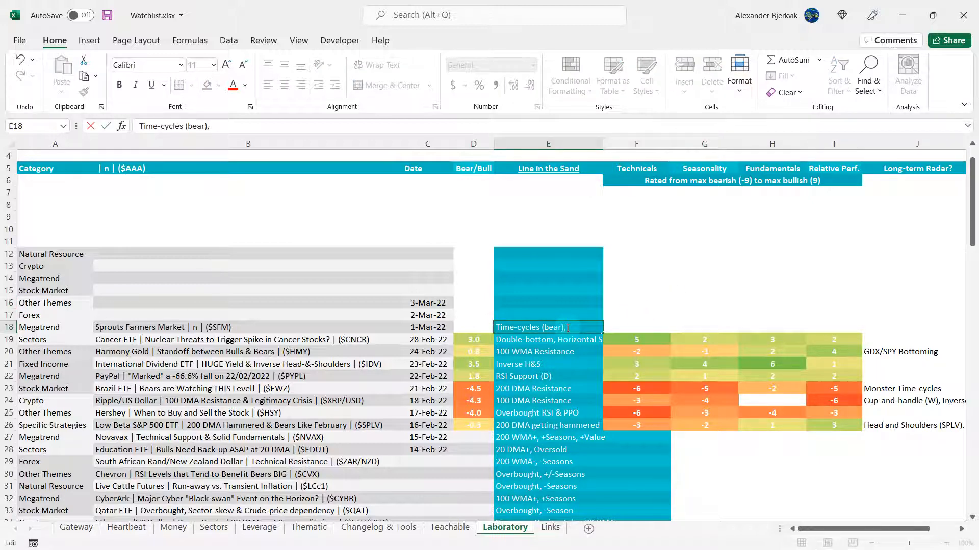
type("Overbought")
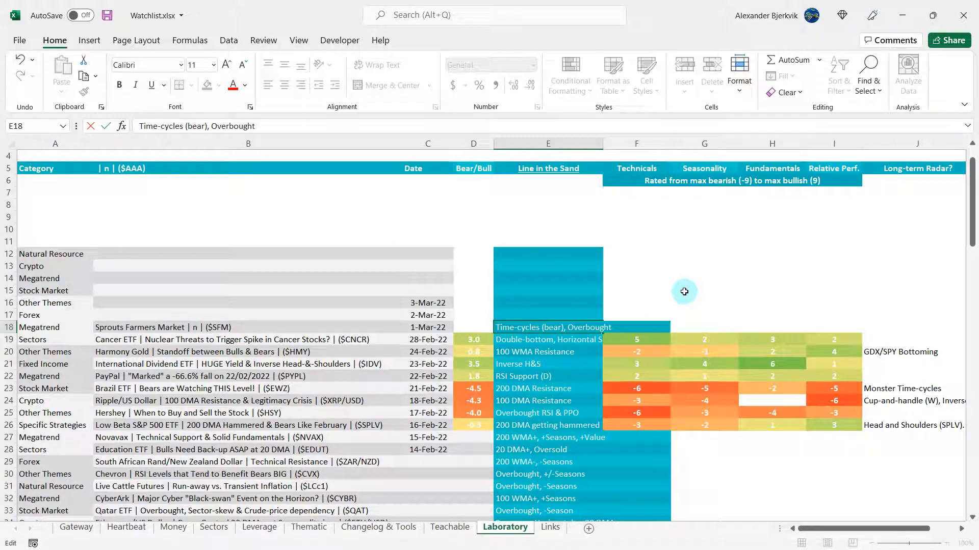
left_click(636, 327)
type("-4")
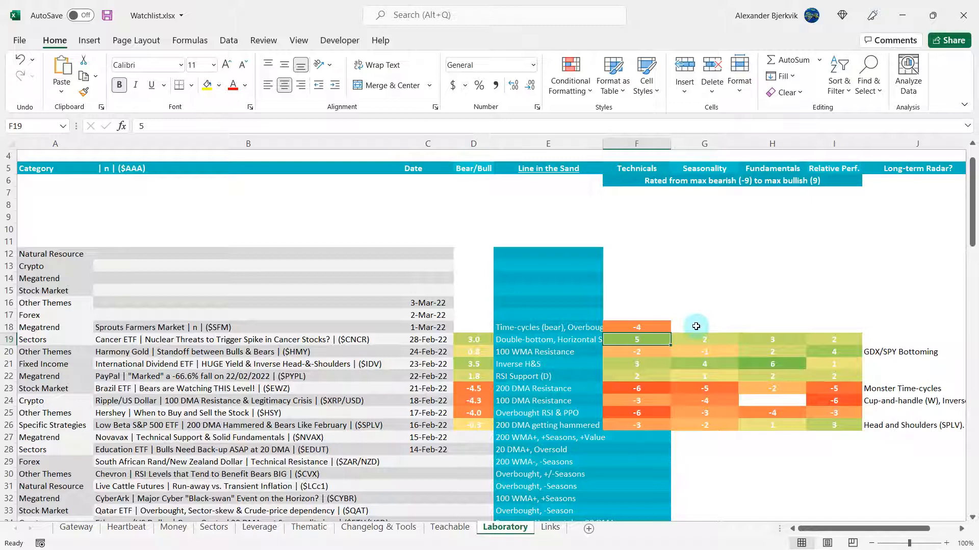
left_click(704, 327)
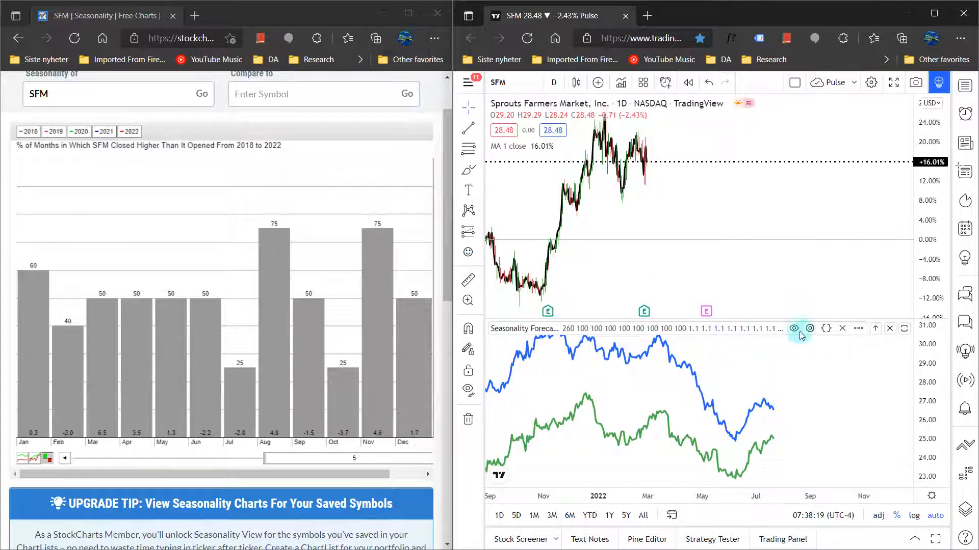
left_click(809, 328)
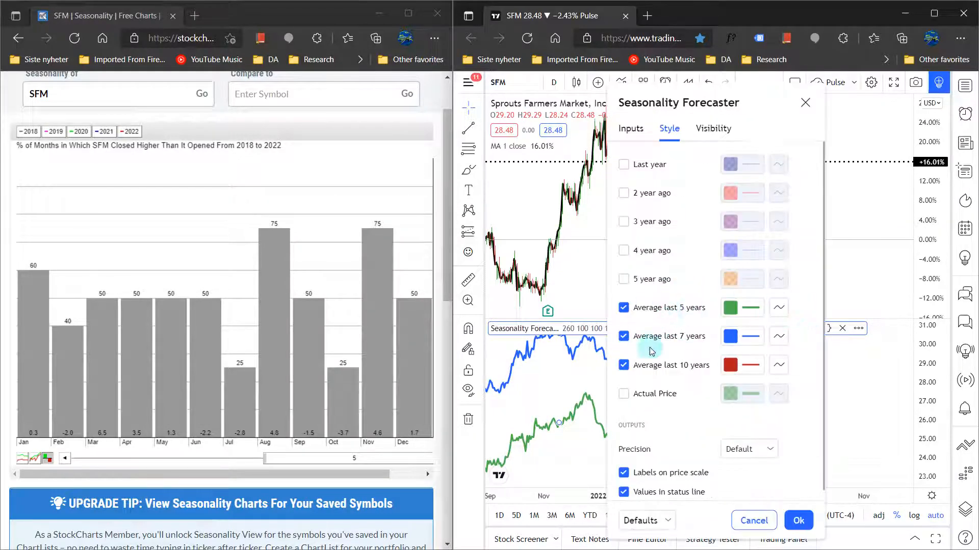
mouse_move(805, 105)
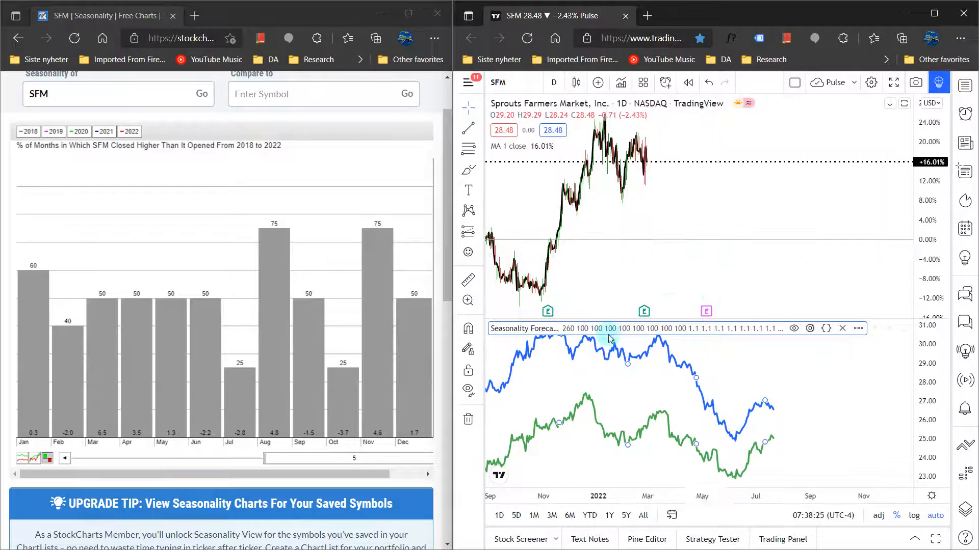
mouse_move(698, 389)
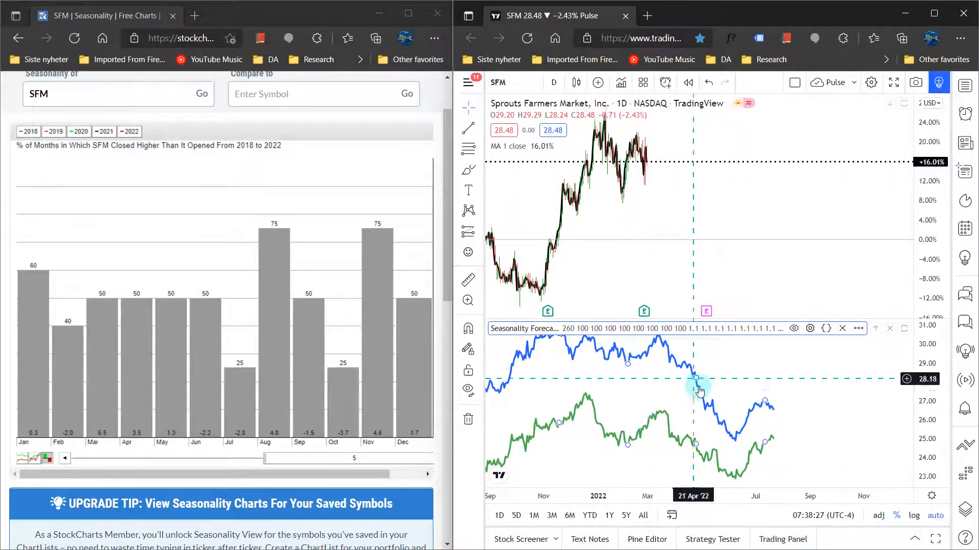
mouse_move(657, 356)
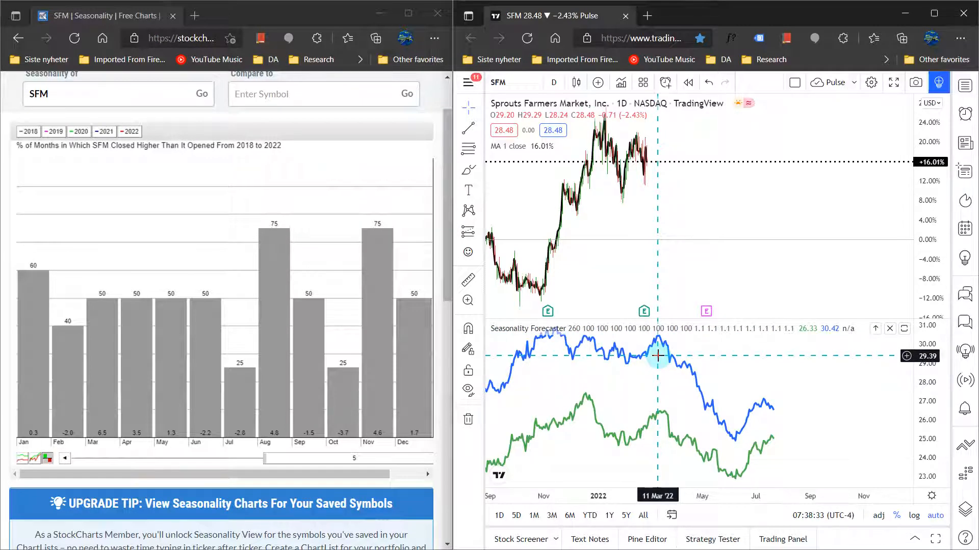
mouse_move(690, 395)
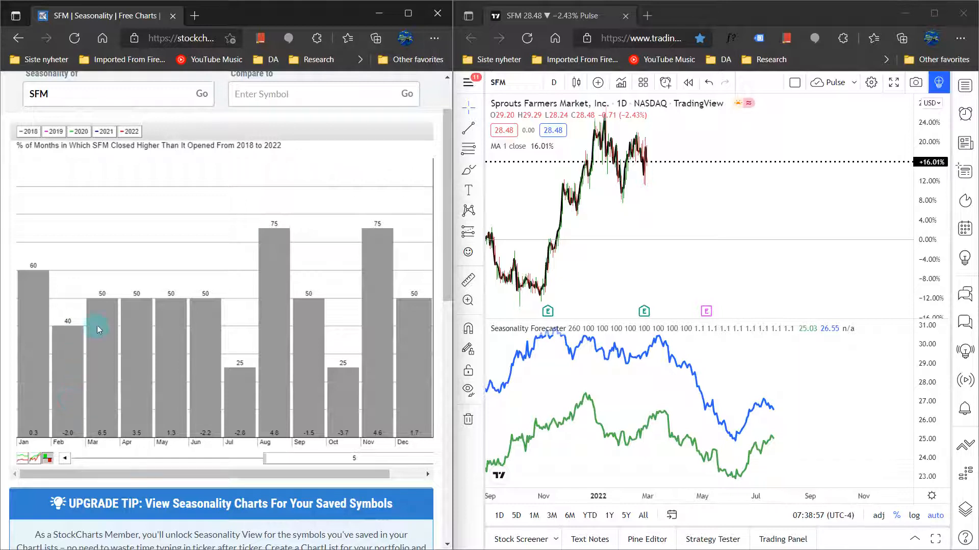
mouse_move(88, 401)
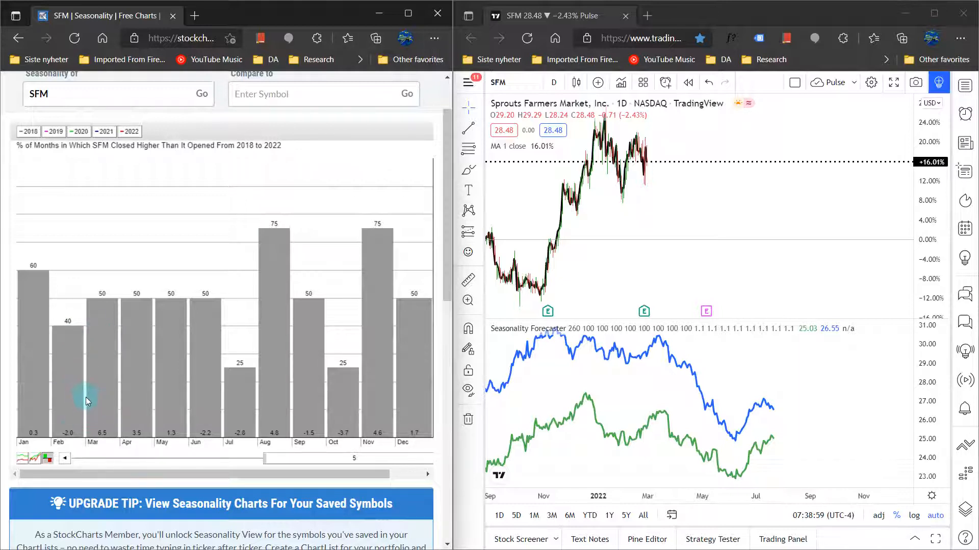
mouse_move(129, 367)
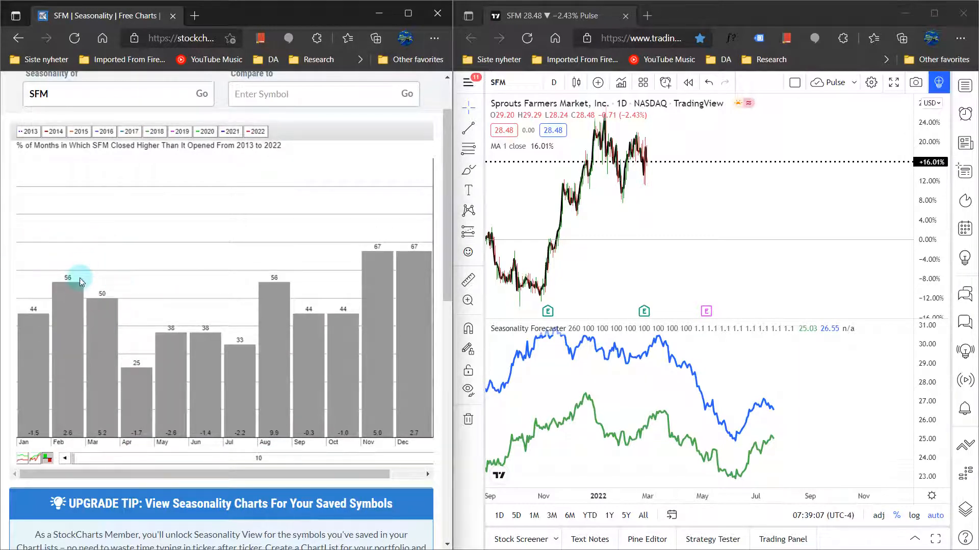
mouse_move(78, 334)
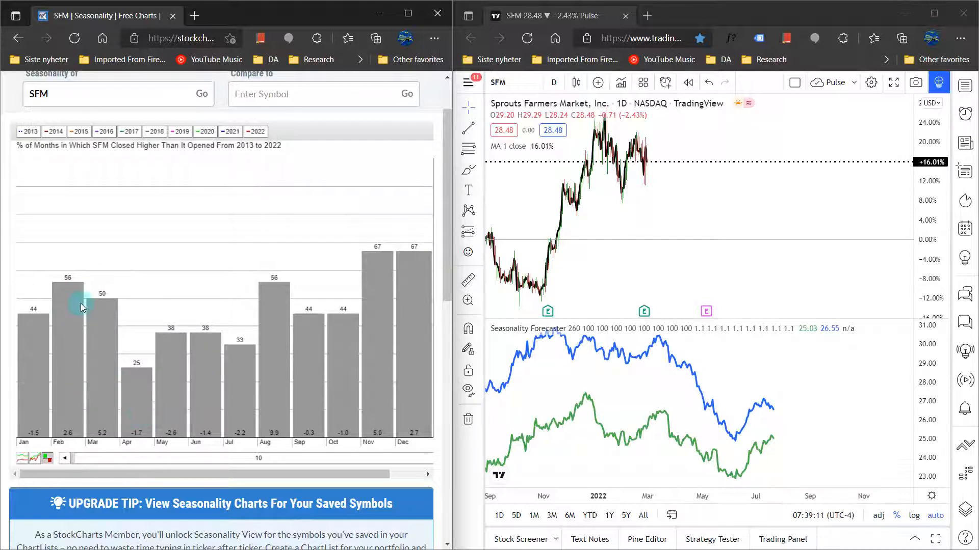
mouse_move(150, 263)
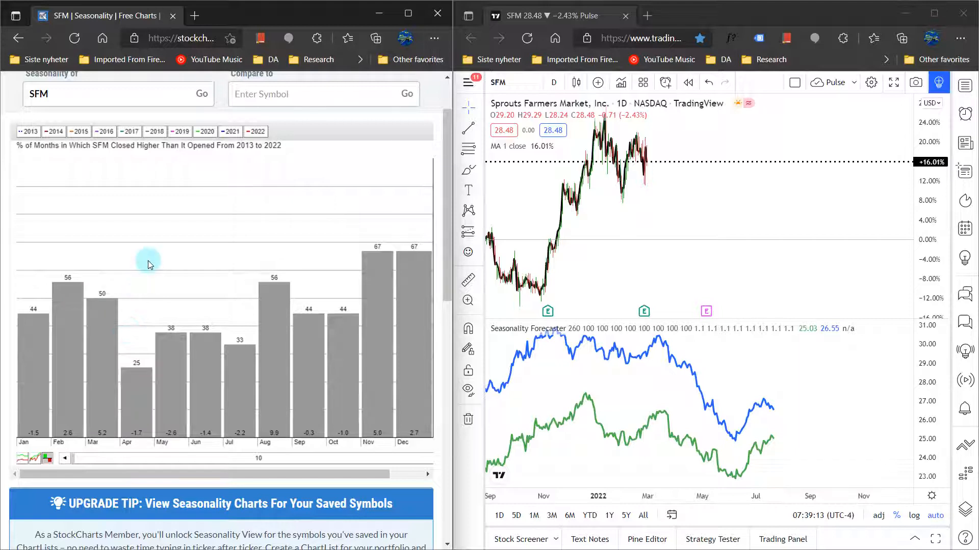
mouse_move(158, 274)
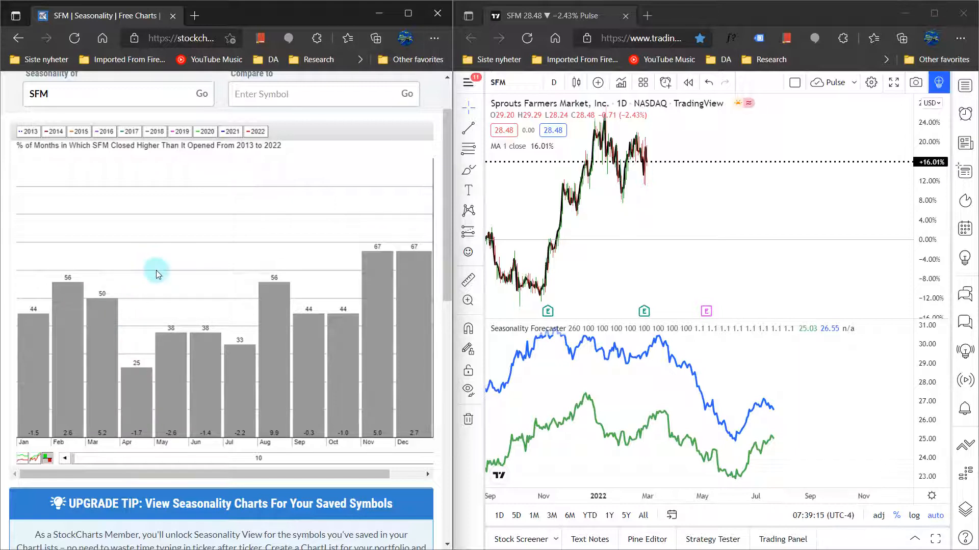
mouse_move(167, 283)
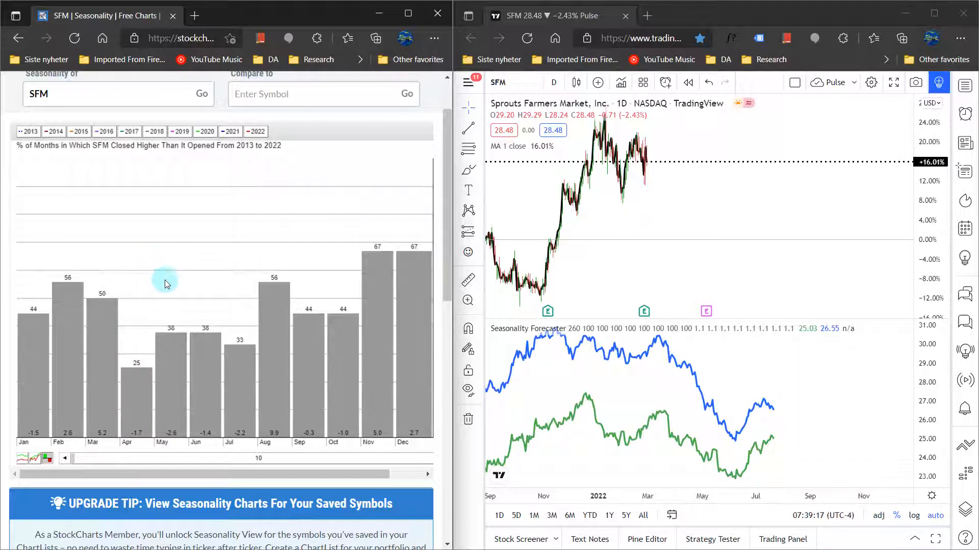
mouse_move(236, 247)
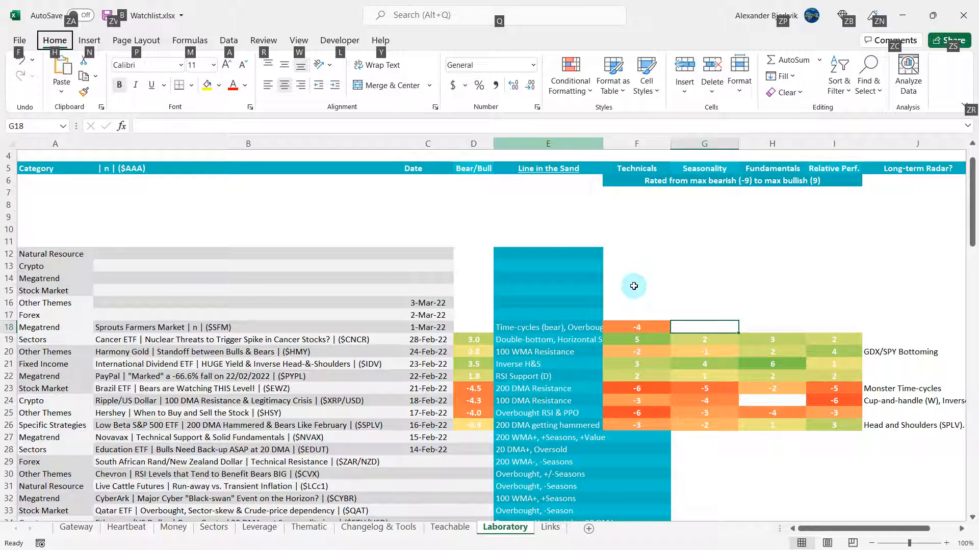
mouse_move(737, 312)
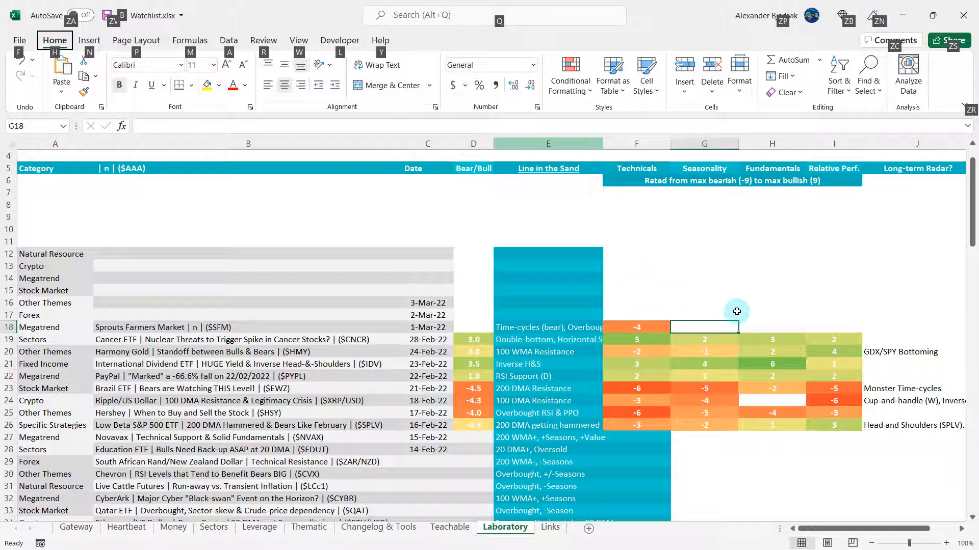
Step: Score Sprouts' Seasonality -5 in G18, then bring up and scroll Finviz's daily SFM chart
left_click(704, 315)
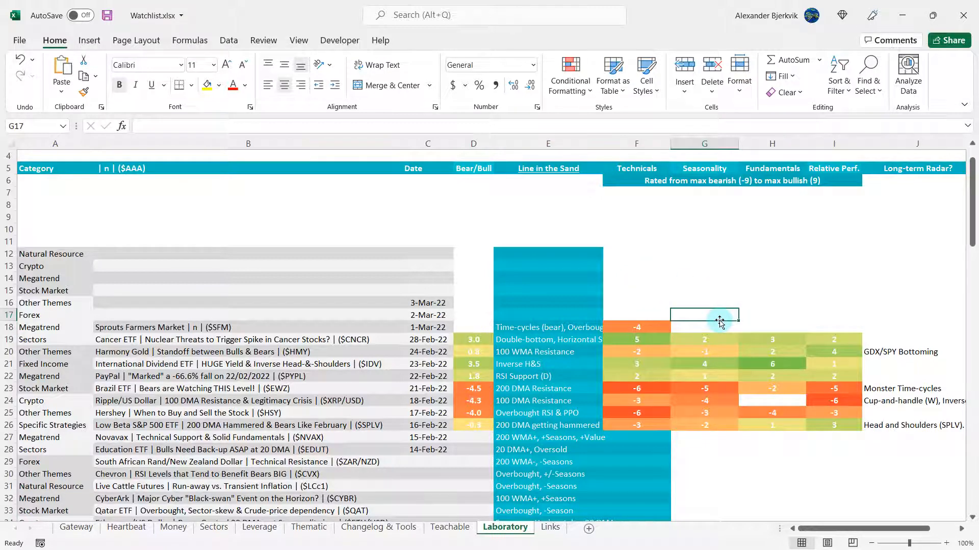
type("-5")
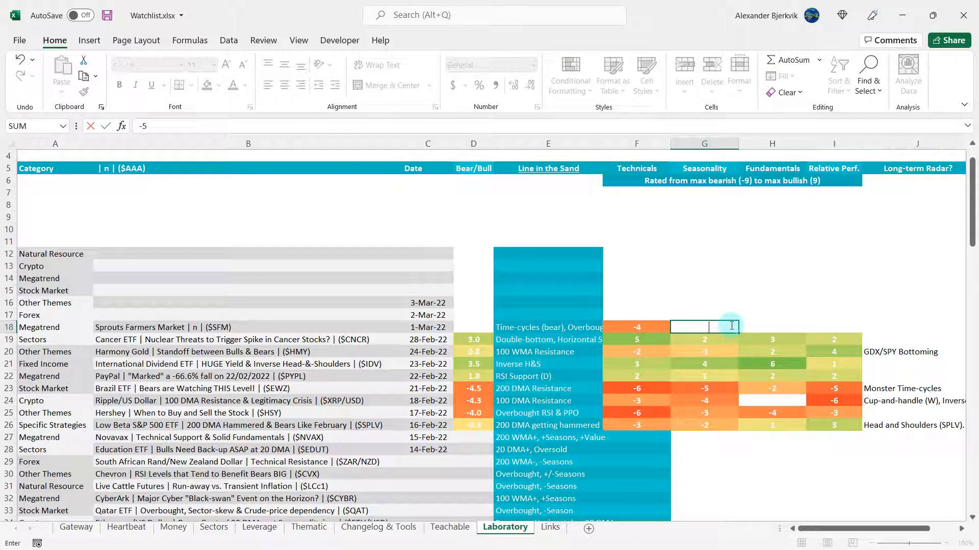
key("Enter")
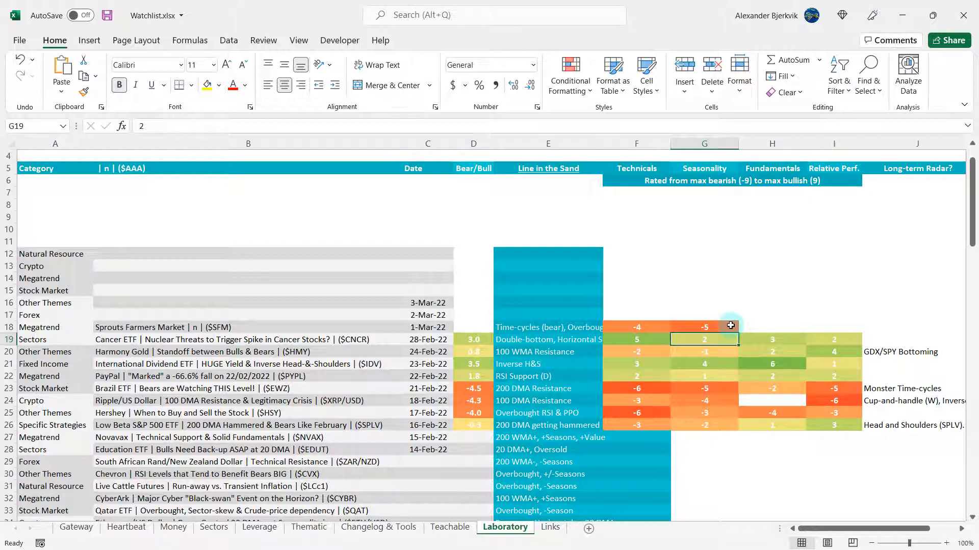
left_click(771, 327)
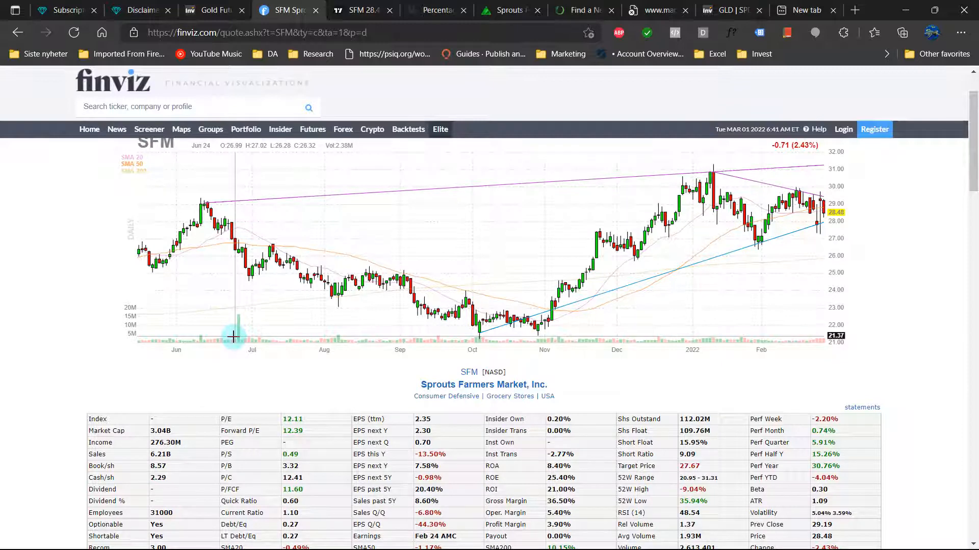
scroll("down", 3)
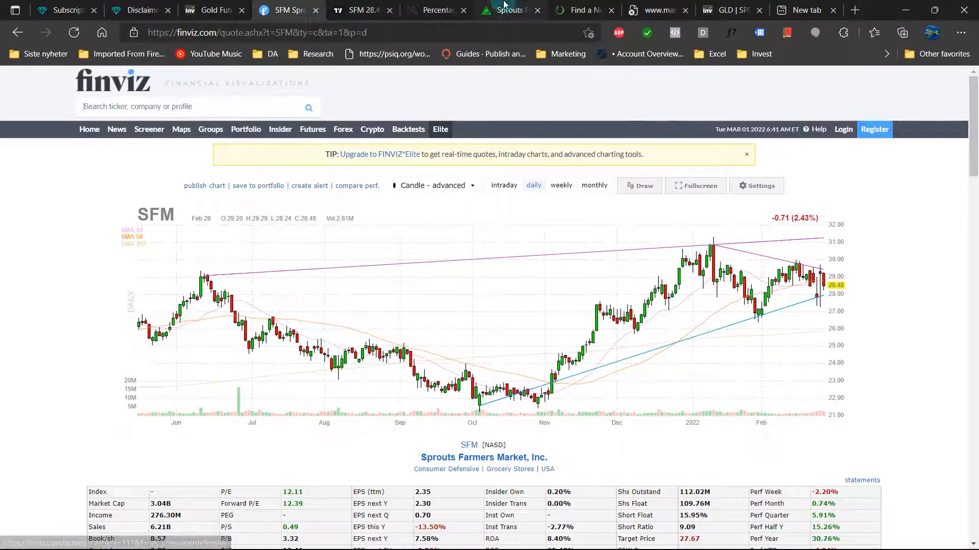
Step: Review Zacks' SFM quote page: 2-Buy rank, A value and momentum scores, earnings data
left_click(510, 10)
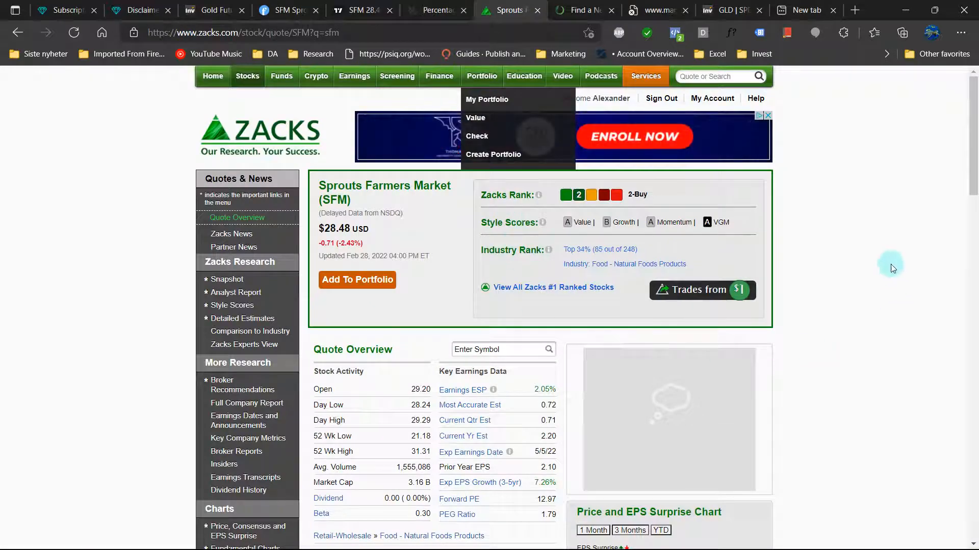
scroll("down", 3)
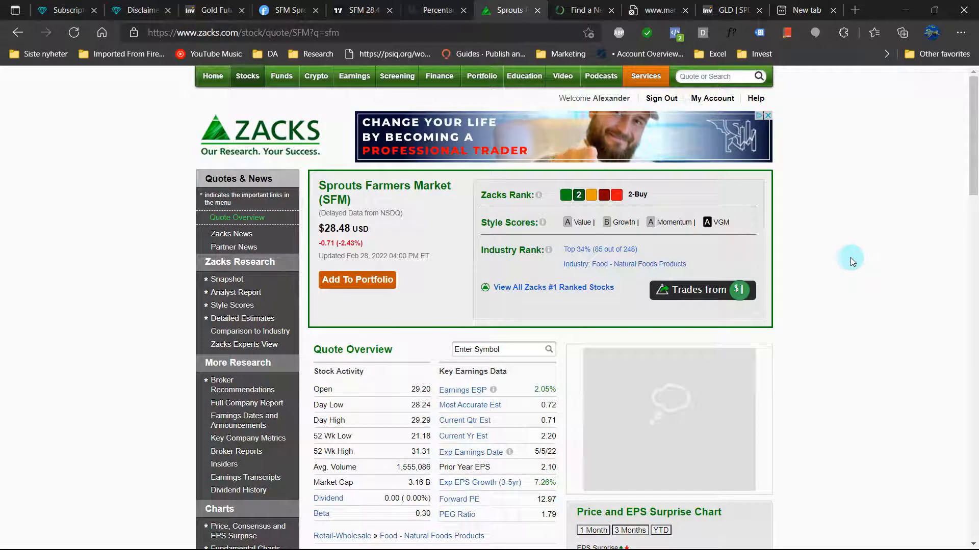
mouse_move(683, 265)
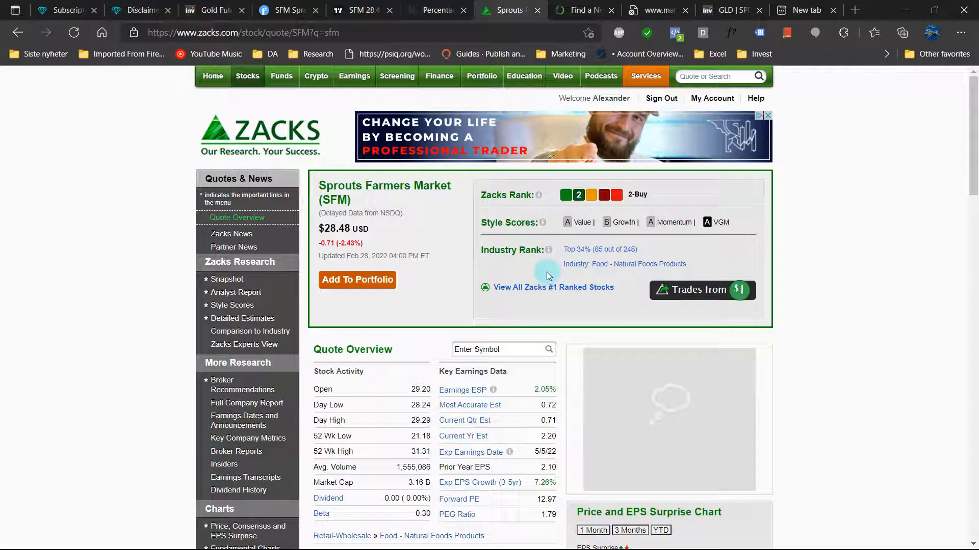
mouse_move(603, 270)
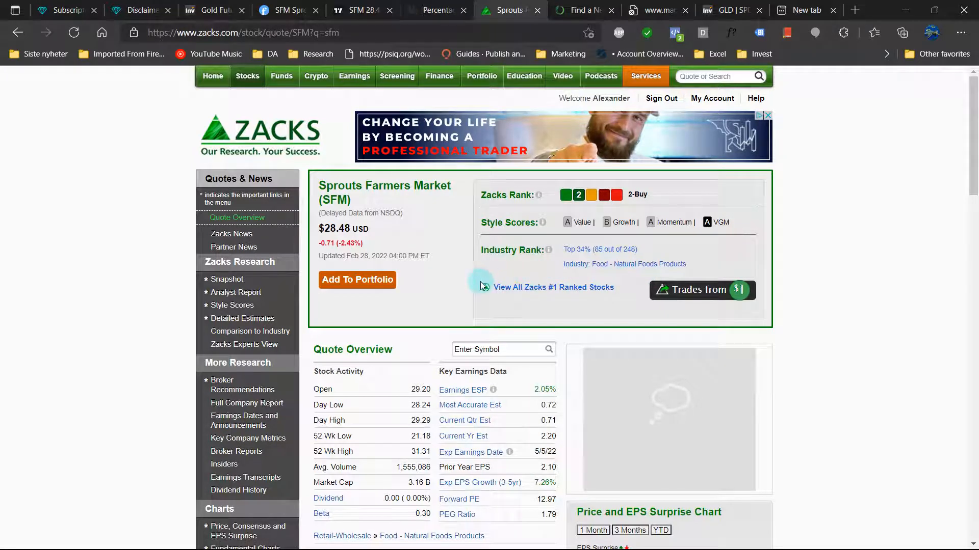
scroll("down", 3)
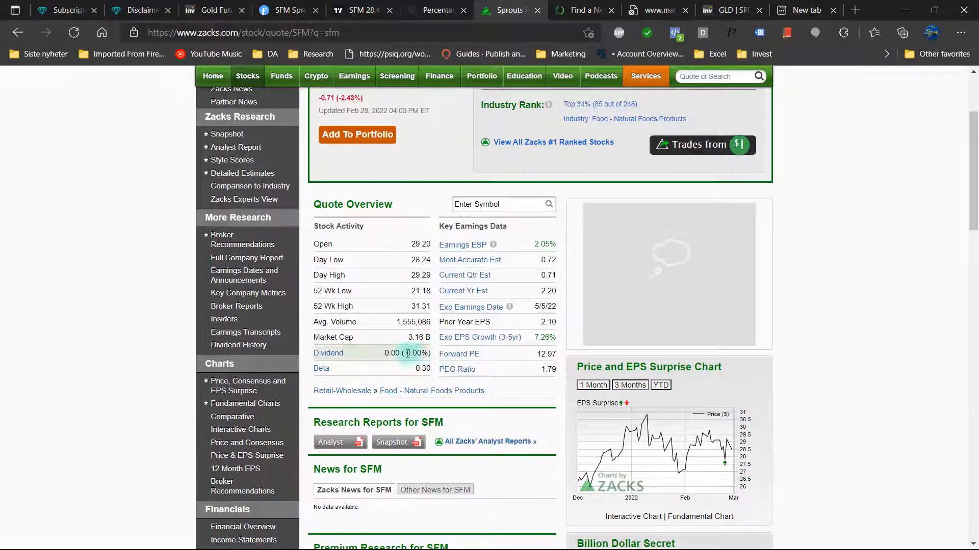
mouse_move(389, 331)
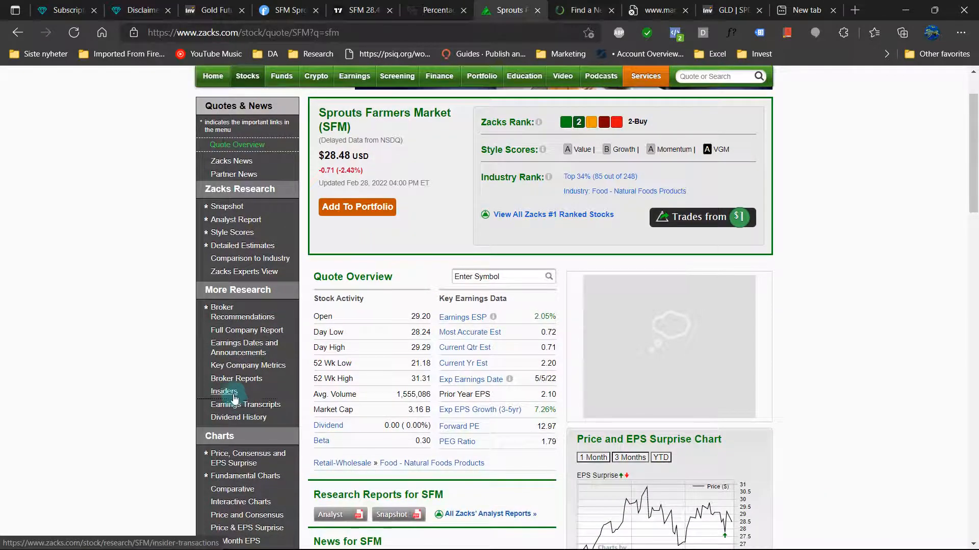
Step: Scroll through Zacks' Sprouts Farmers Market insider transactions table
left_click(224, 391)
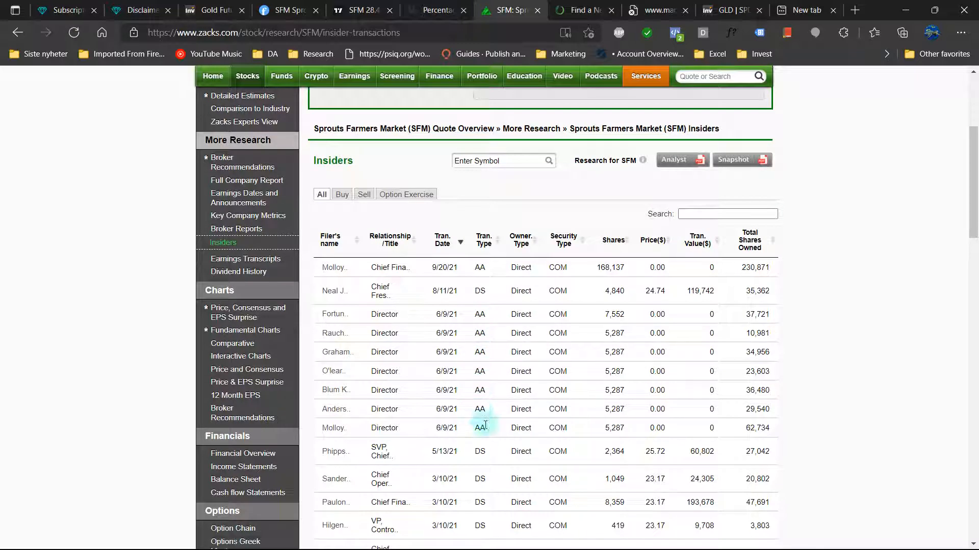
mouse_move(537, 404)
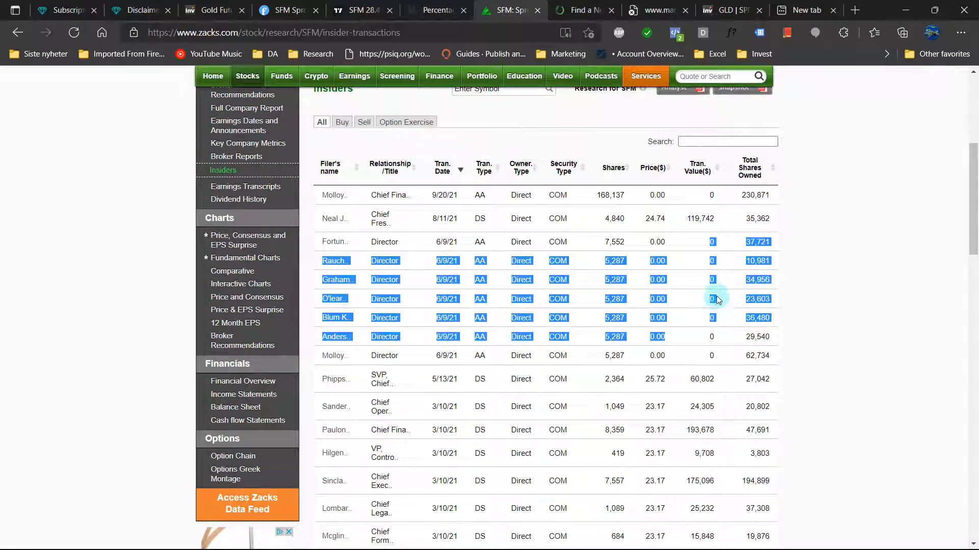
scroll("down", 3)
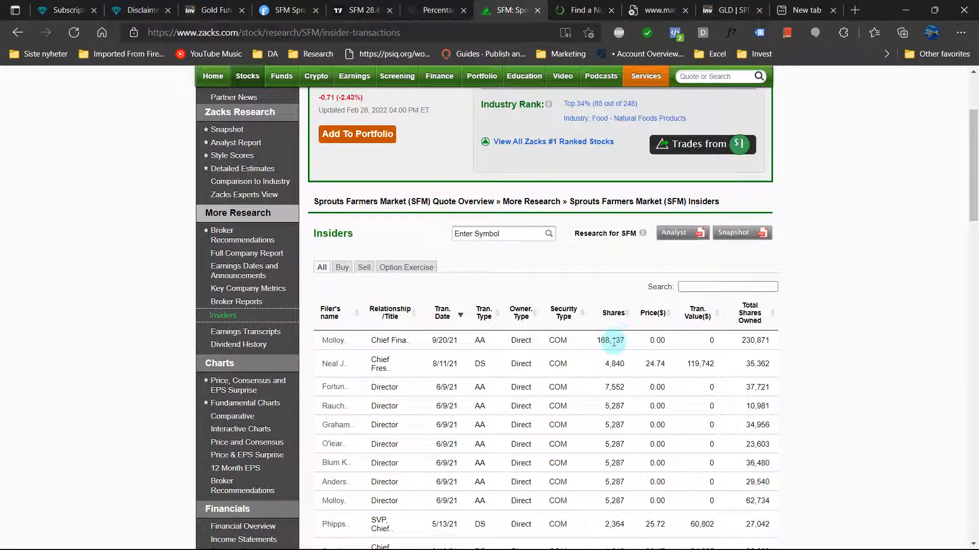
mouse_move(644, 392)
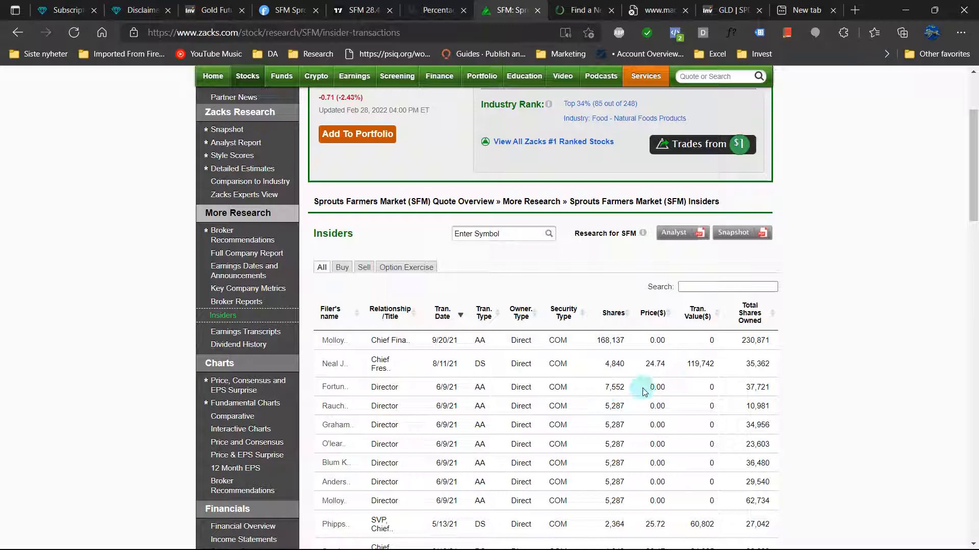
scroll("down", 3)
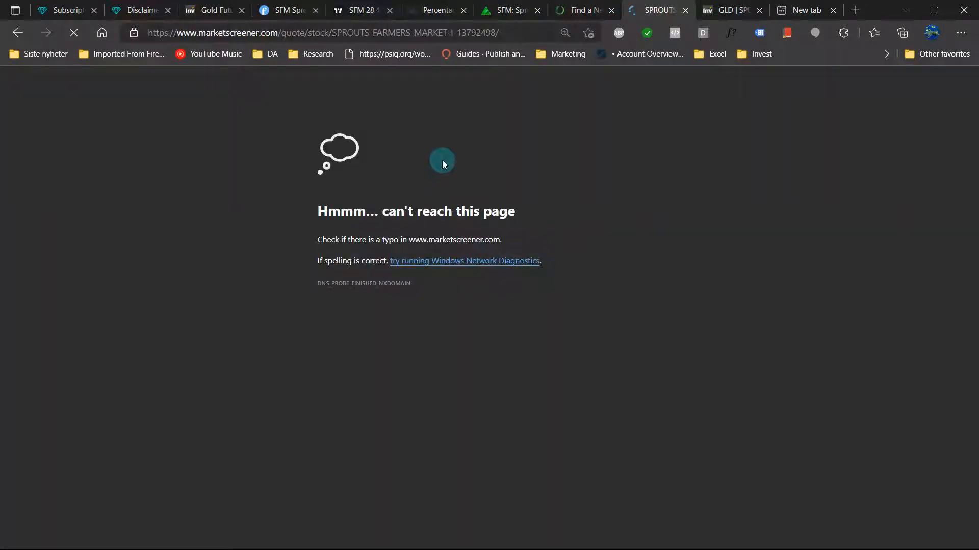
Step: Review MarketScreener's SFM consensus: Hold from 19 analysts, 27.69 $ average target
left_click(73, 32)
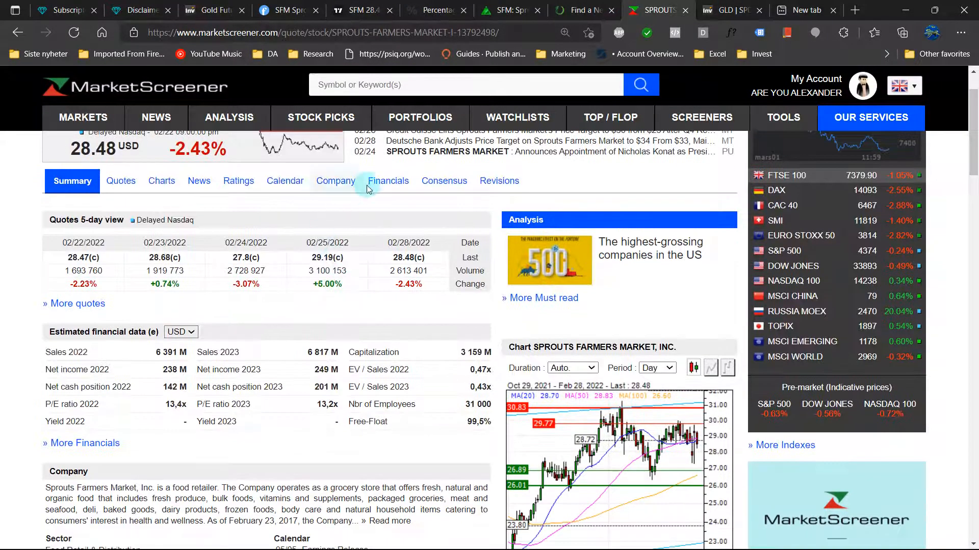
left_click(444, 180)
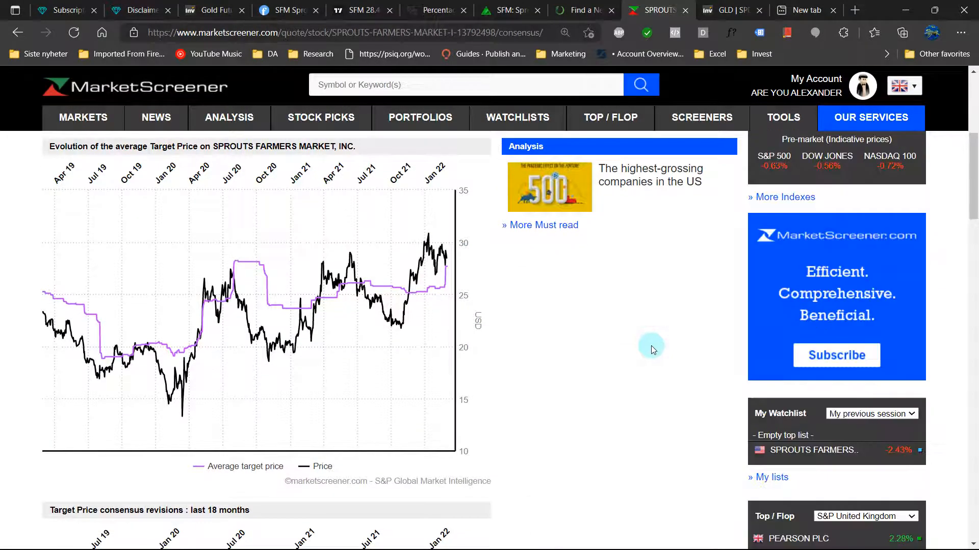
scroll("down", 3)
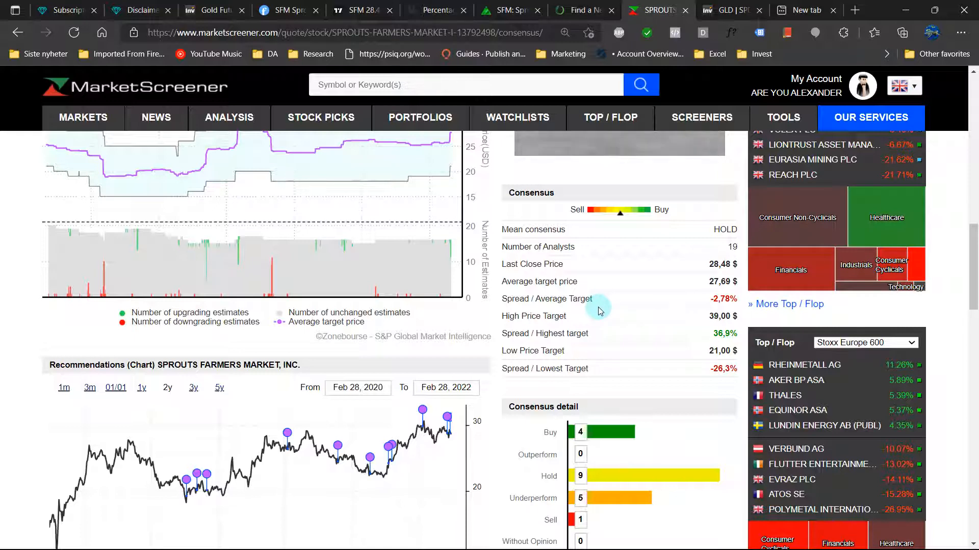
mouse_move(657, 346)
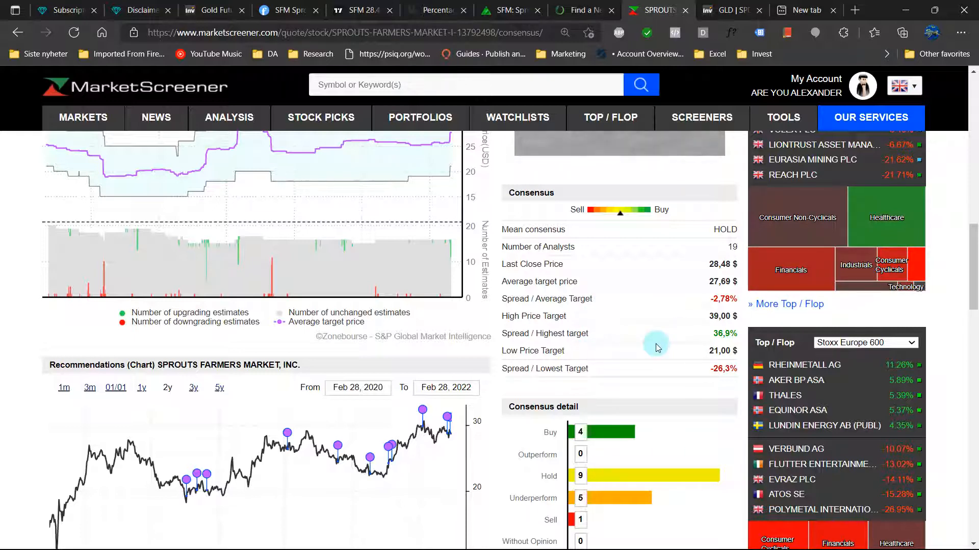
scroll("down", 3)
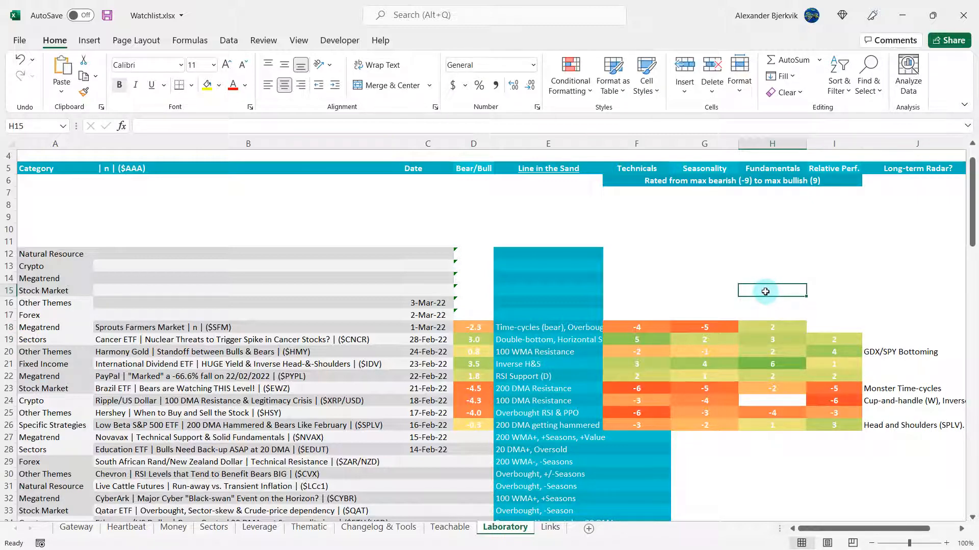
mouse_move(762, 299)
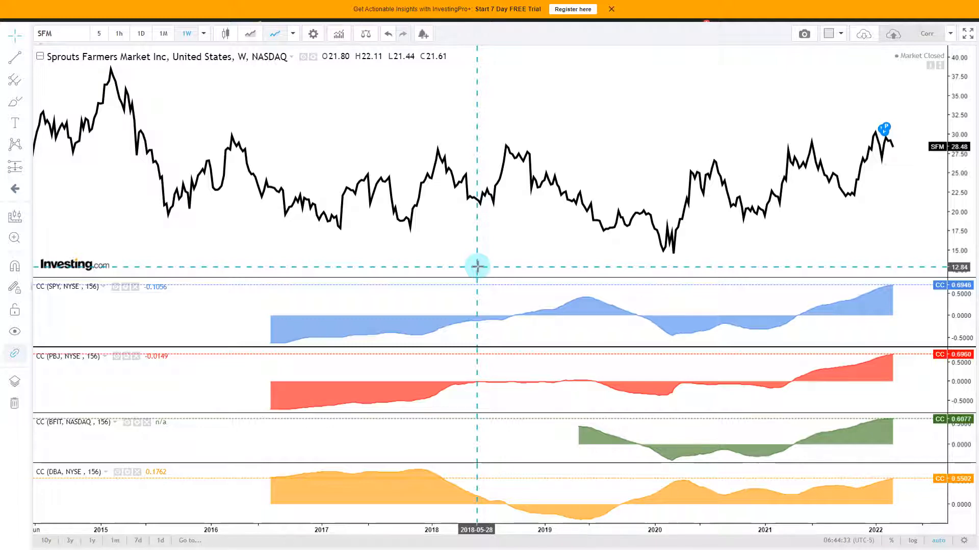
mouse_move(488, 256)
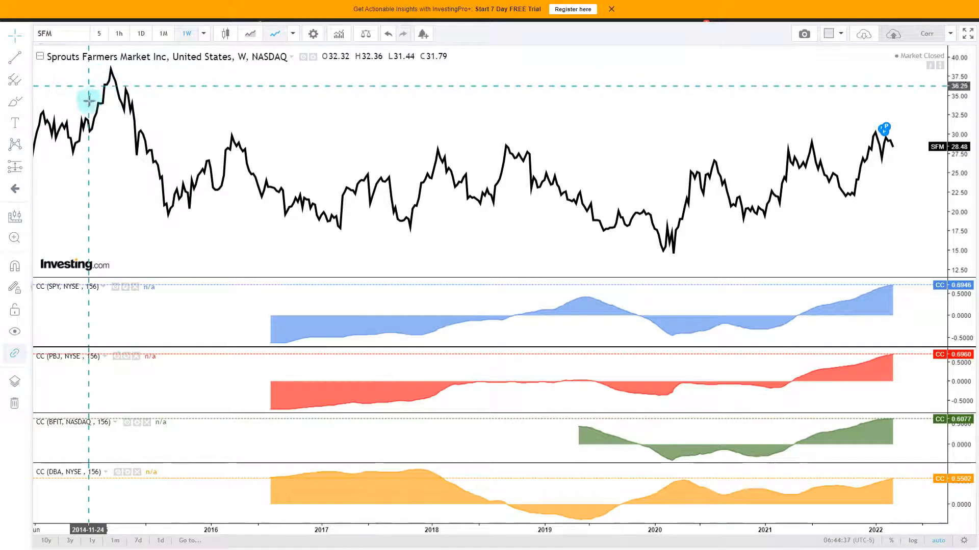
mouse_move(476, 243)
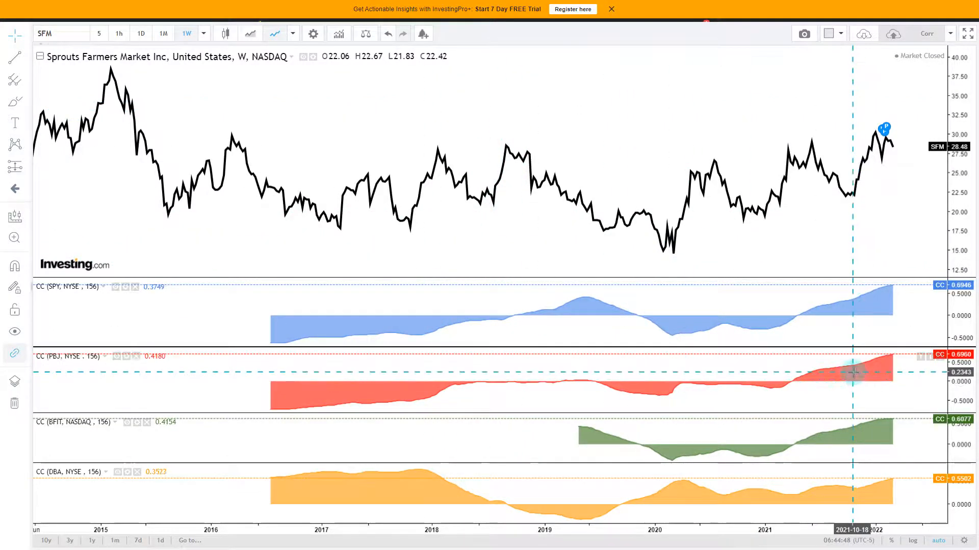
mouse_move(841, 366)
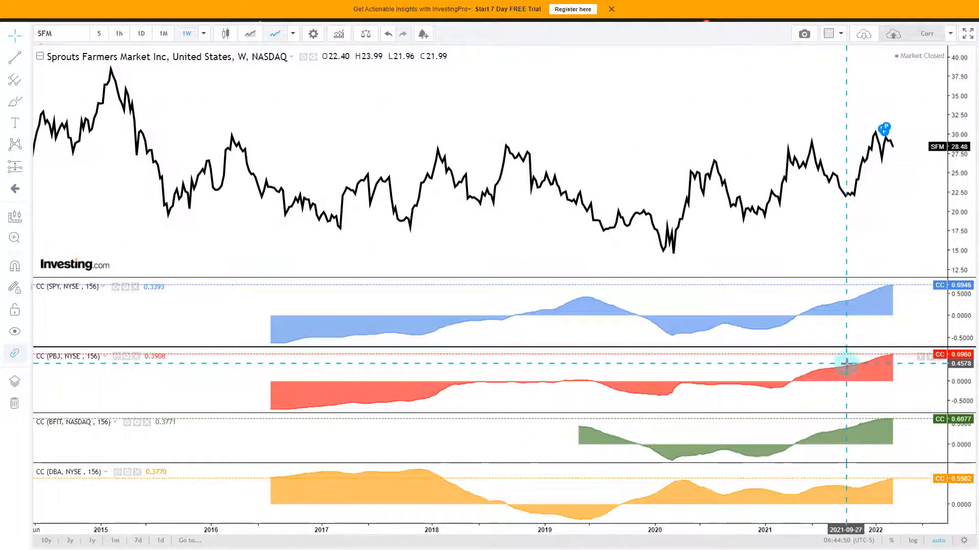
mouse_move(836, 296)
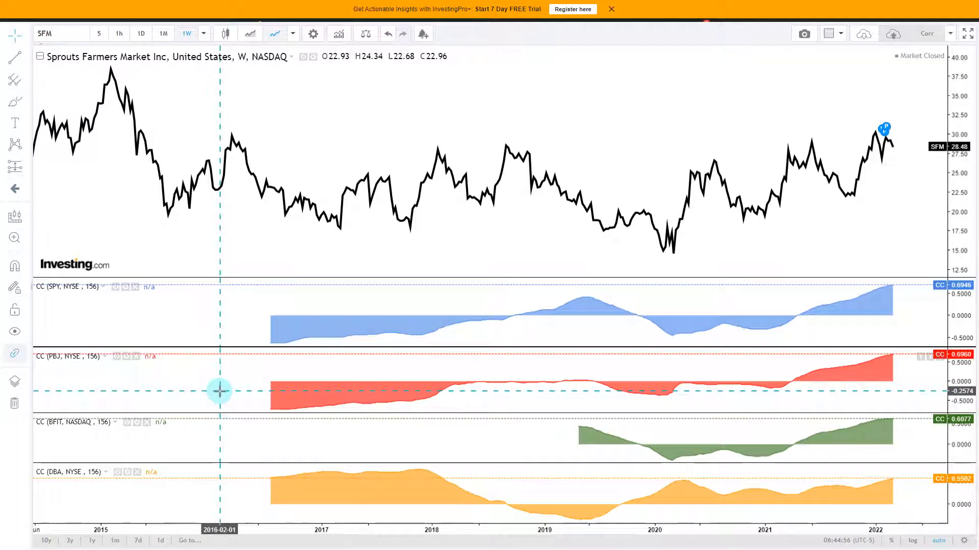
mouse_move(900, 450)
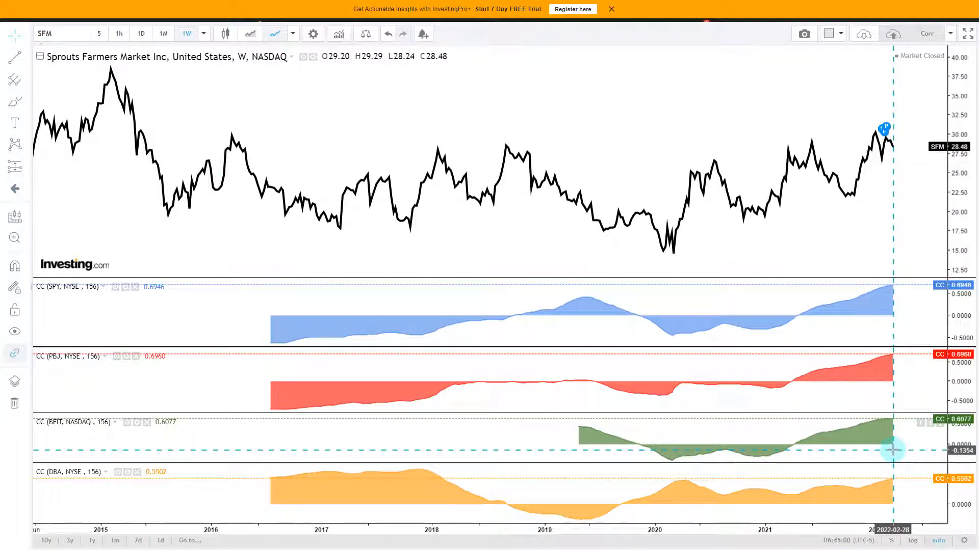
mouse_move(597, 304)
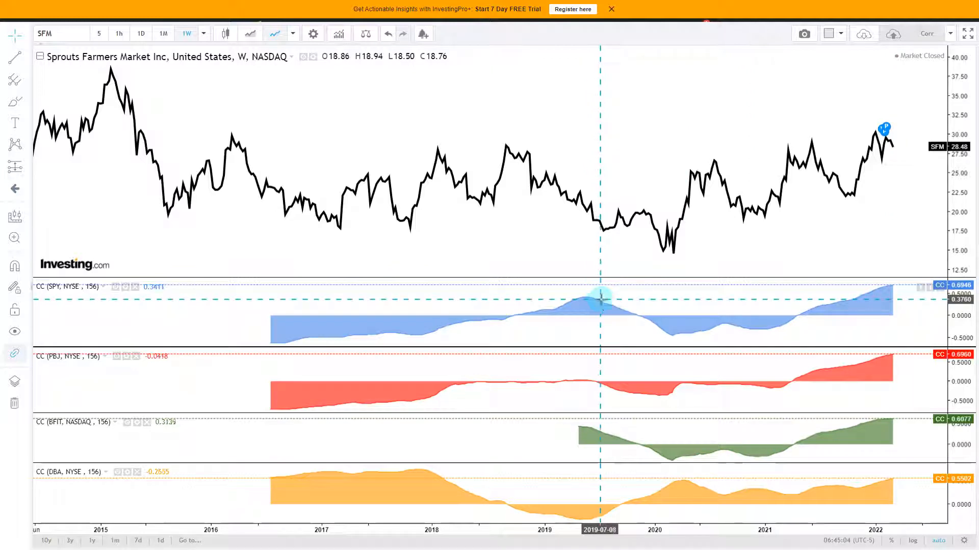
mouse_move(603, 310)
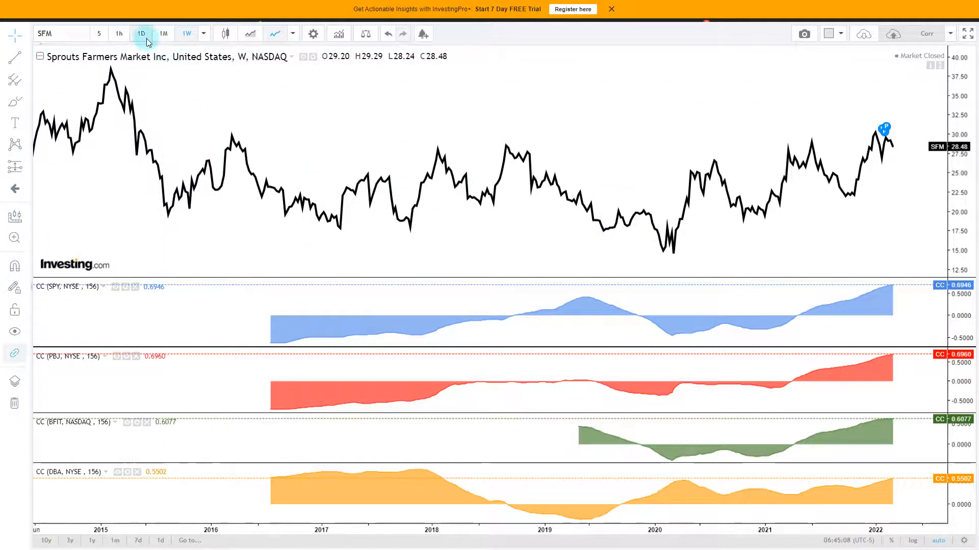
left_click(141, 33)
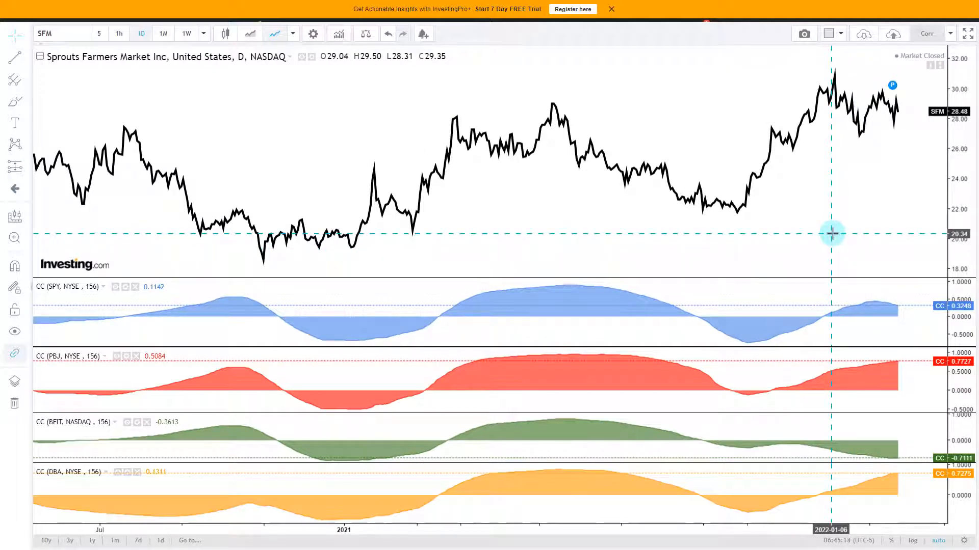
mouse_move(831, 233)
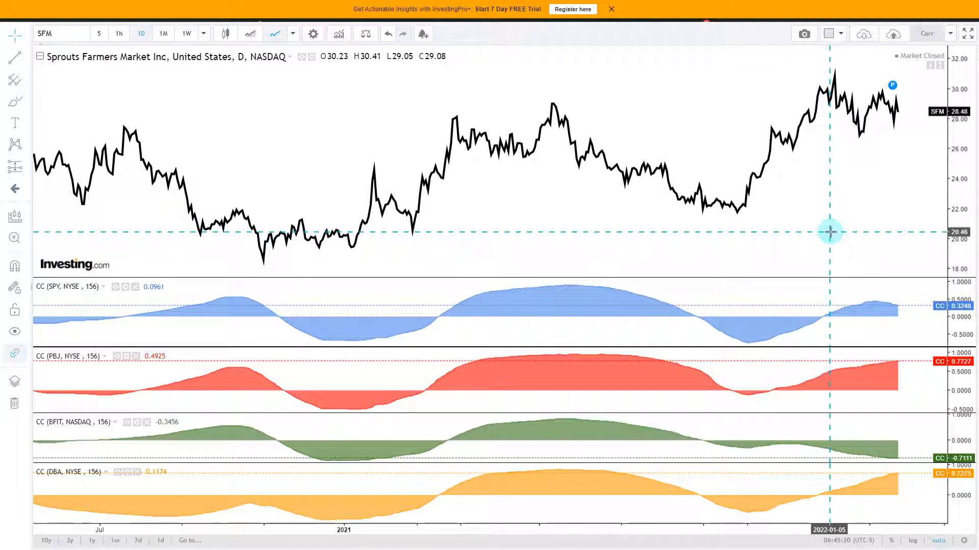
mouse_move(675, 260)
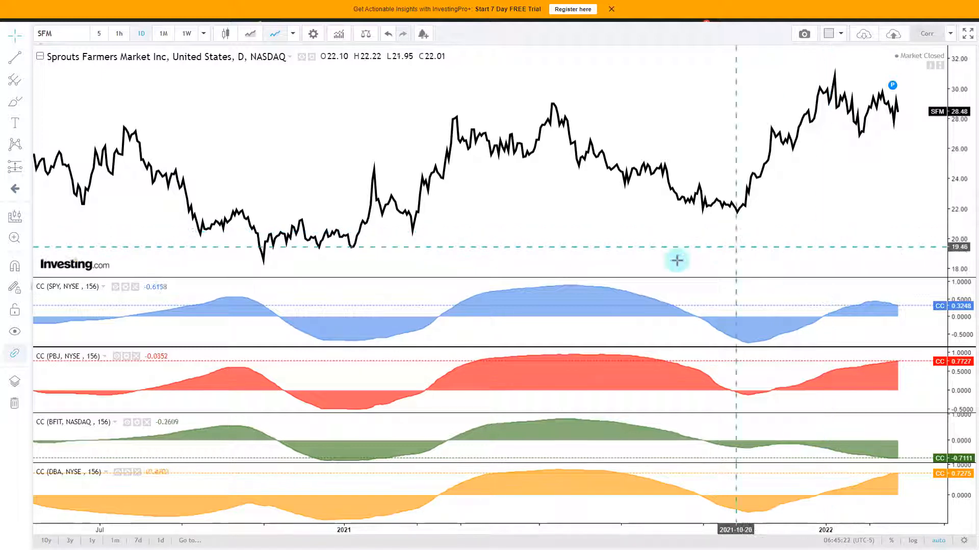
mouse_move(300, 68)
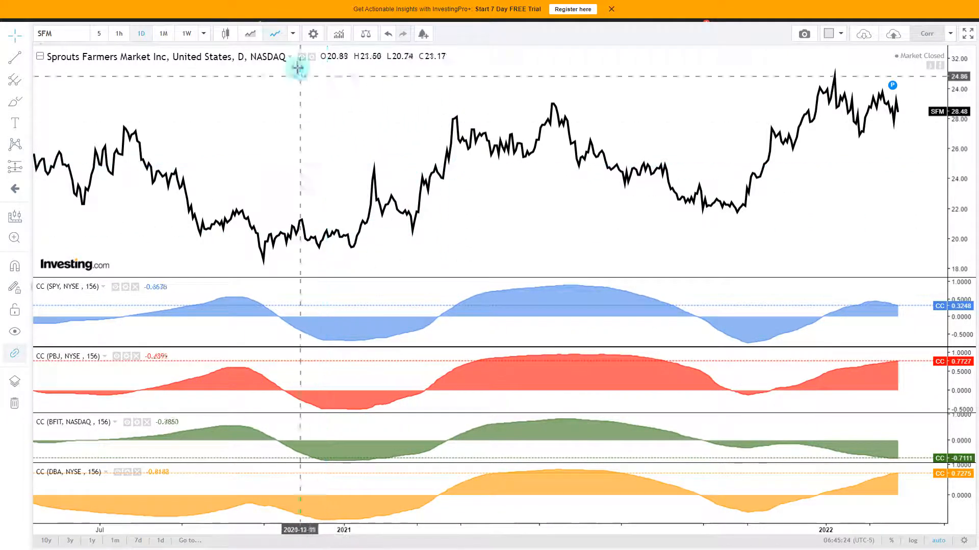
left_click(186, 33)
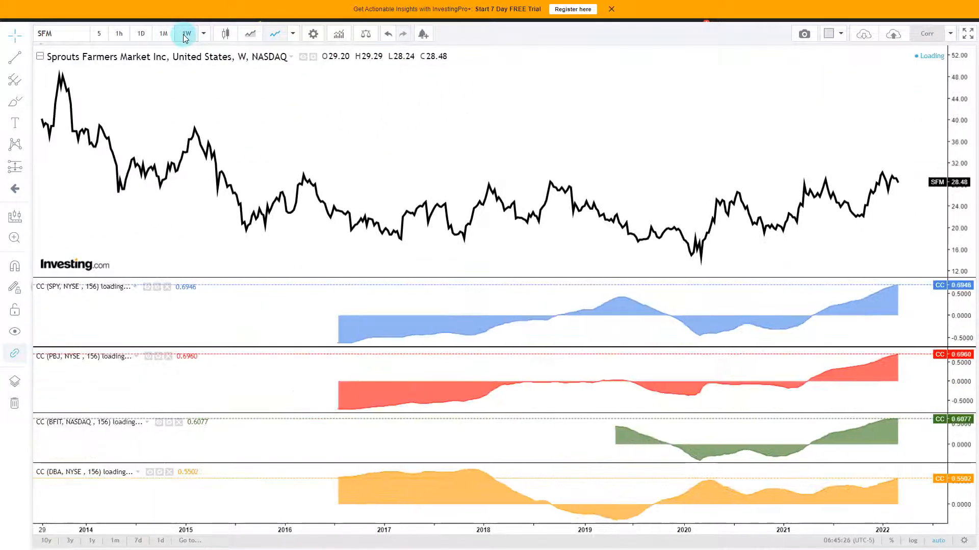
left_click(140, 33)
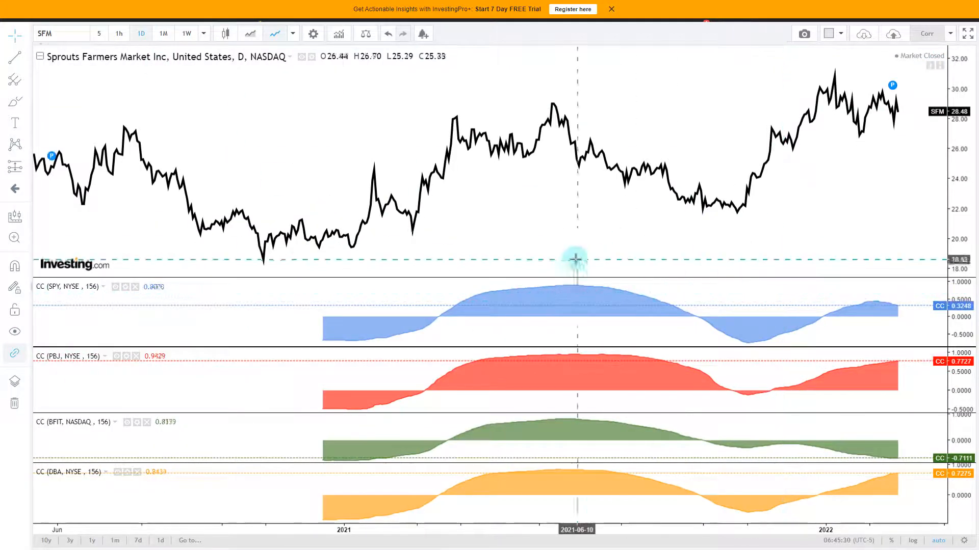
mouse_move(358, 92)
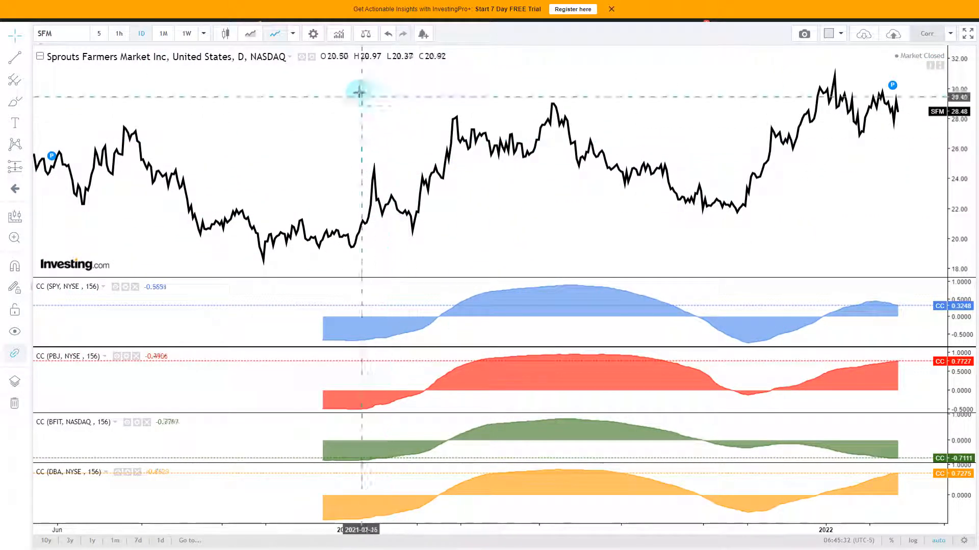
left_click(186, 33)
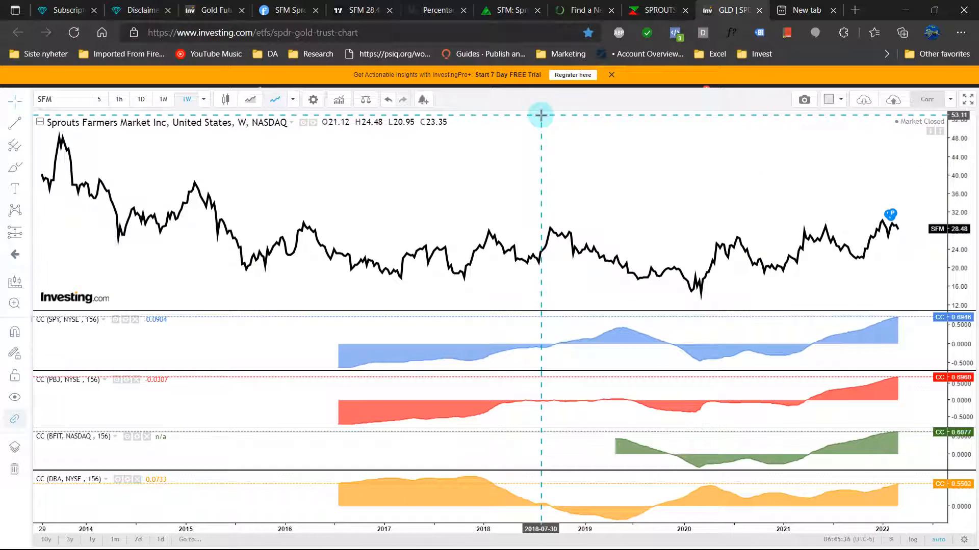
Step: Show PBJ weekly bars in Investing.com's full-screen dual indicator chart
left_click(207, 10)
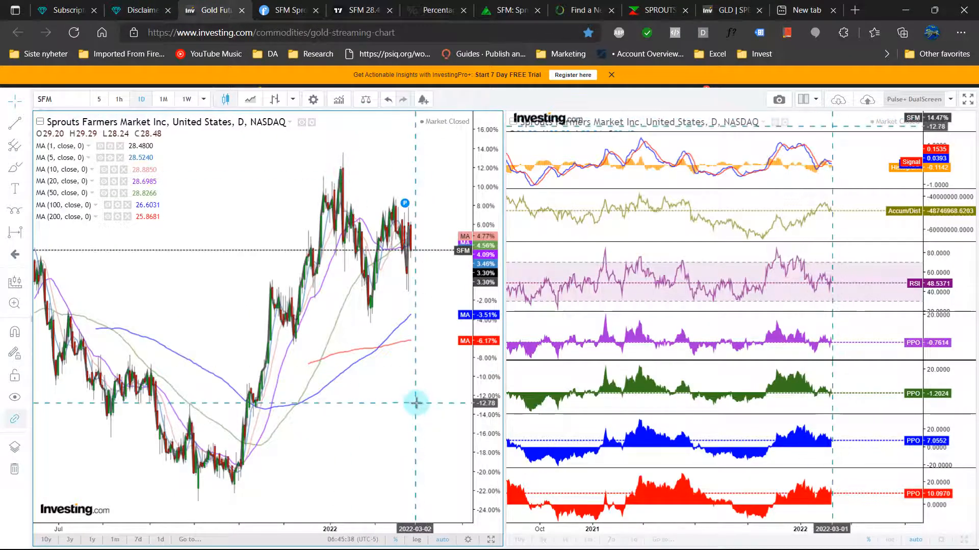
key("F11")
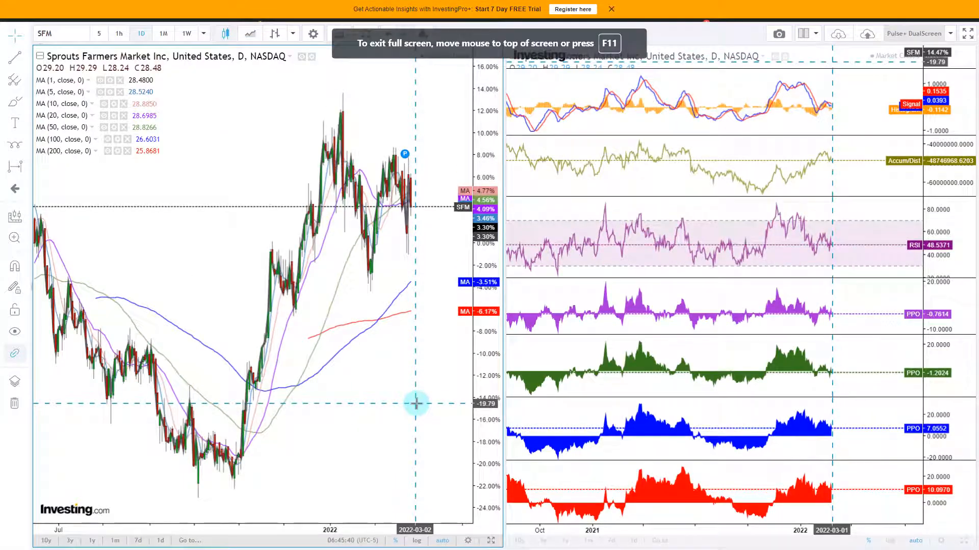
type("PBJ")
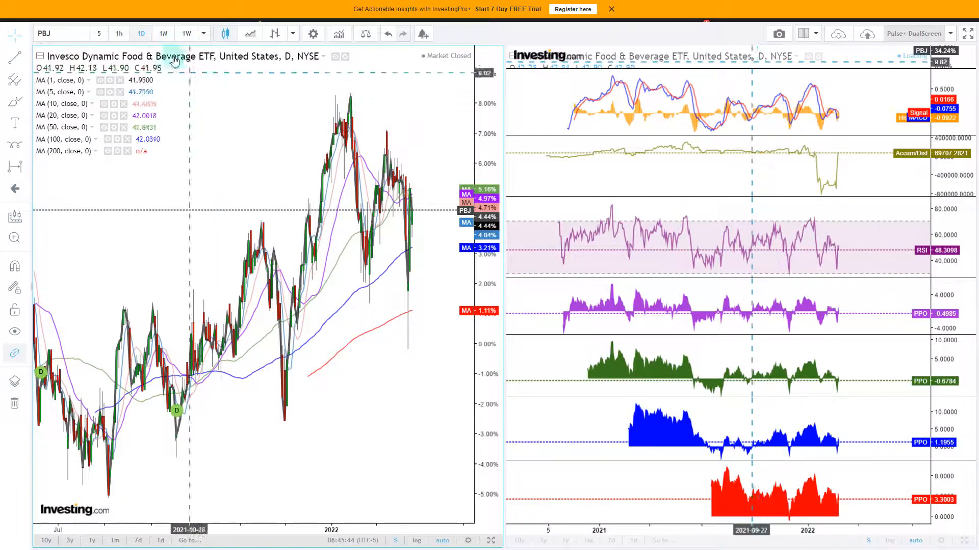
left_click(186, 33)
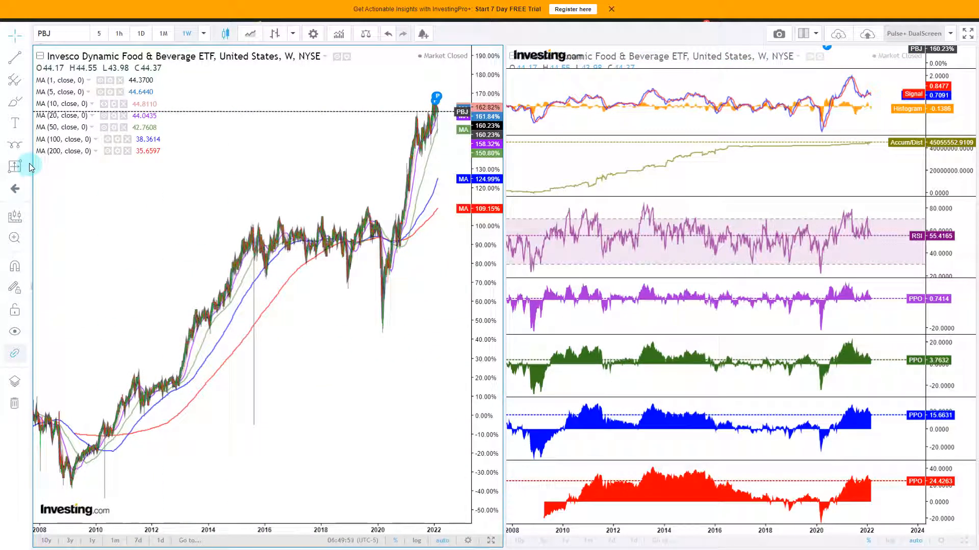
left_click(12, 166)
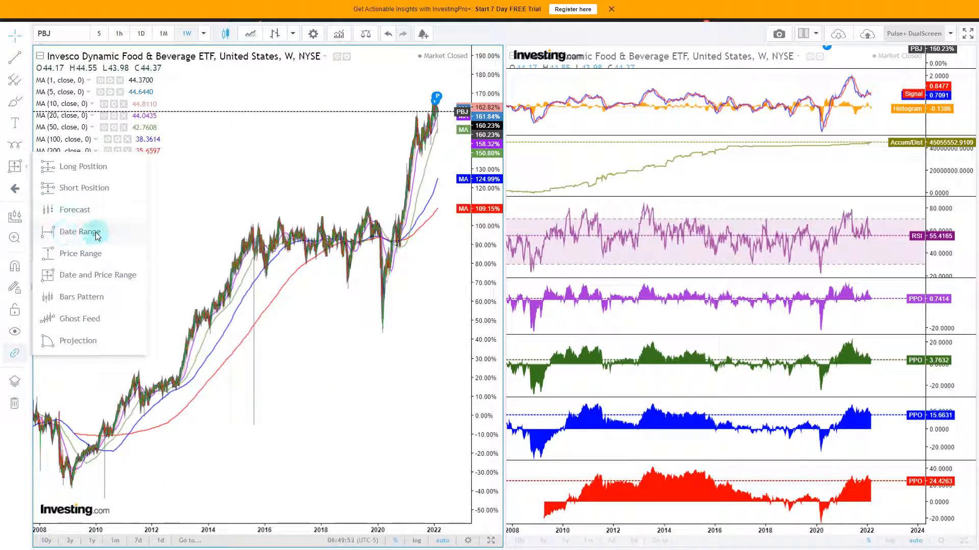
left_click(80, 232)
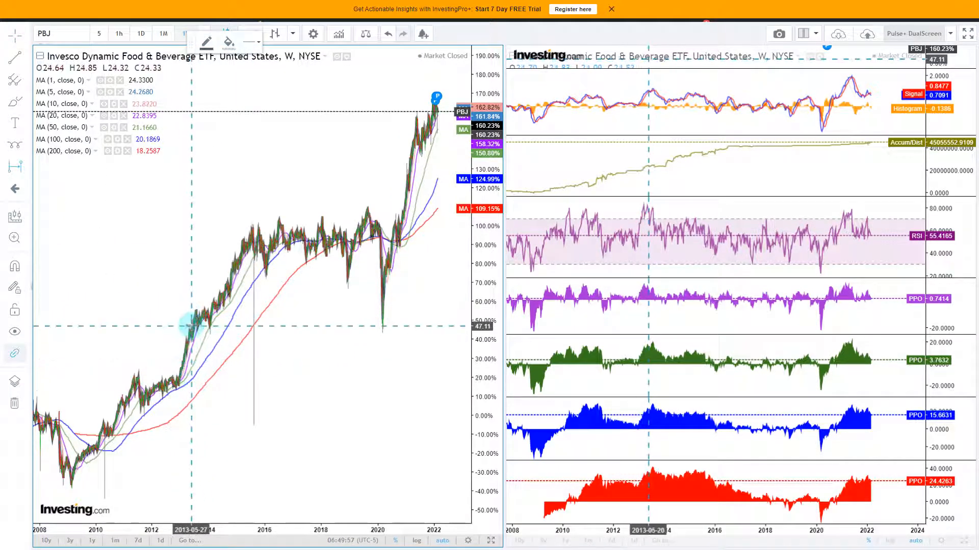
left_click_drag(186, 322, 209, 320)
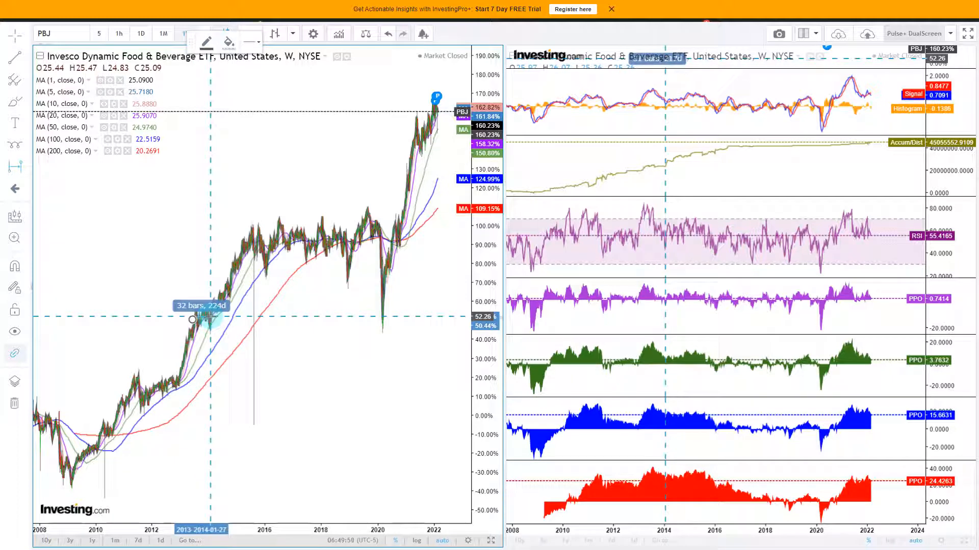
left_click(14, 189)
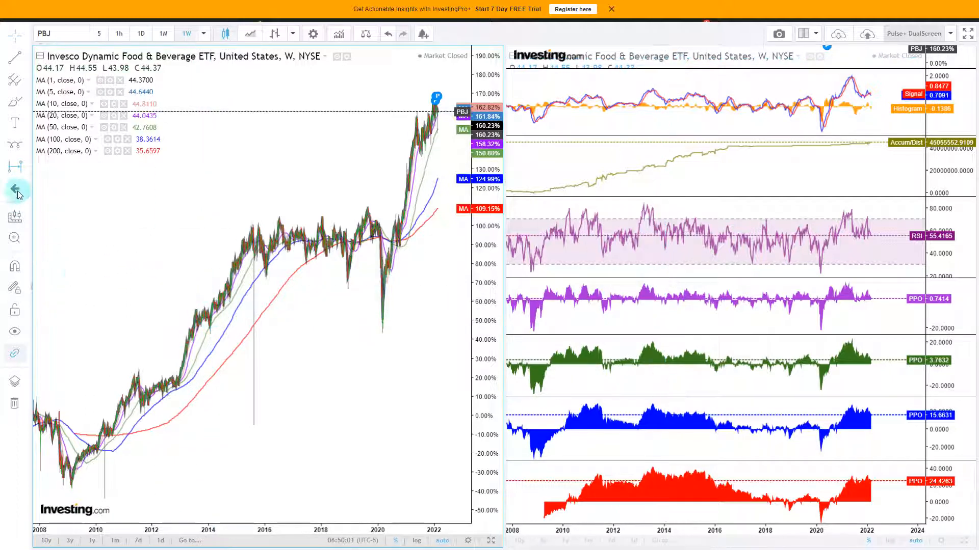
left_click(250, 236)
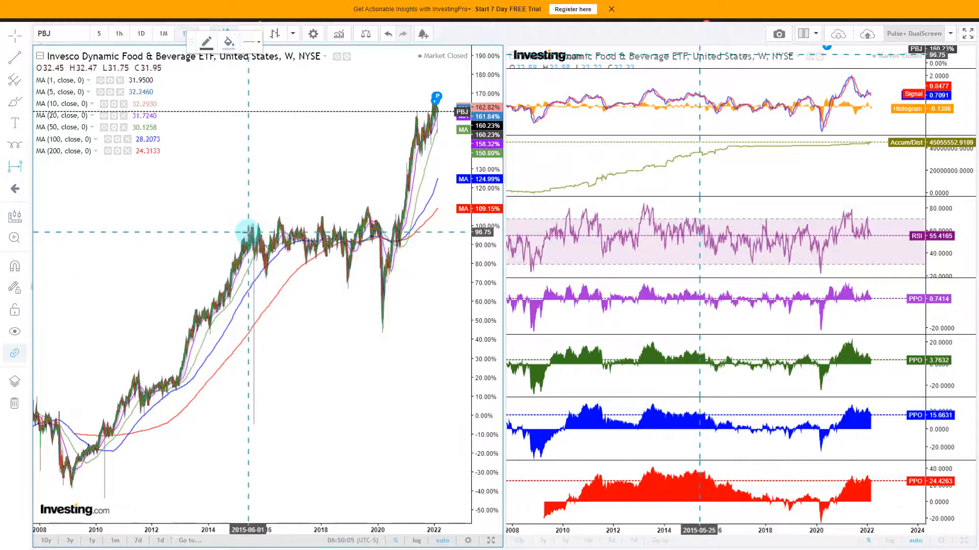
left_click_drag(250, 234, 406, 206)
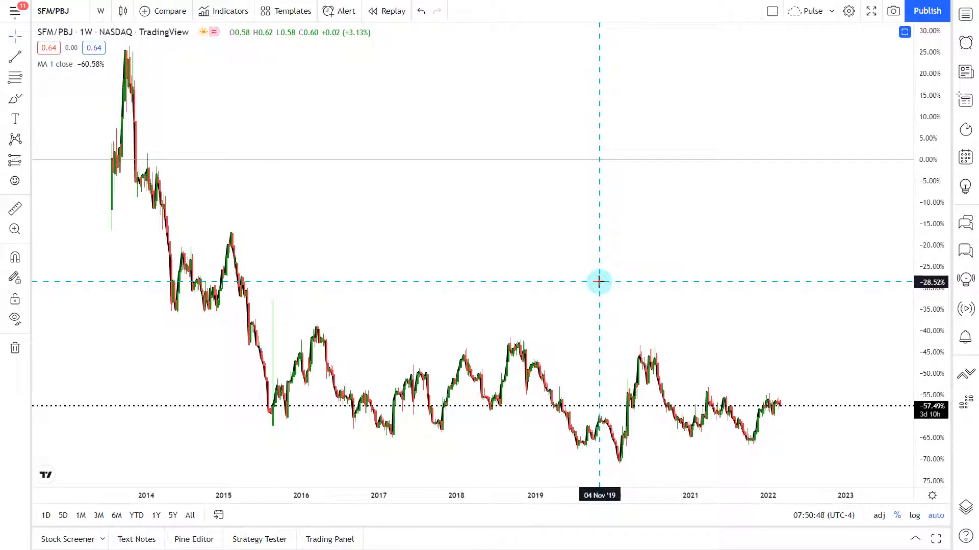
mouse_move(601, 296)
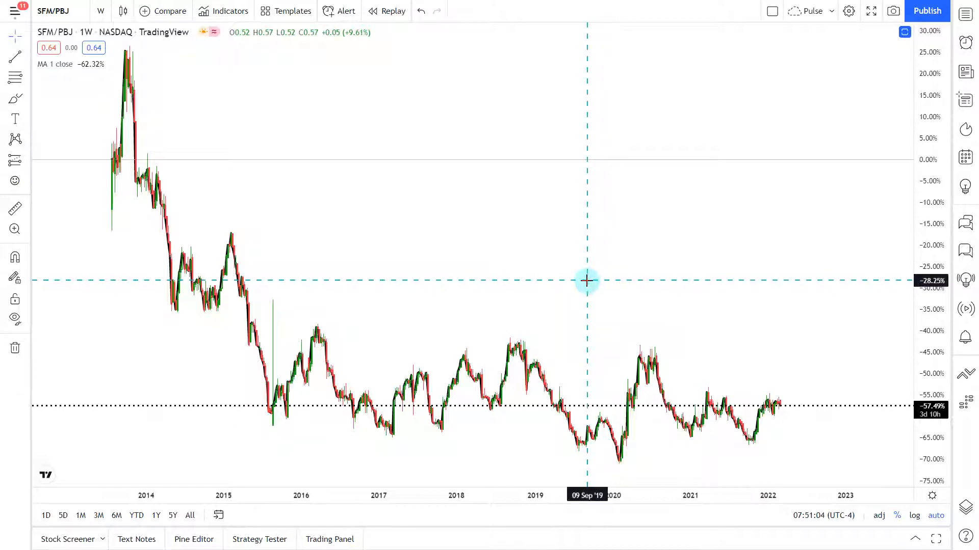
mouse_move(377, 227)
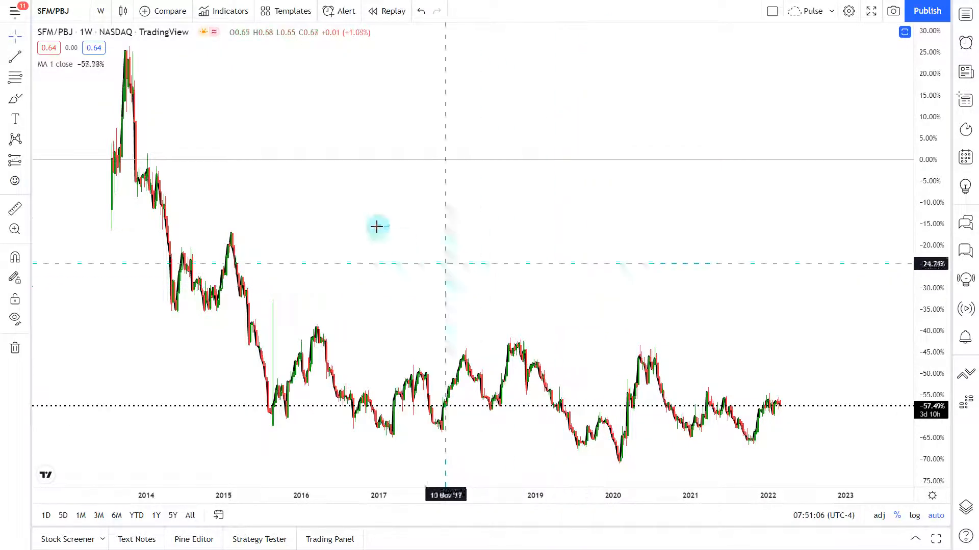
left_click_drag(377, 226, 470, 267)
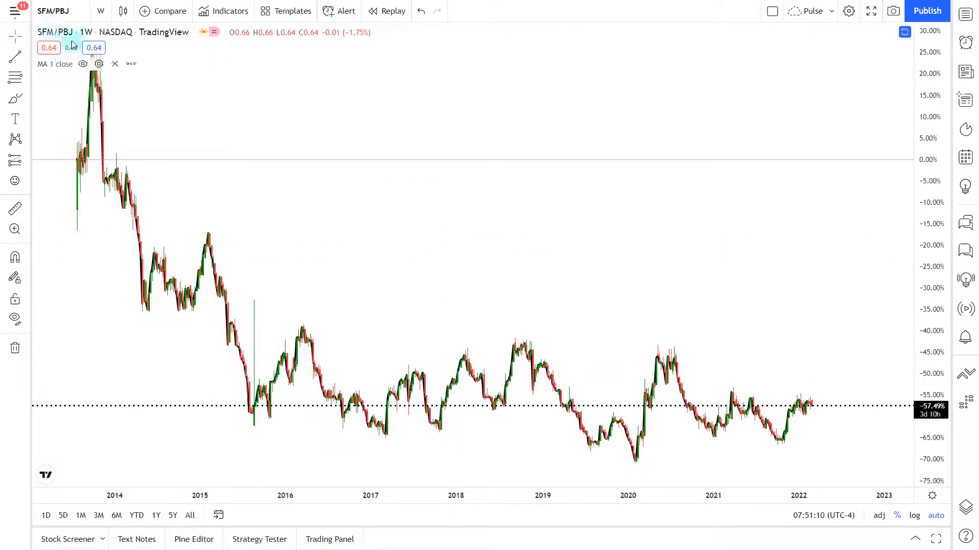
mouse_move(284, 195)
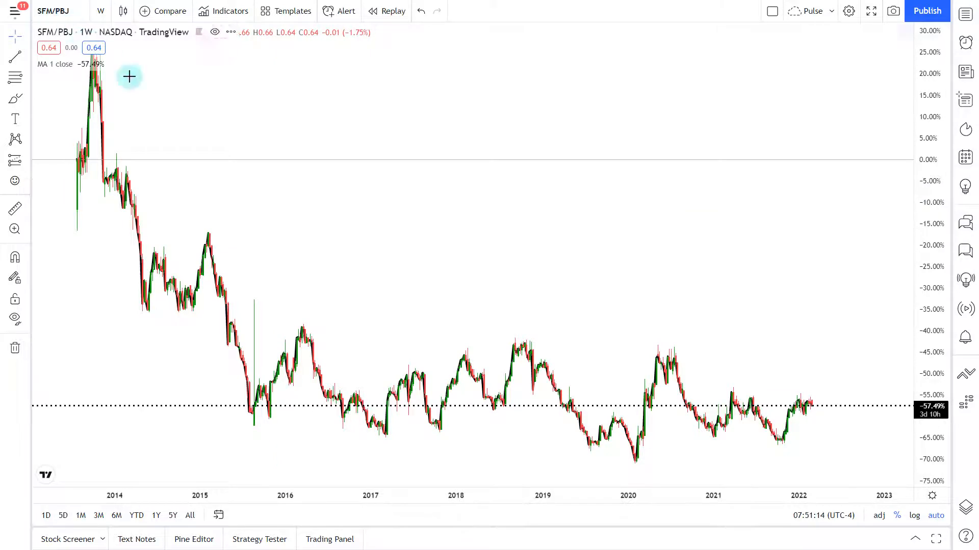
mouse_move(593, 300)
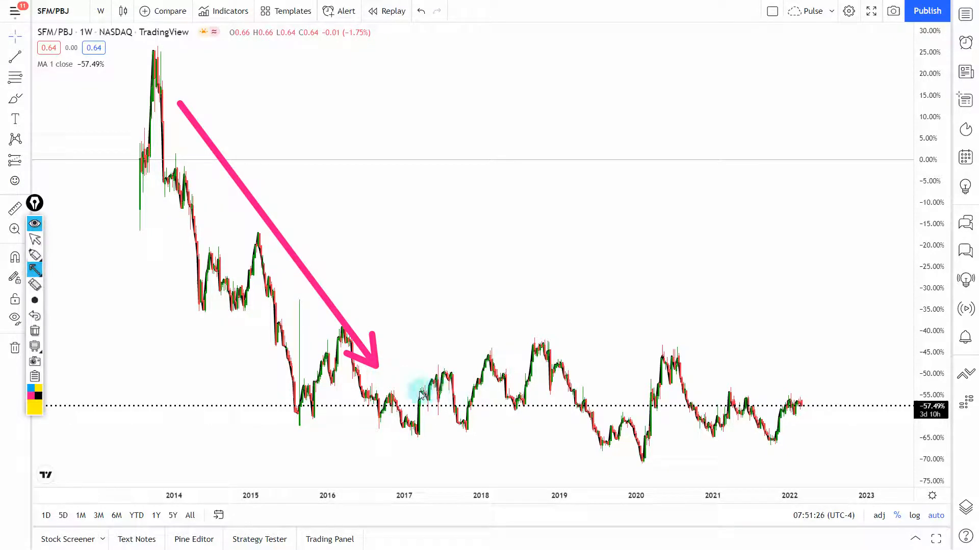
left_click_drag(419, 407, 543, 408)
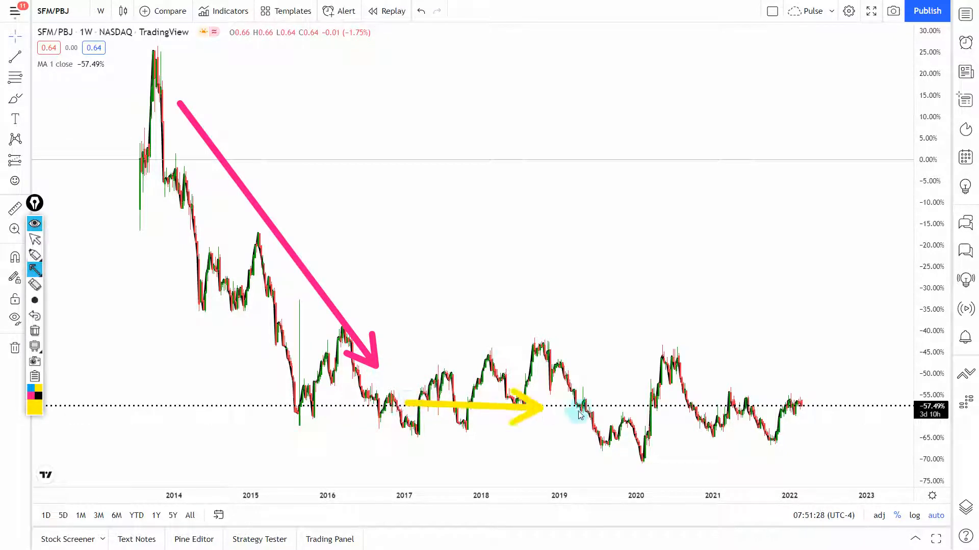
left_click_drag(540, 409, 783, 406)
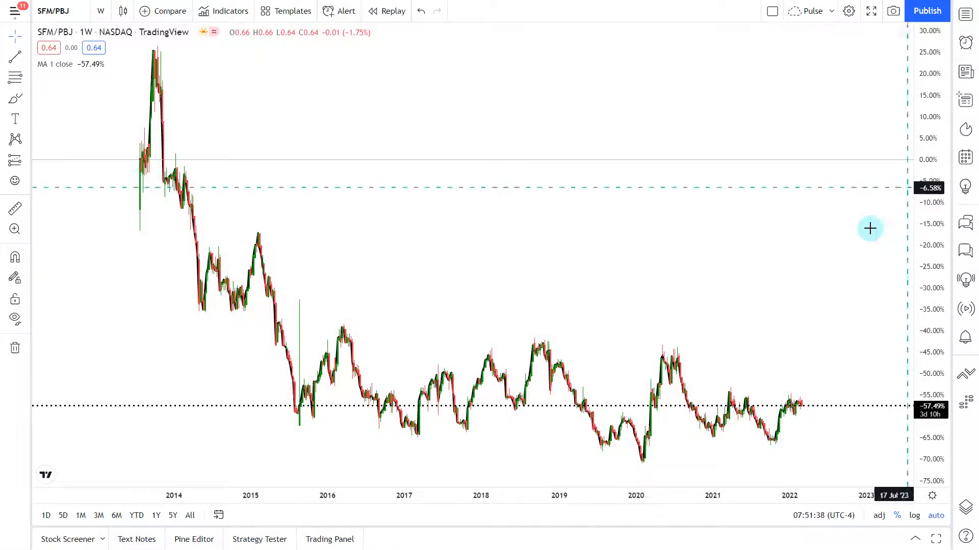
mouse_move(466, 278)
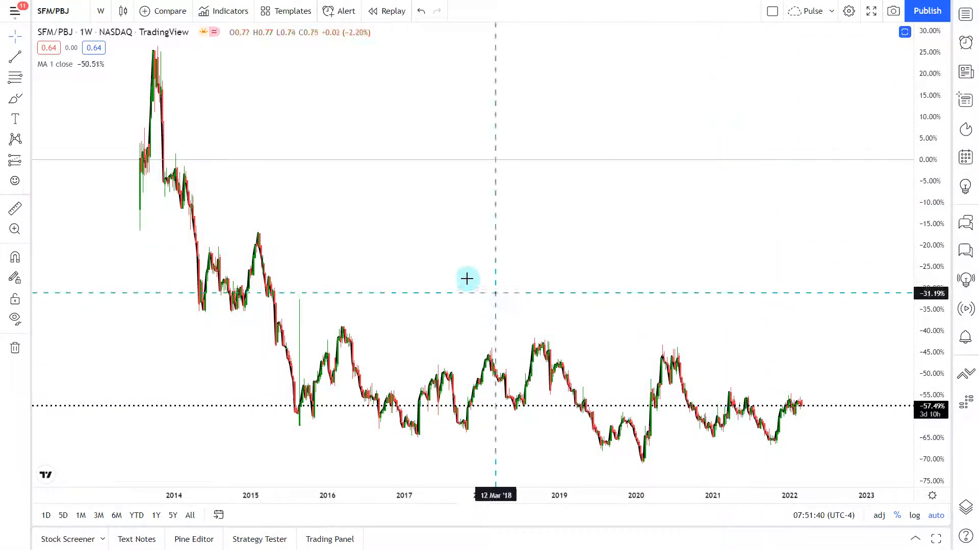
mouse_move(535, 313)
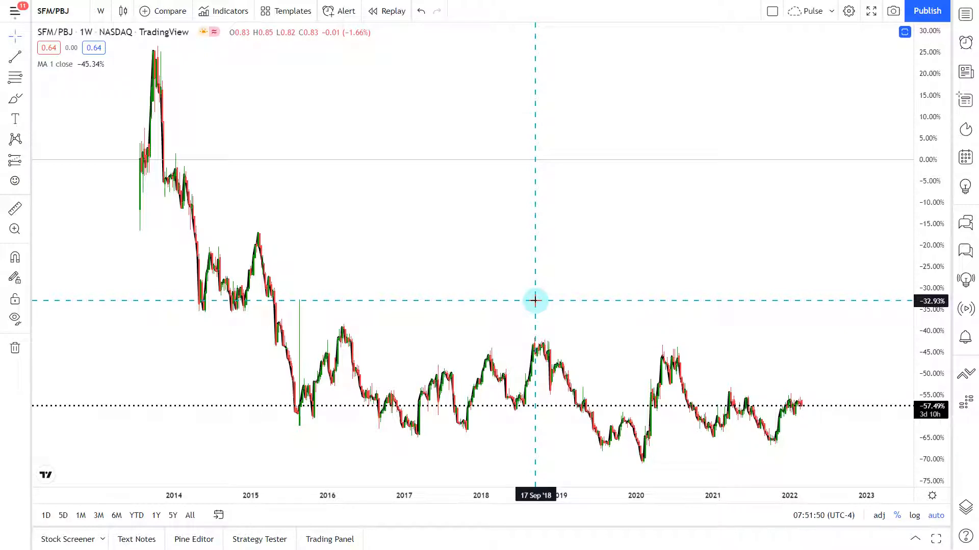
mouse_move(553, 305)
type("PBJ/")
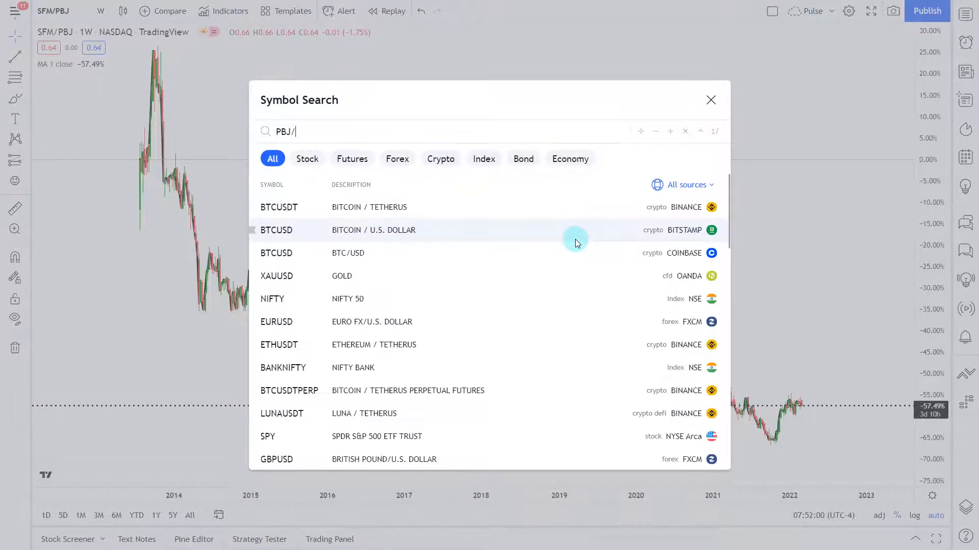
Step: Chart weekly PBJ/SPY in TradingView and zoom the time axis to 2017 onward
left_click(267, 436)
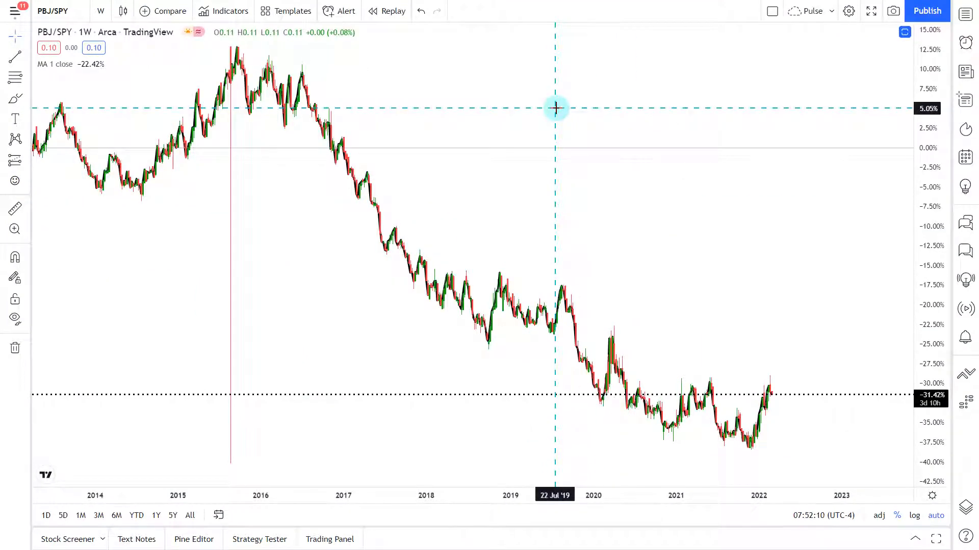
left_click(15, 207)
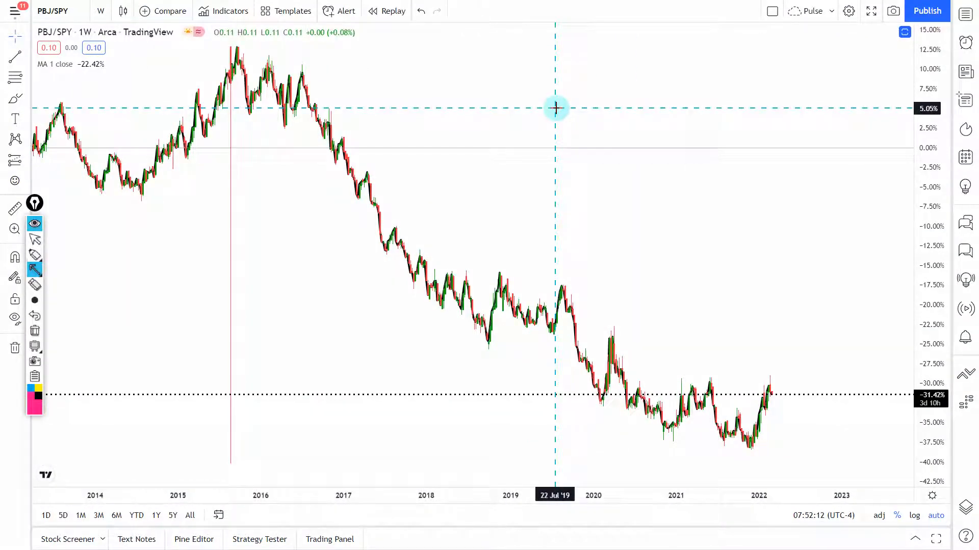
mouse_move(356, 96)
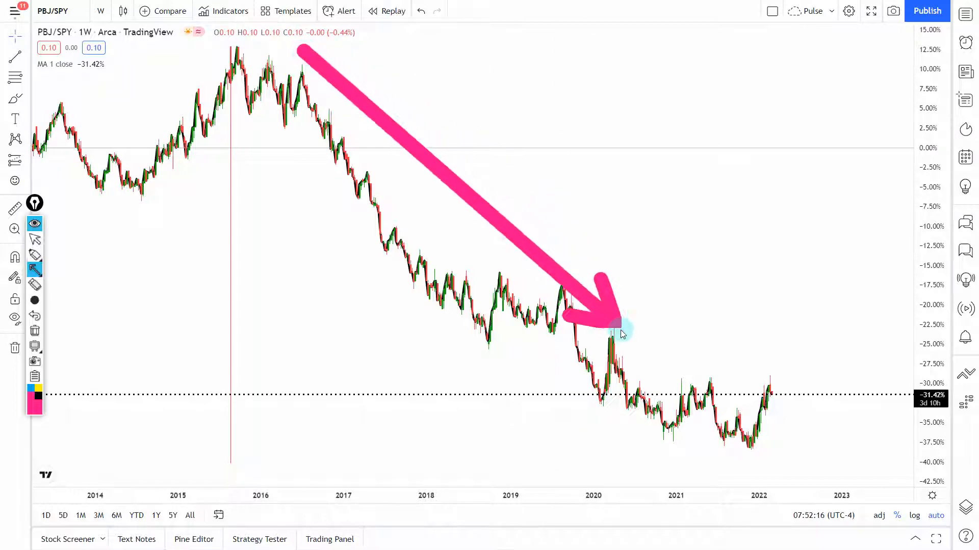
left_click_drag(621, 332, 734, 433)
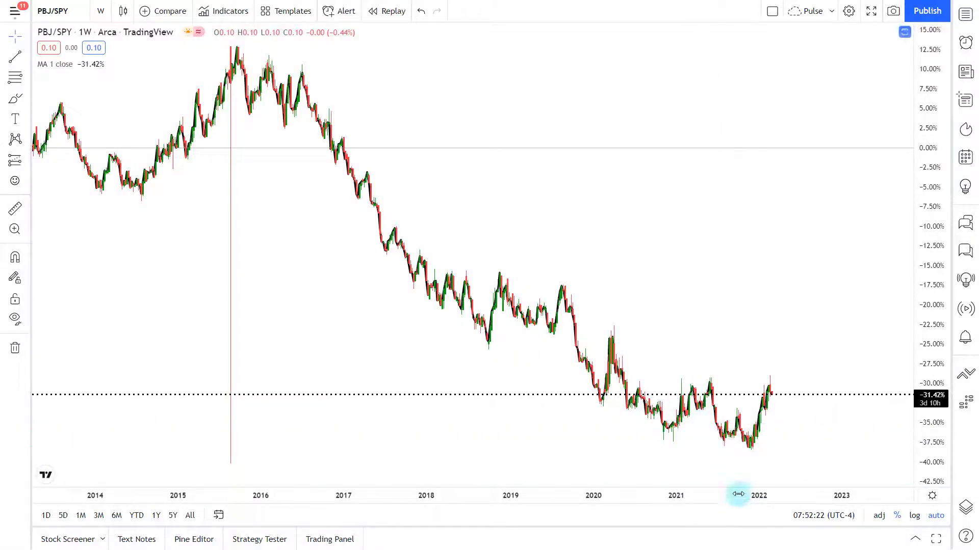
mouse_move(750, 449)
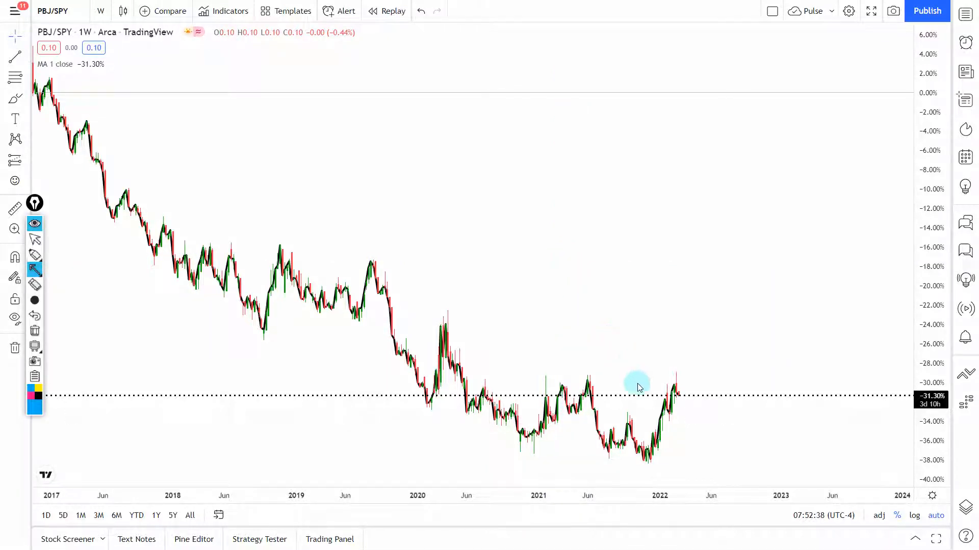
mouse_move(635, 386)
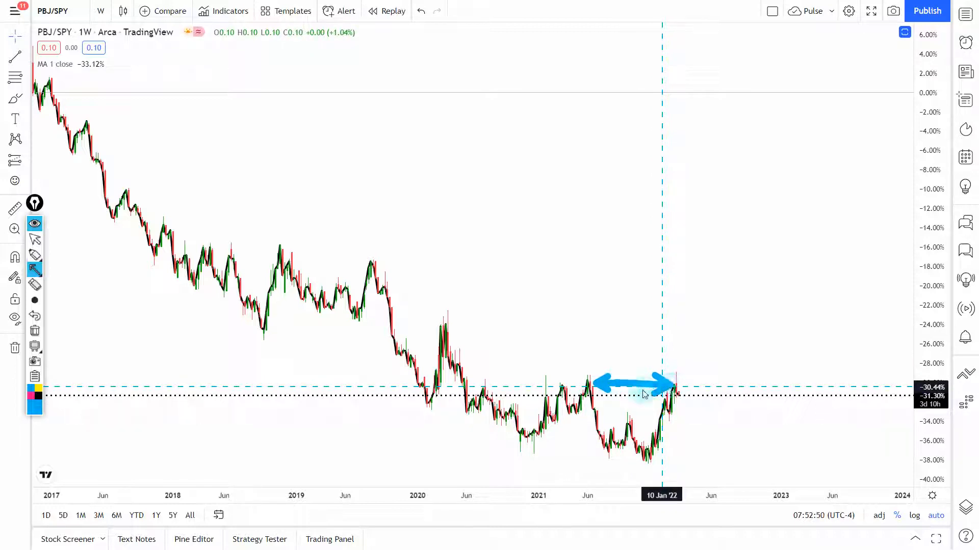
mouse_move(303, 263)
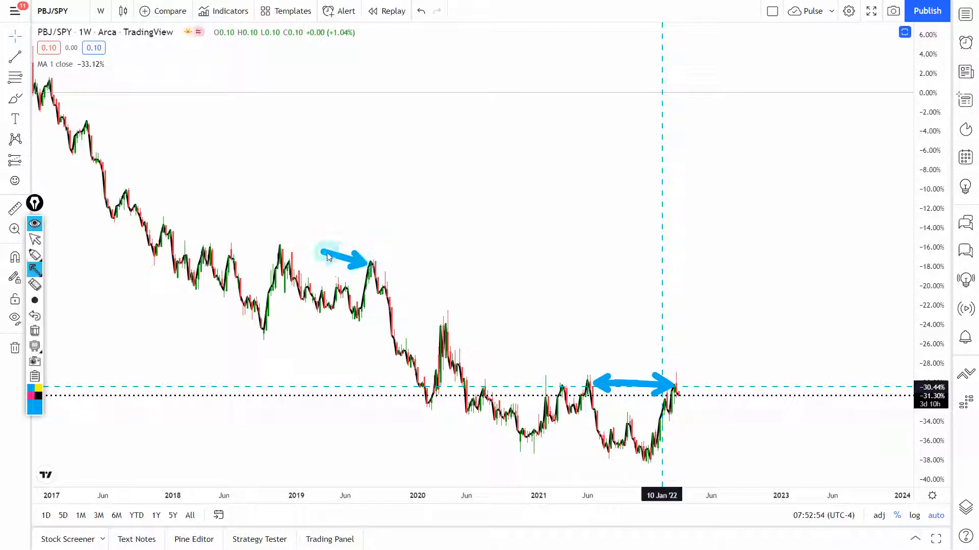
left_click_drag(325, 259, 284, 243)
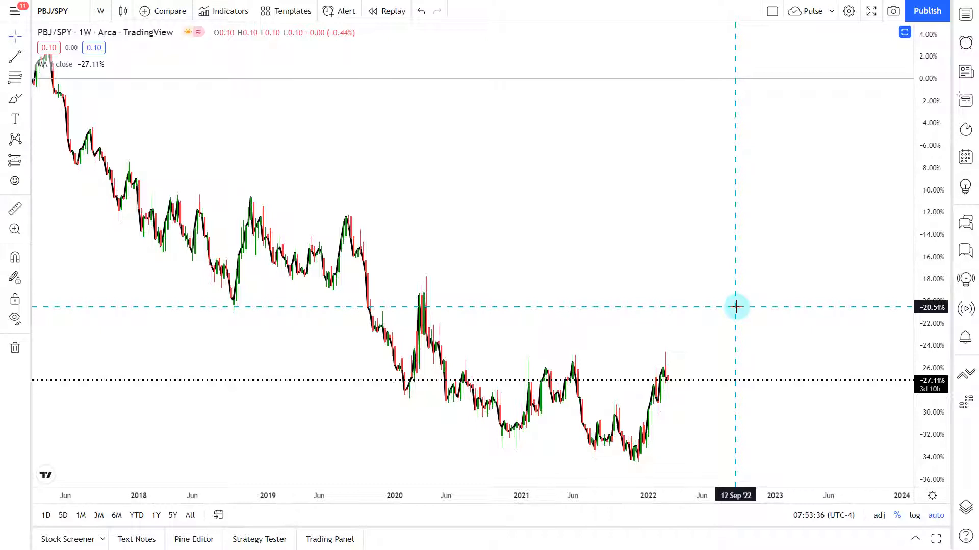
mouse_move(744, 317)
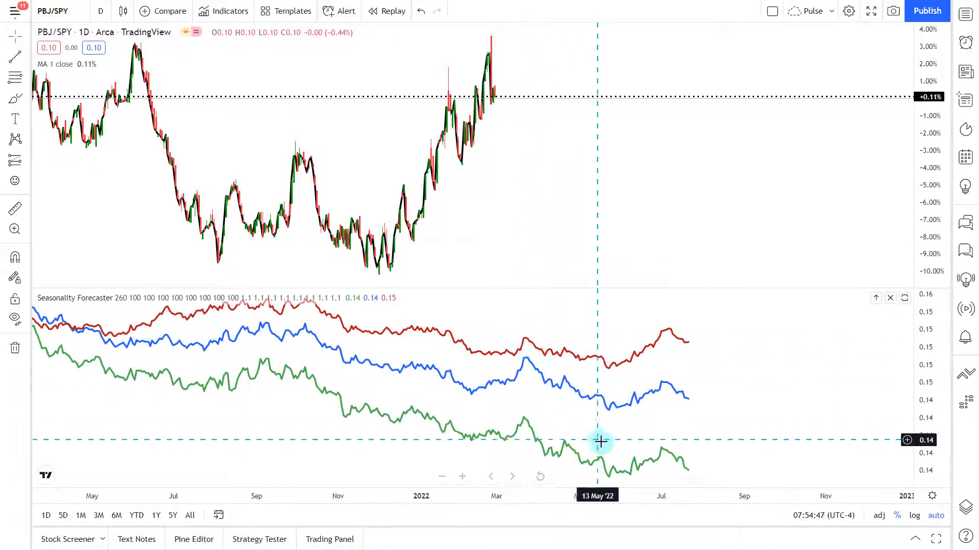
mouse_move(608, 460)
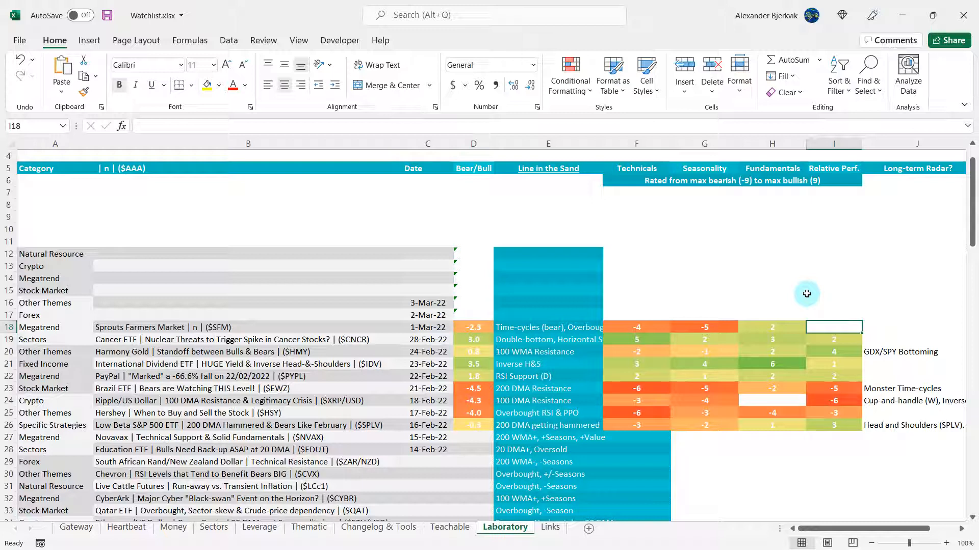
mouse_move(837, 323)
type("1")
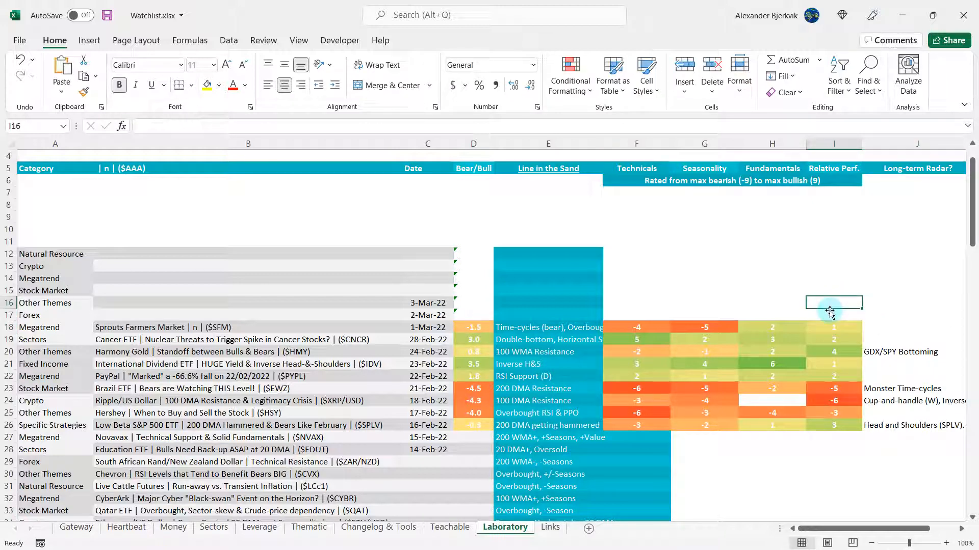
mouse_move(769, 302)
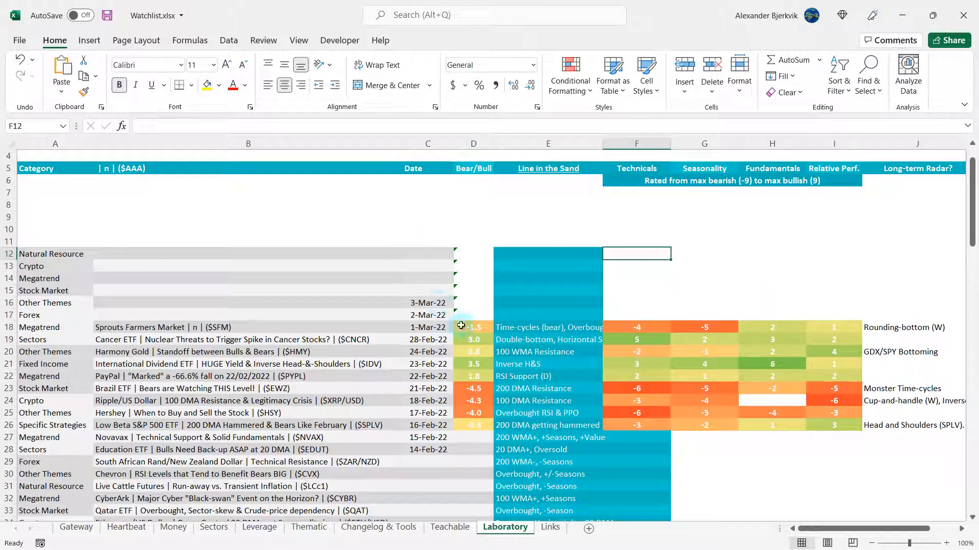
Step: Check Sprouts' D18 =AVERAGE(F18:I18) result of -1.5 and its Rounding-bottom (W) note
left_click(473, 327)
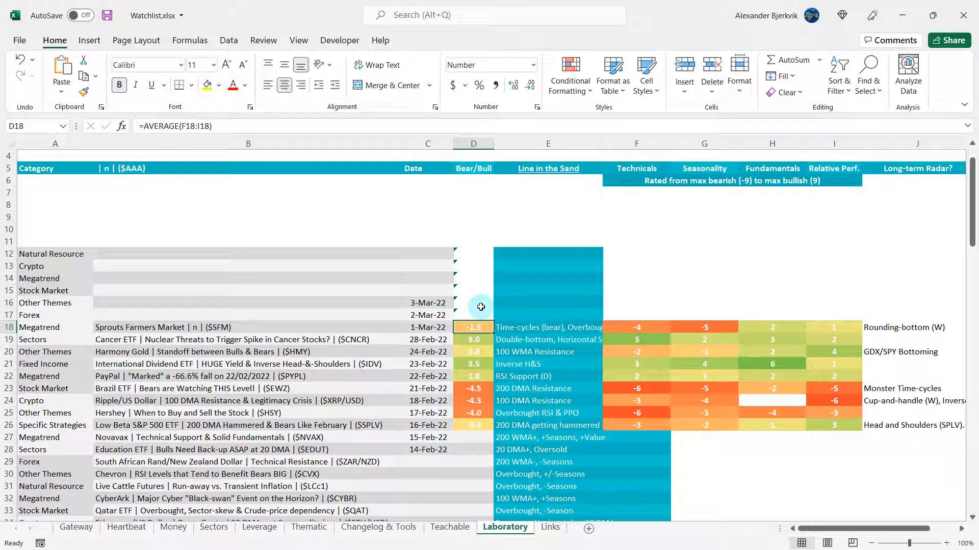
left_click(548, 327)
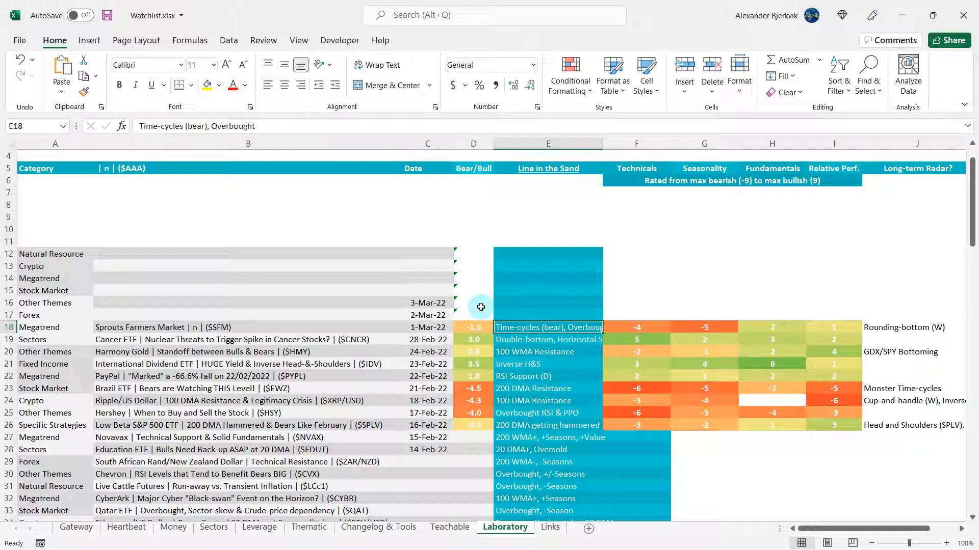